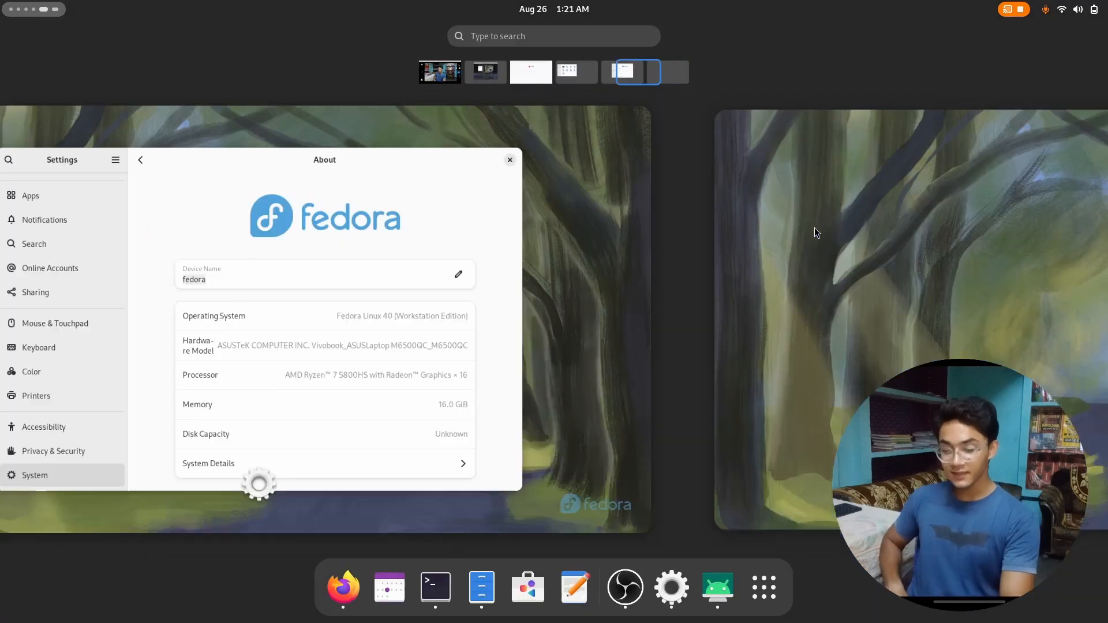
- Browse the workspace thumbnails in the Activities overview, landing on System Monitor's Resources graphs
left_click(512, 71)
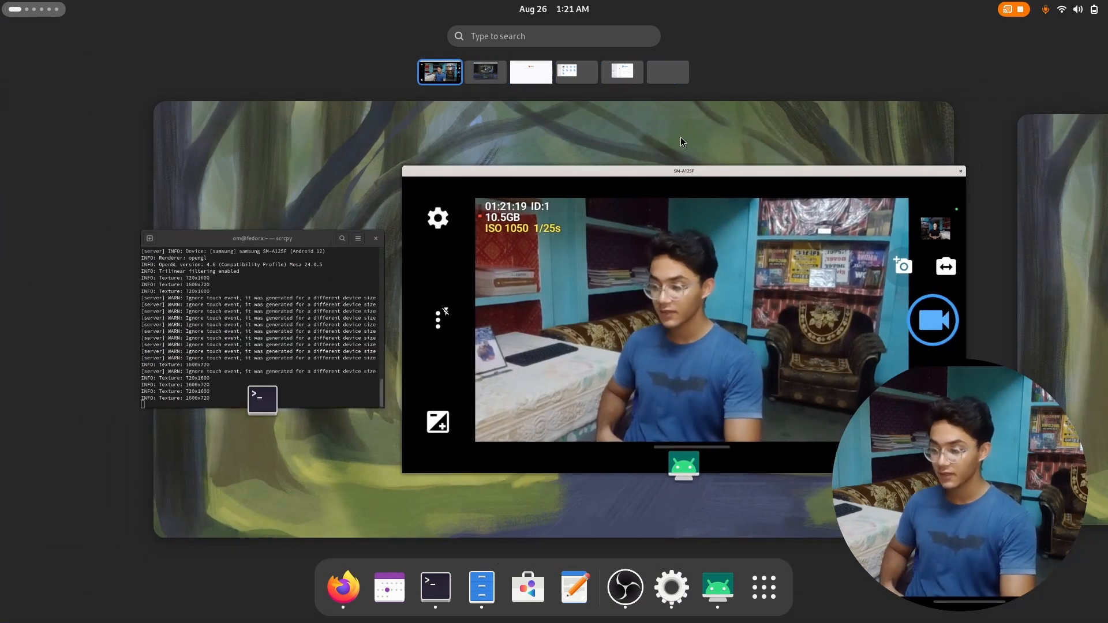
left_click(484, 72)
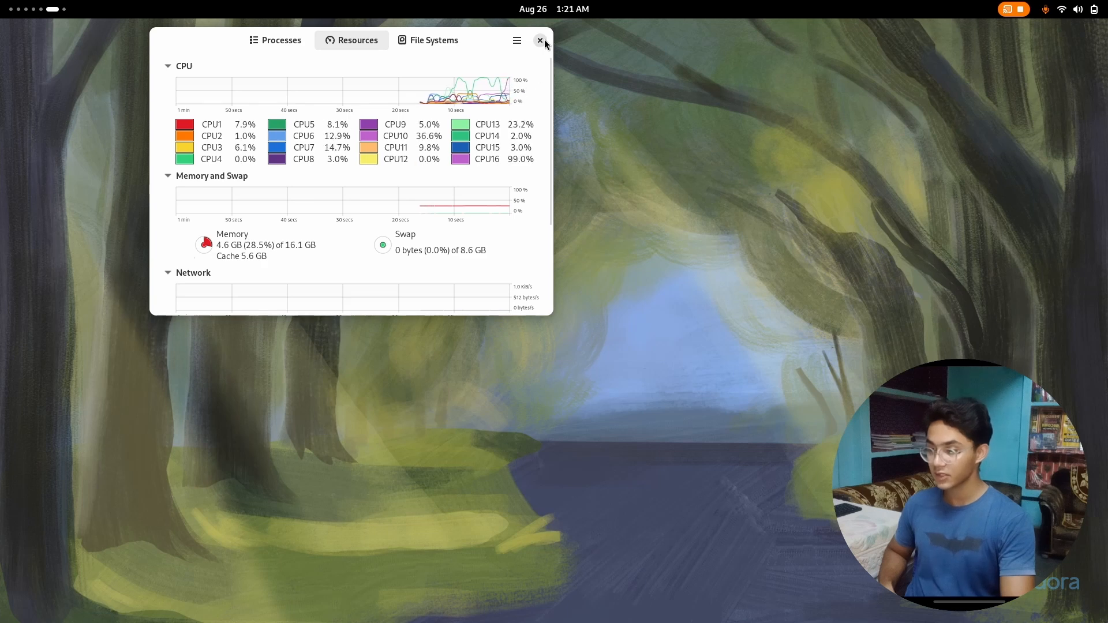
mouse_move(535, 91)
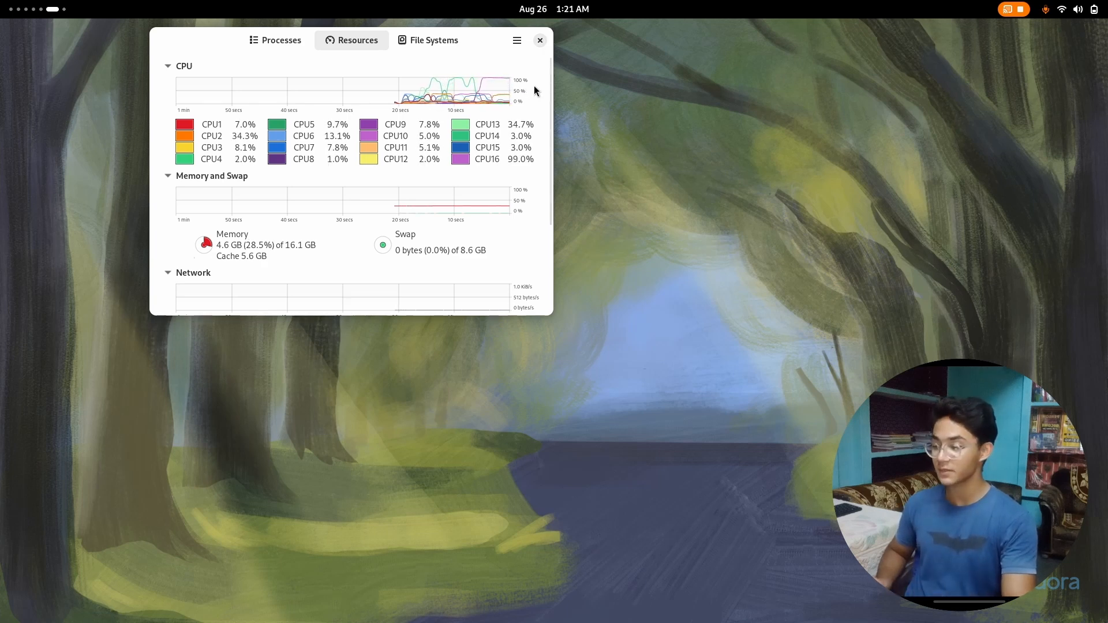
- Close System Monitor and bring up the quick settings panel toward Settings > About
left_click(1077, 9)
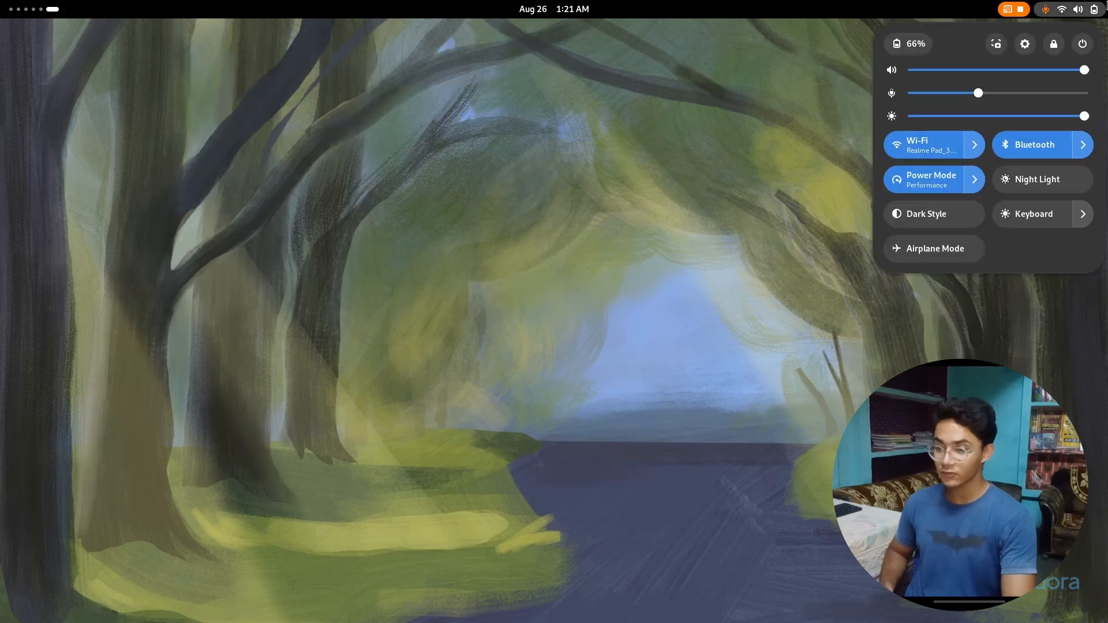
left_click(1025, 43)
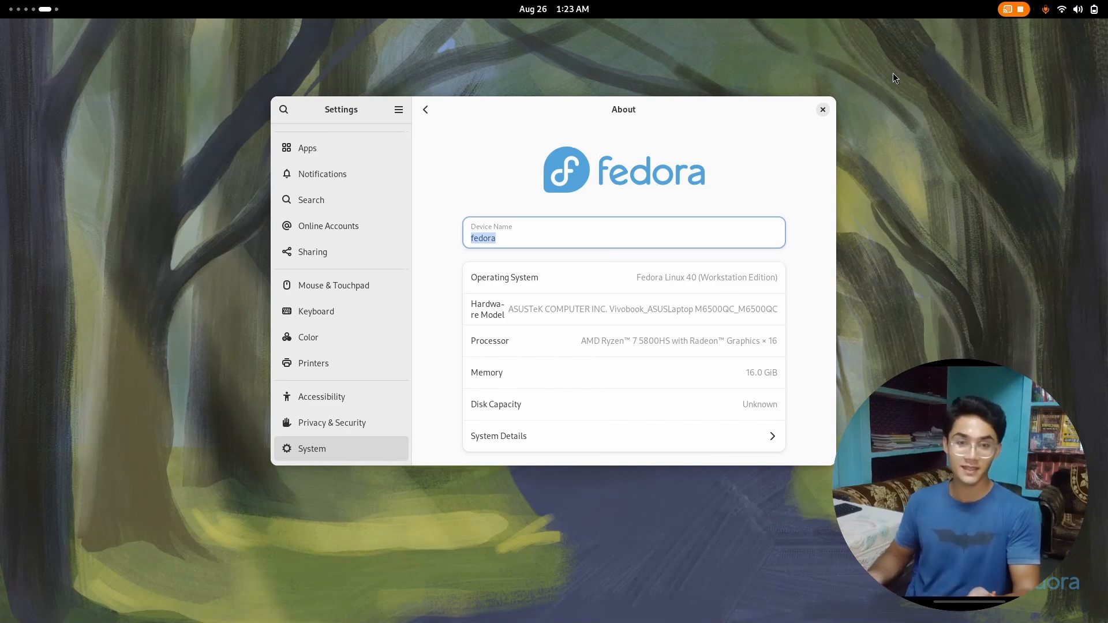
- Tour the workspaces holding Firefox, the camera mirror, Files and Settings from the overview
key("Super")
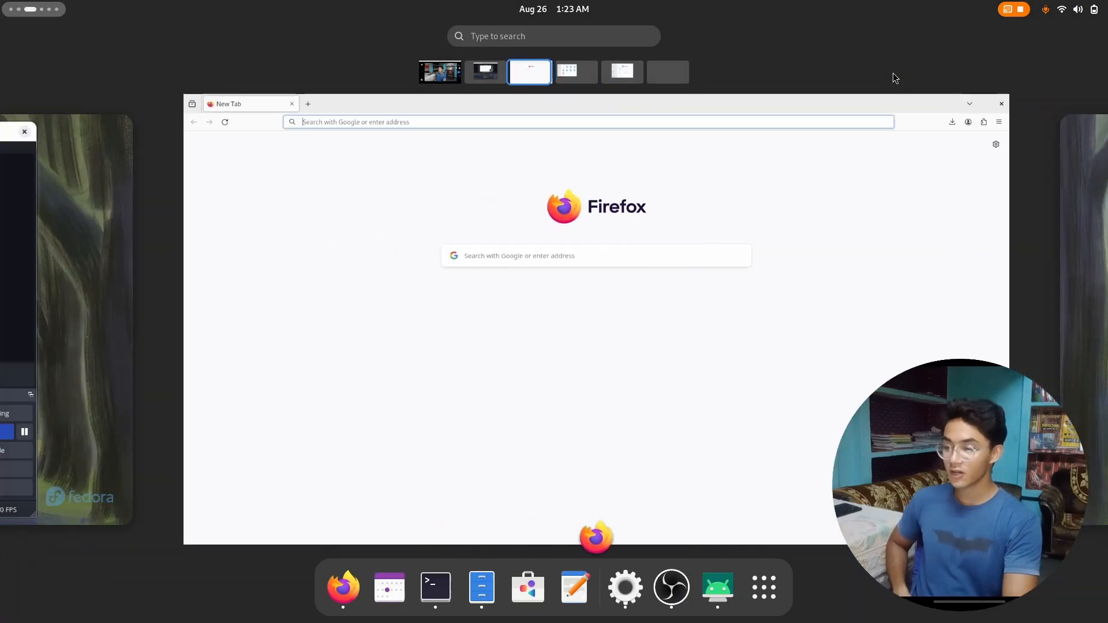
left_click(439, 71)
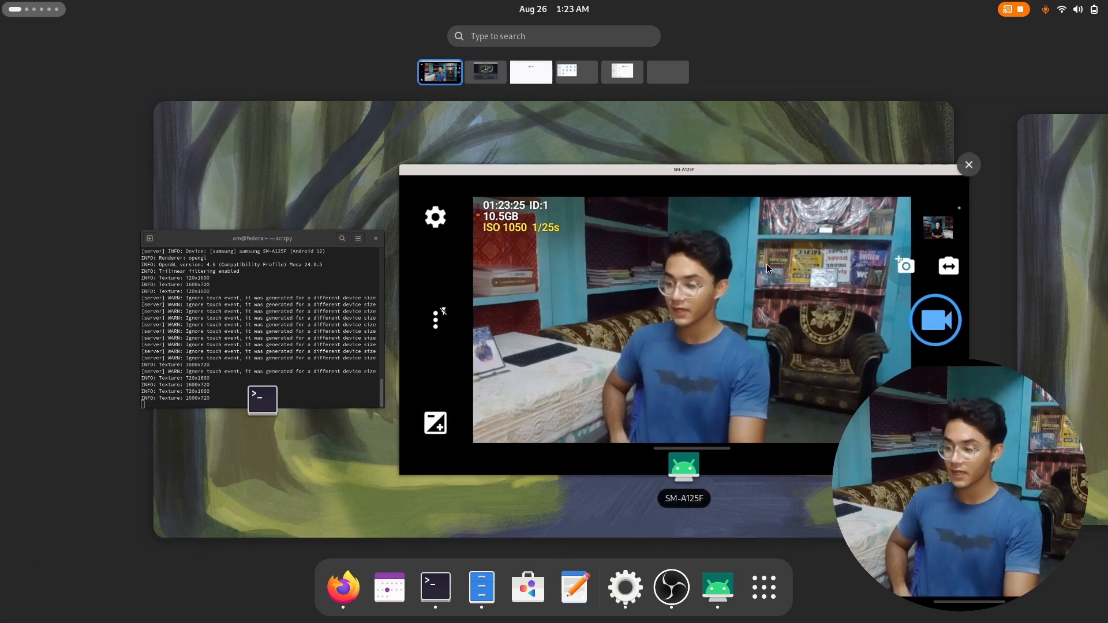
left_click(576, 71)
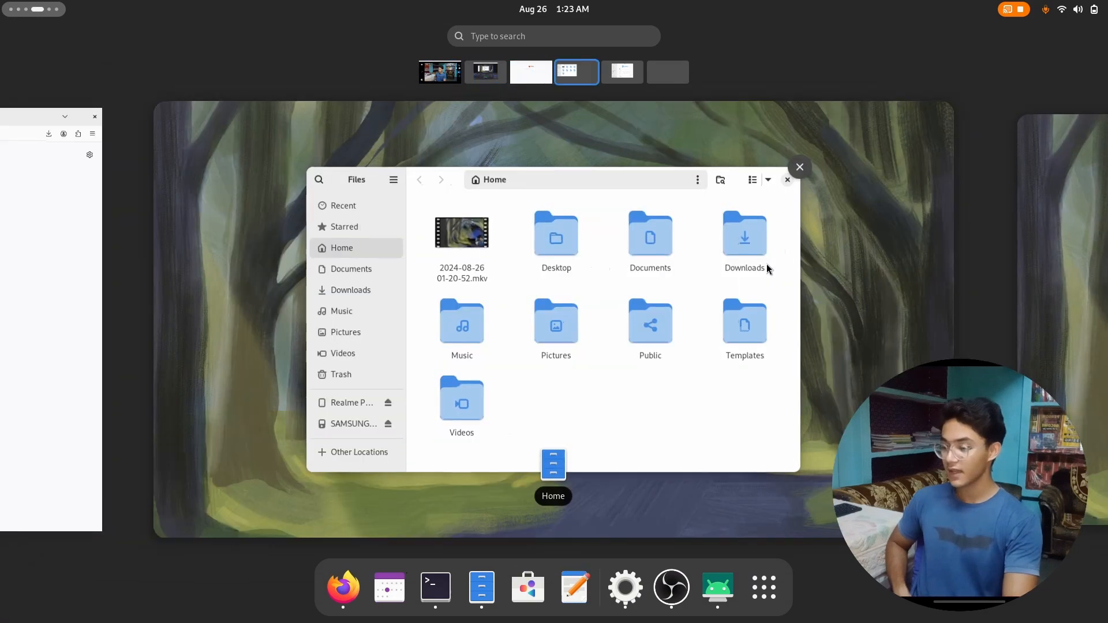
left_click(620, 72)
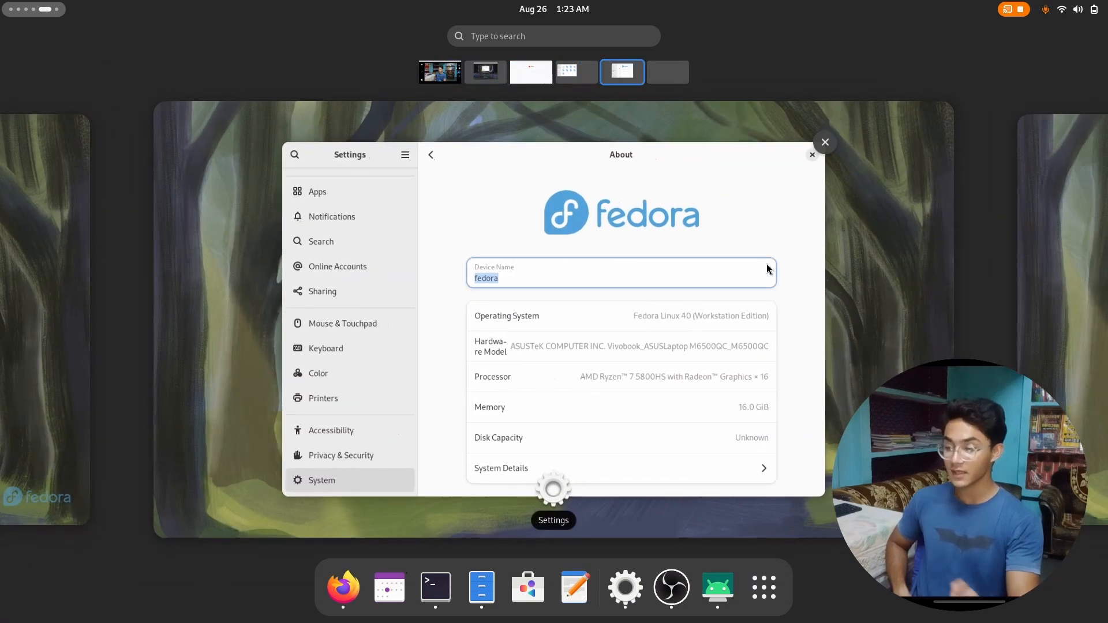
left_click(530, 71)
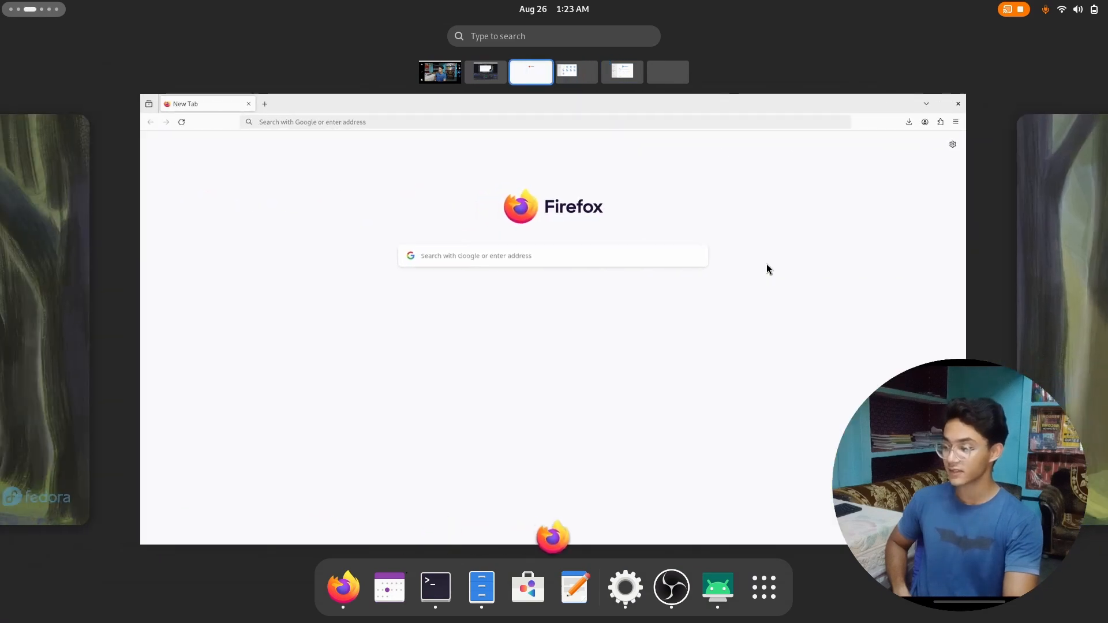
left_click(485, 72)
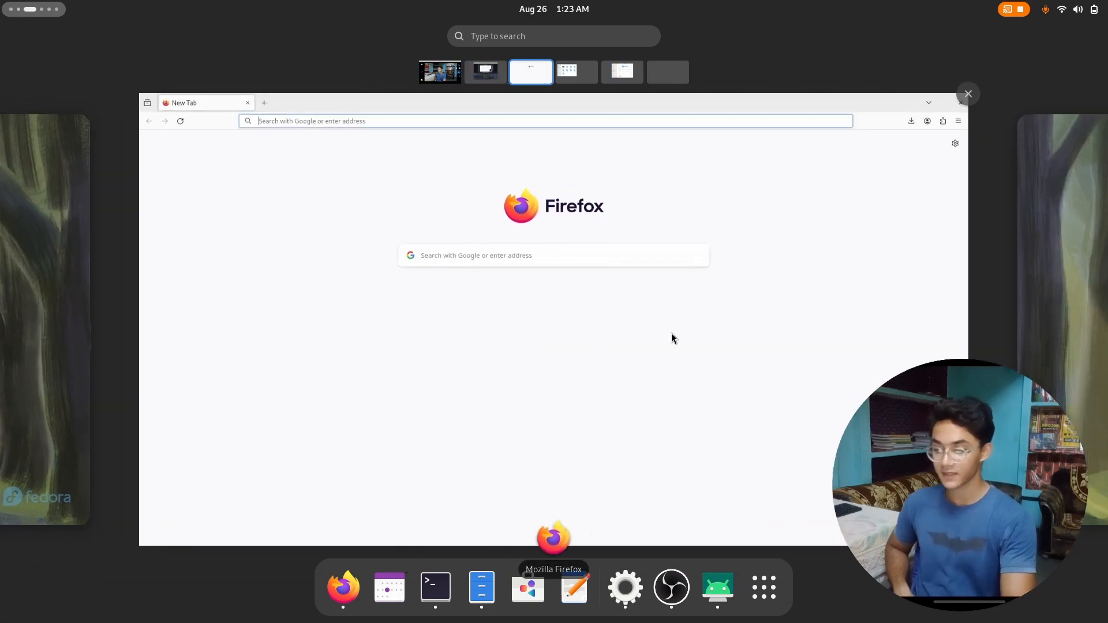
left_click(576, 72)
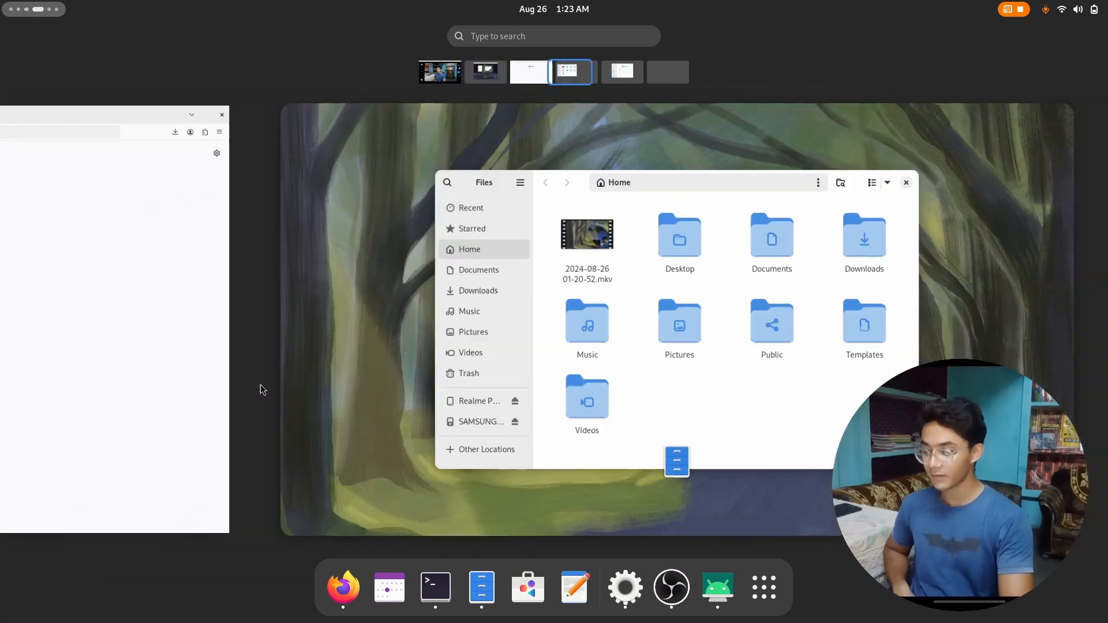
- Launch System Monitor from the application grid to show live resource graphs
left_click(763, 587)
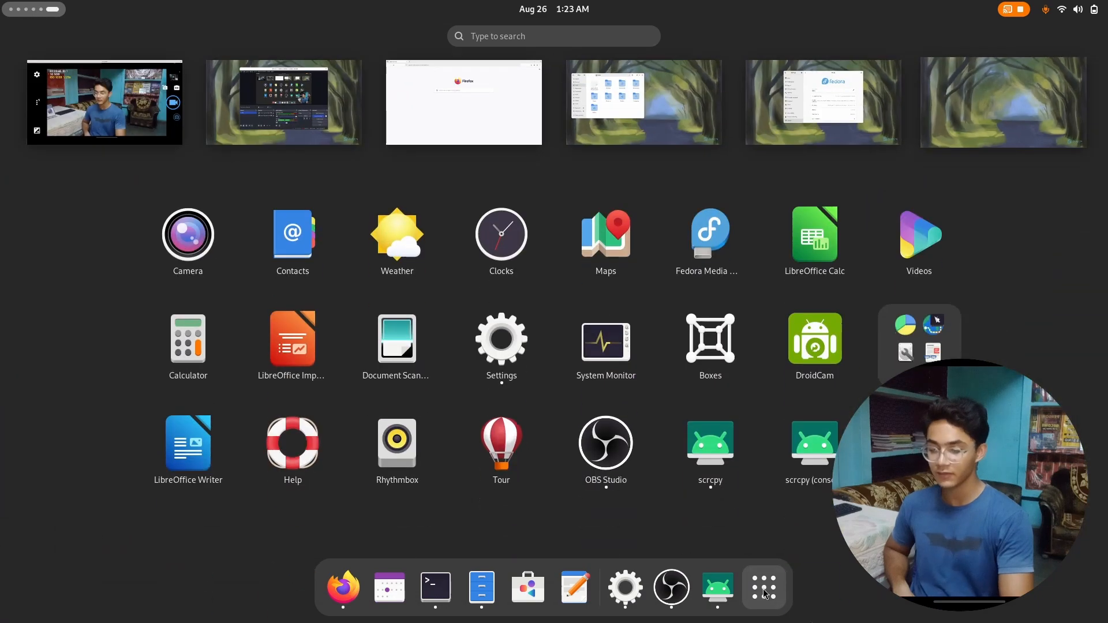
left_click(605, 337)
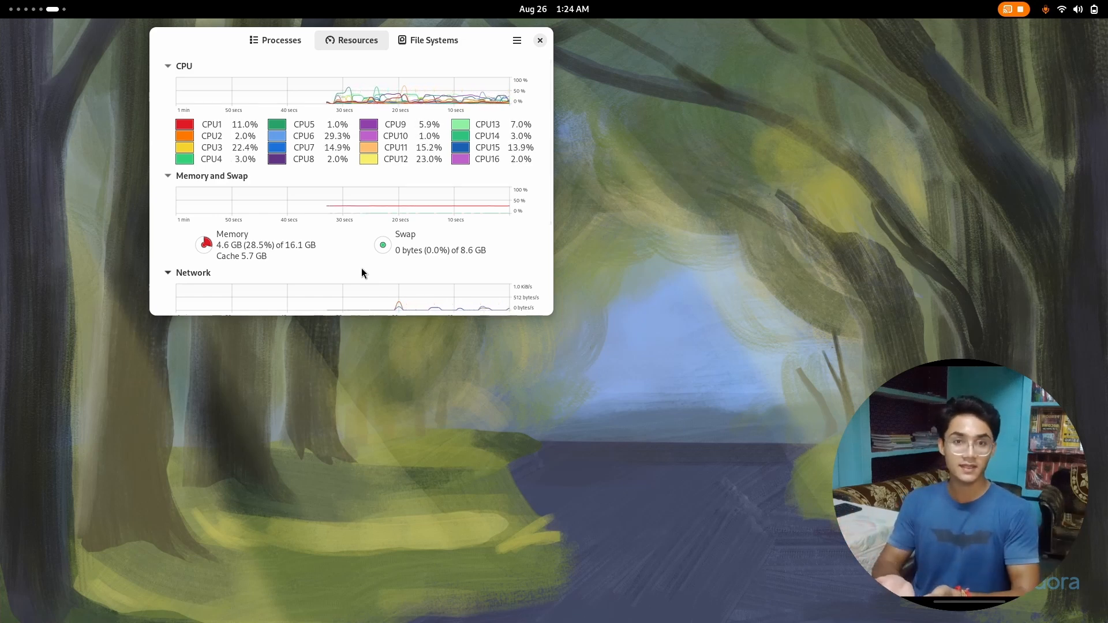
key("Super")
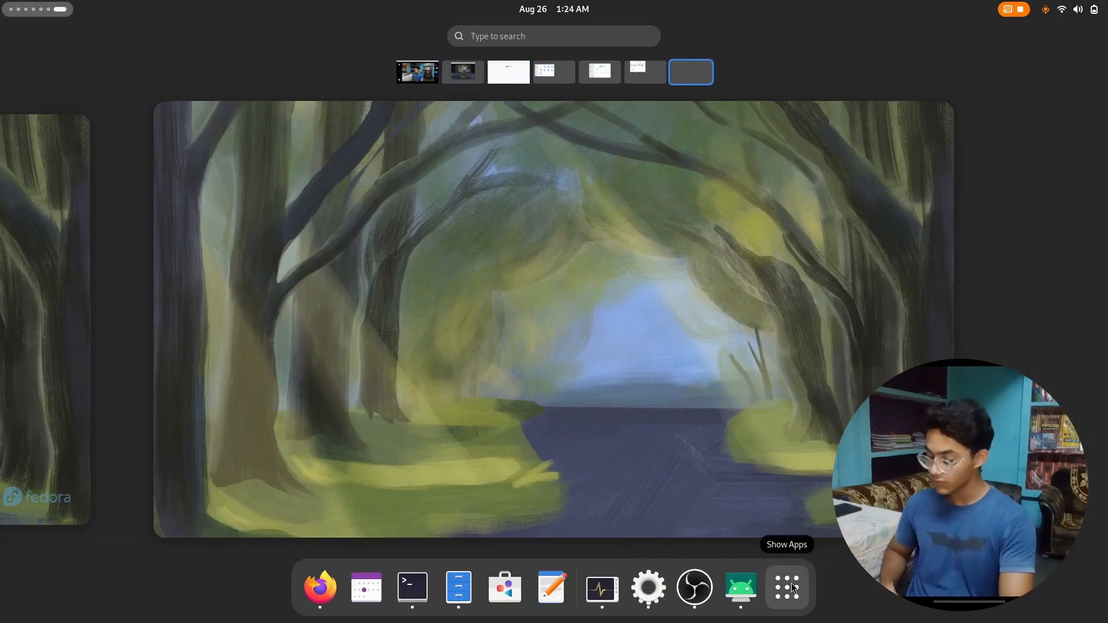
left_click(786, 587)
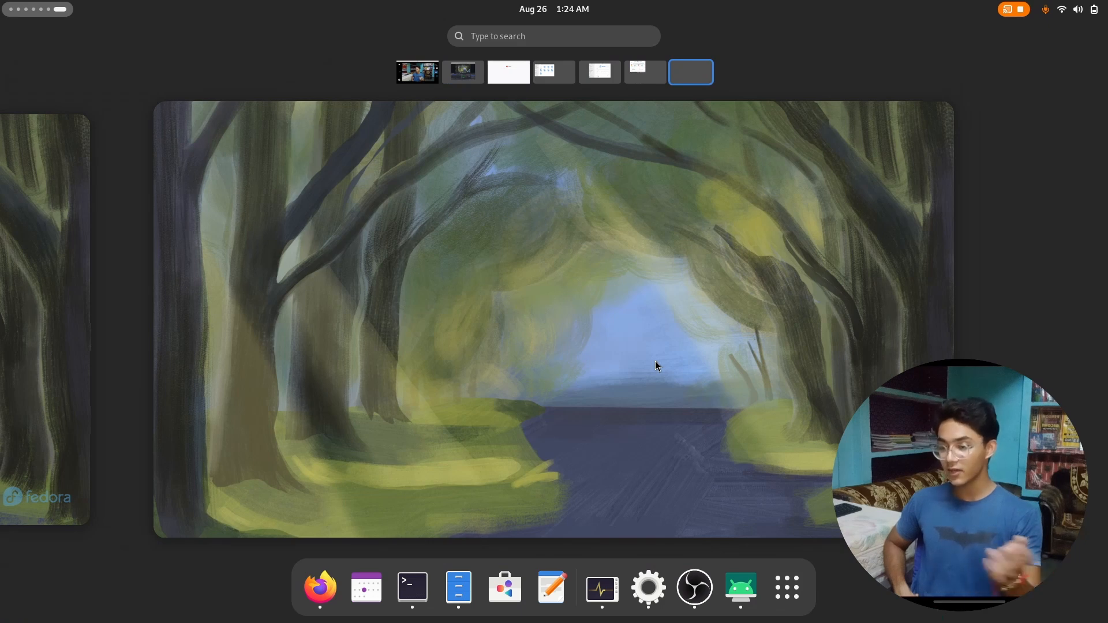
mouse_move(539, 516)
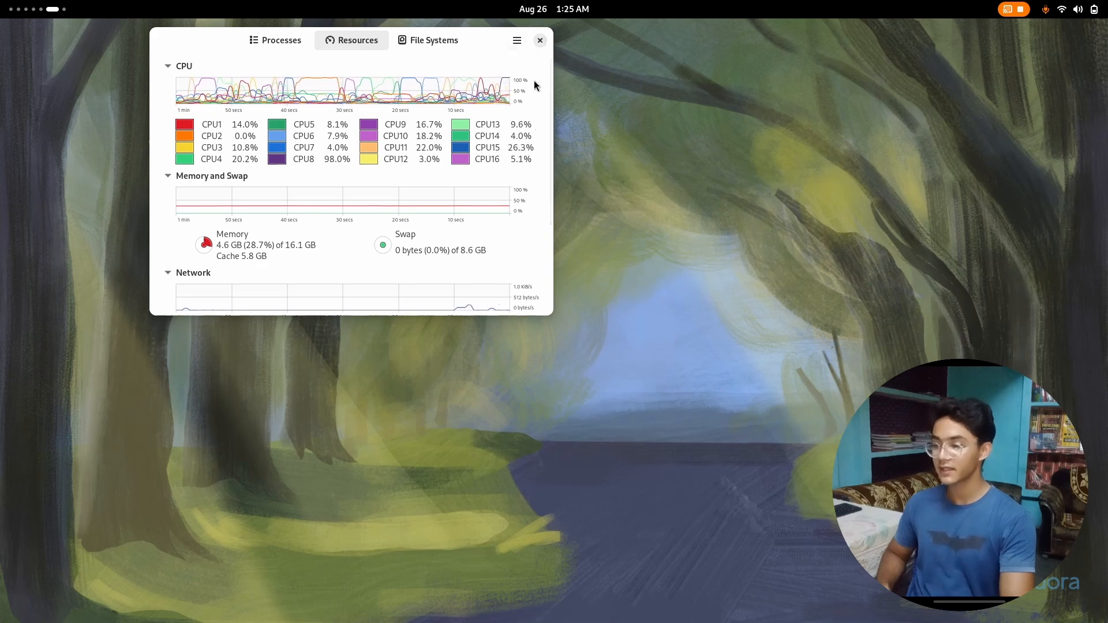
- Run 'sudo dnf install gnome-tweaks' in a new Terminal window
key("Super")
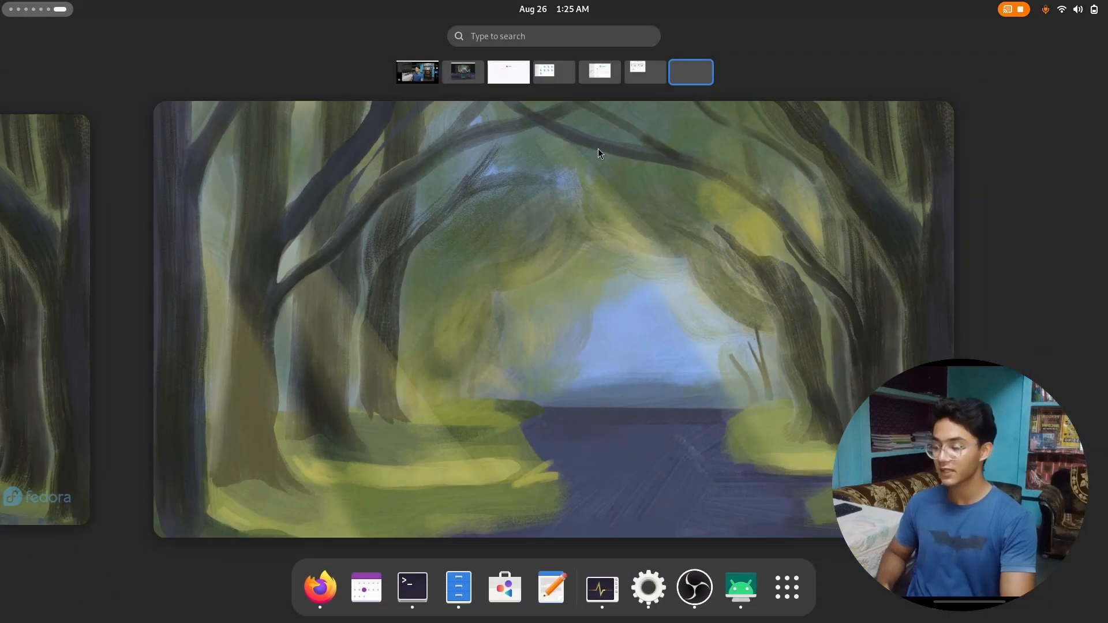
right_click(411, 586)
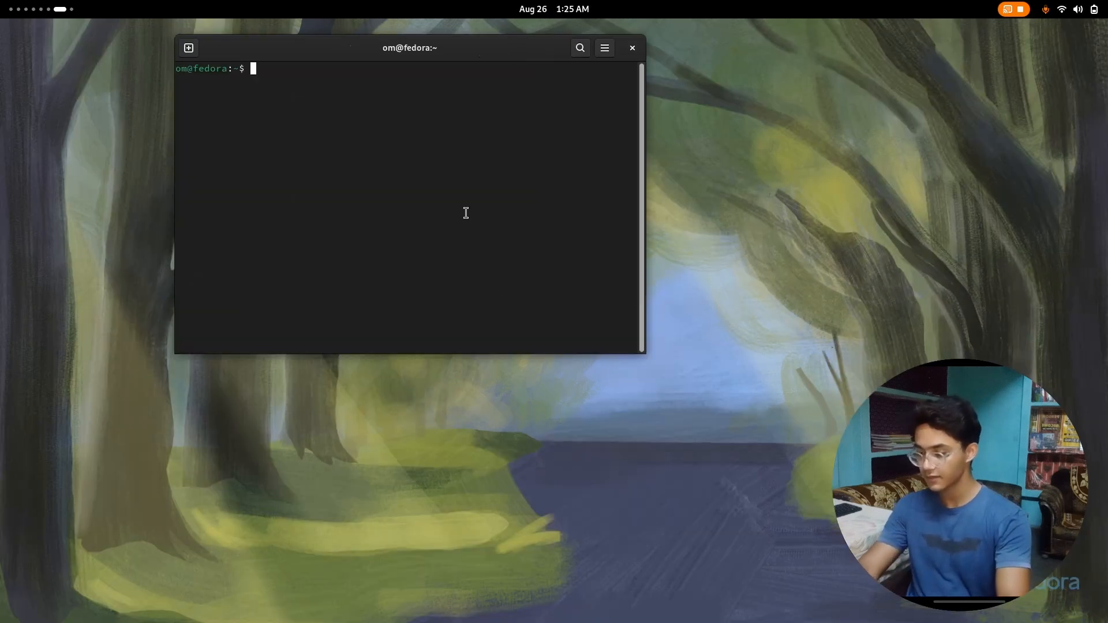
type("sudo dnf ins")
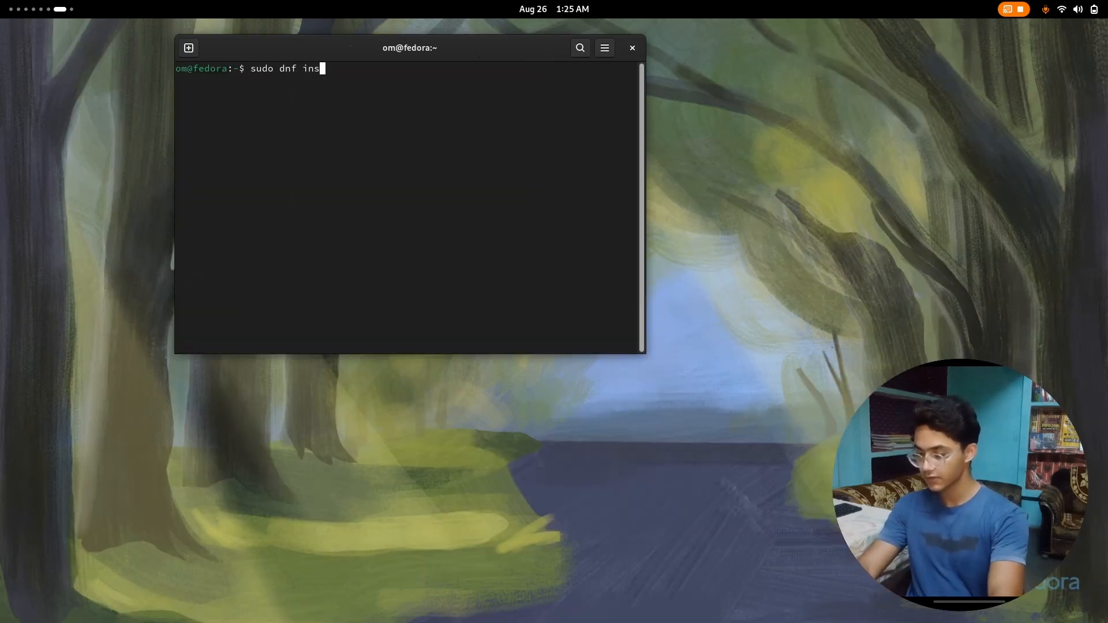
type("tall gnome-twe")
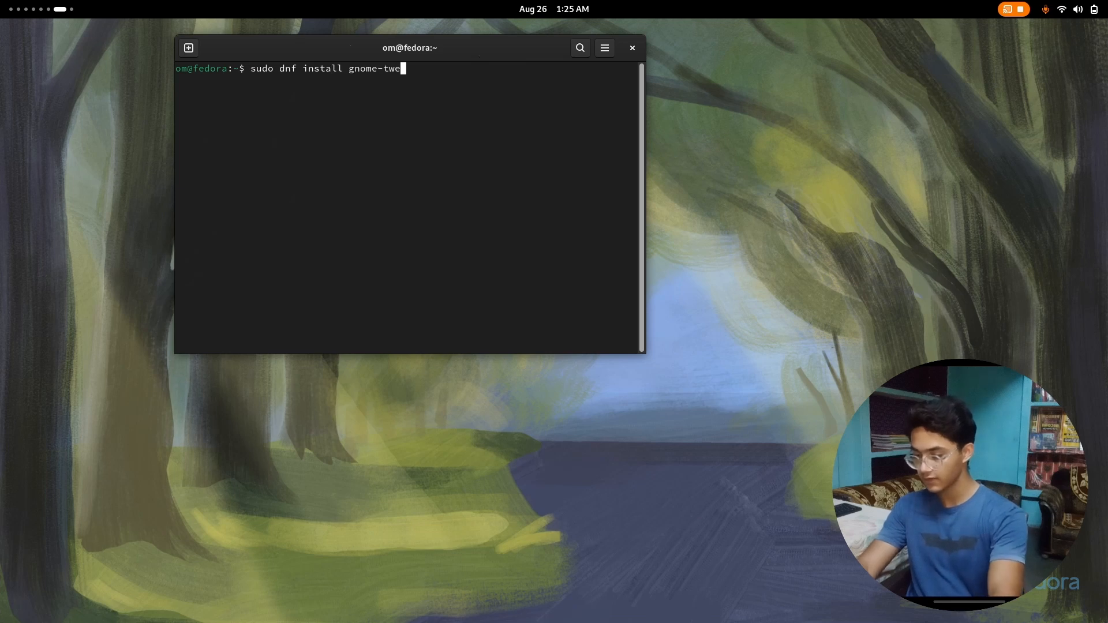
key("Return")
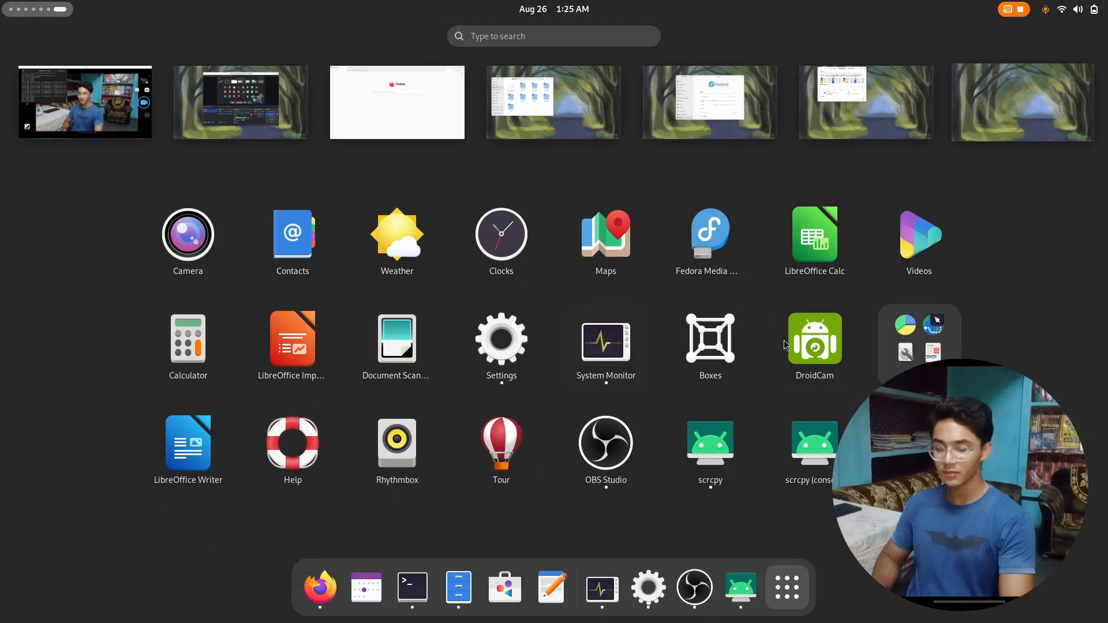
- Launch GNOME Tweaks from Utilities and dismiss the Extensions Has Moved notice
left_click(919, 343)
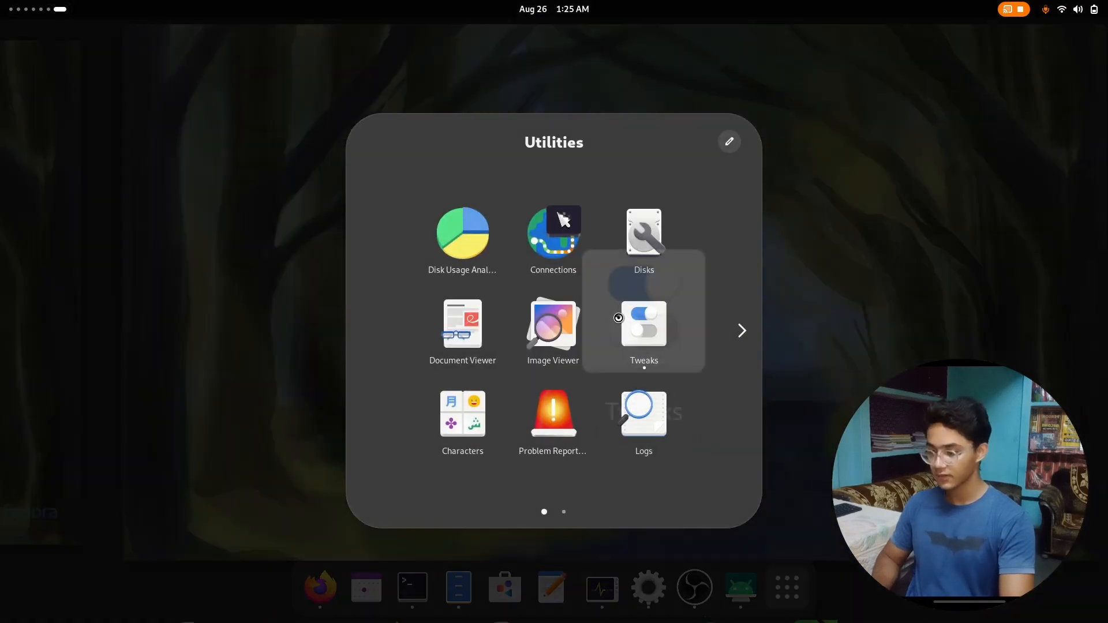
left_click(643, 323)
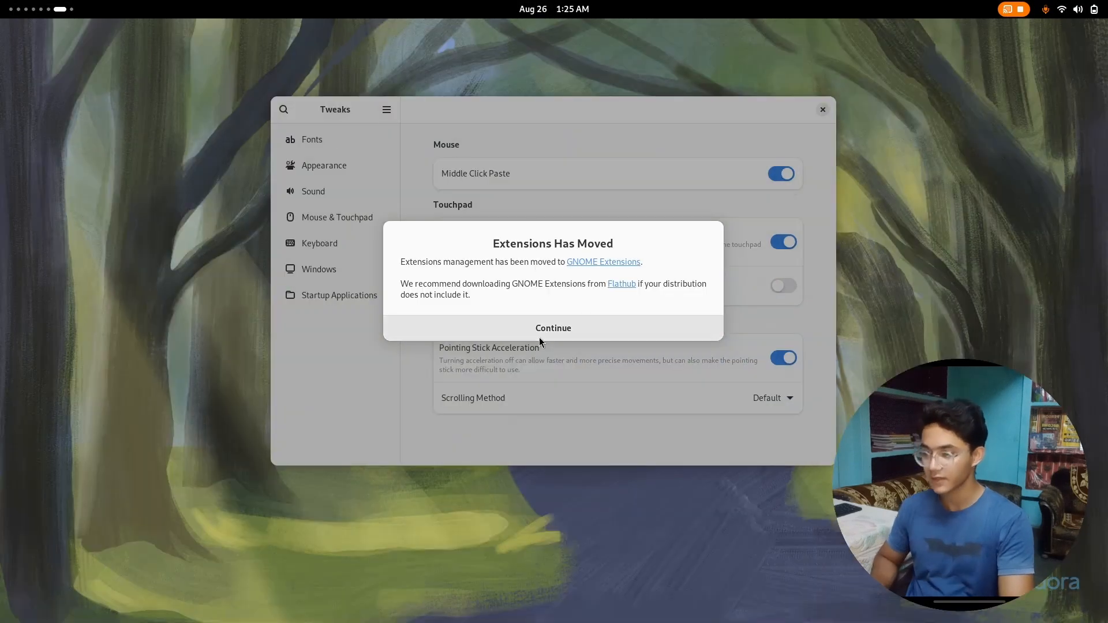
left_click(553, 327)
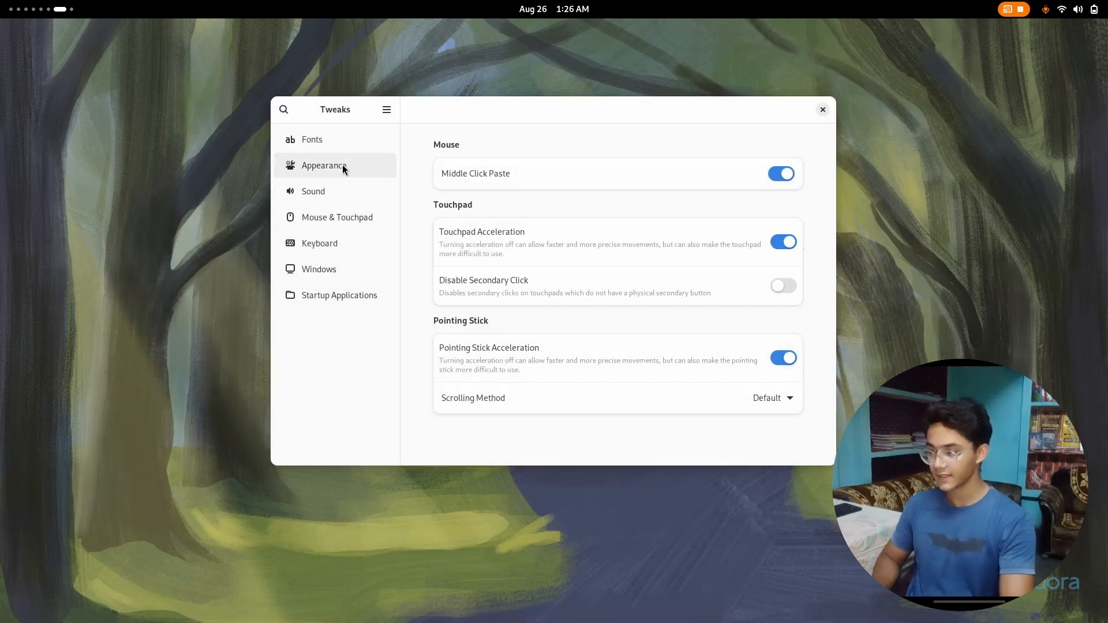
- Switch on Maximize and Minimize titlebar buttons under Windows, then close Tweaks
left_click(324, 166)
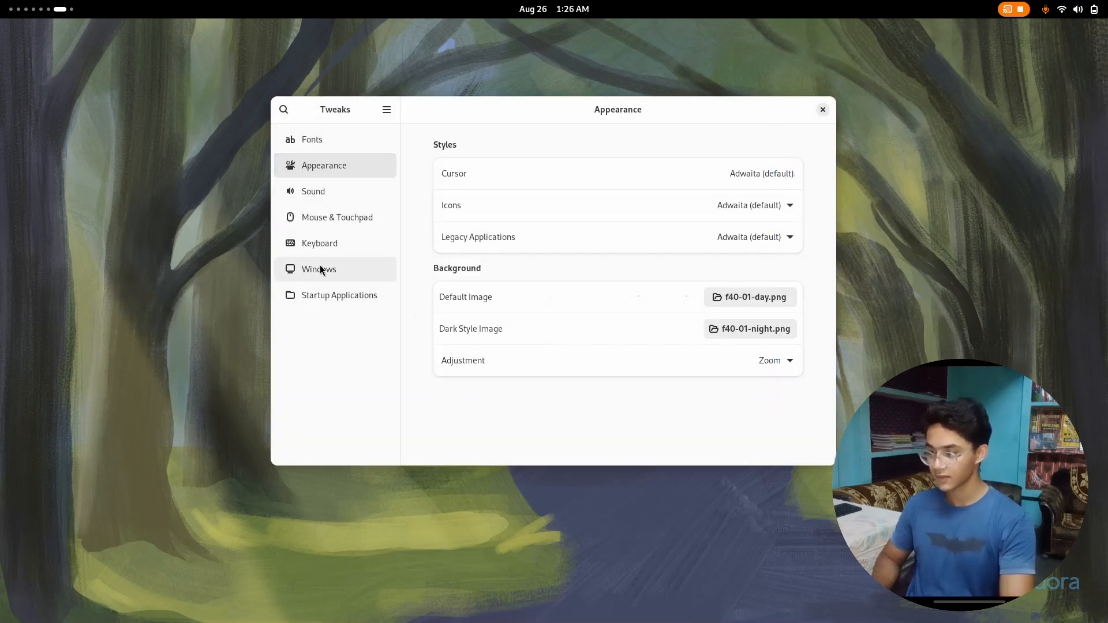
left_click(318, 270)
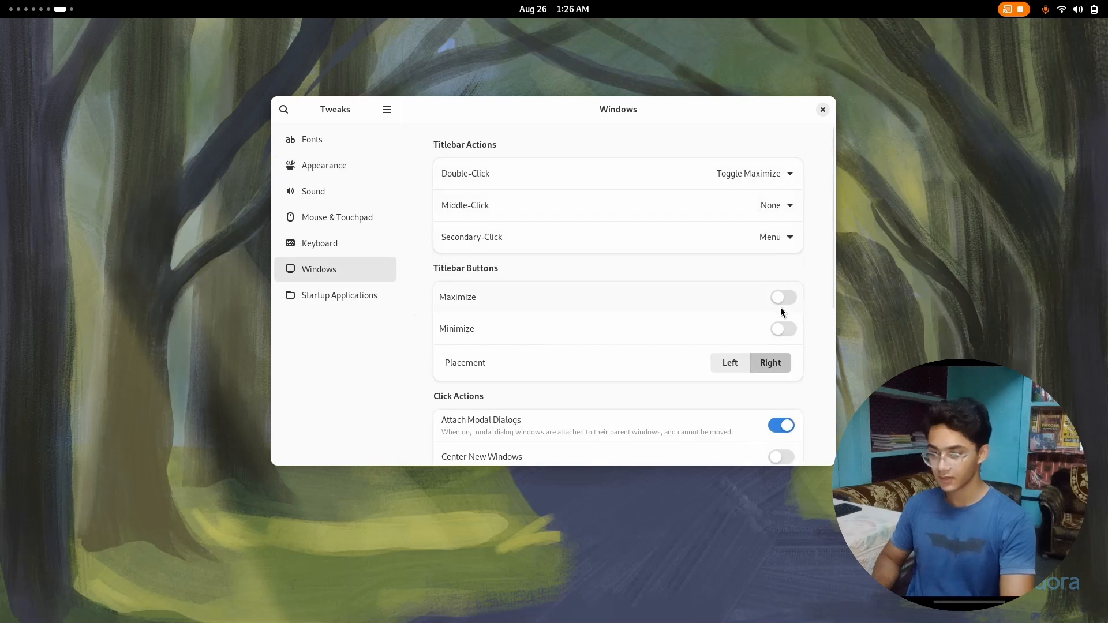
left_click(783, 297)
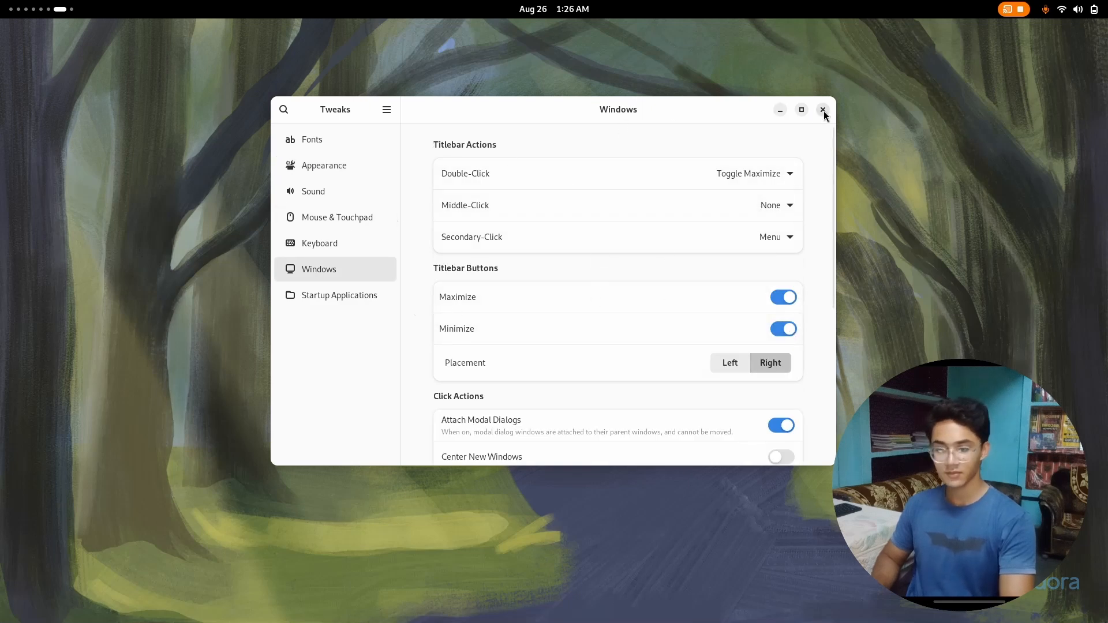
left_click(823, 110)
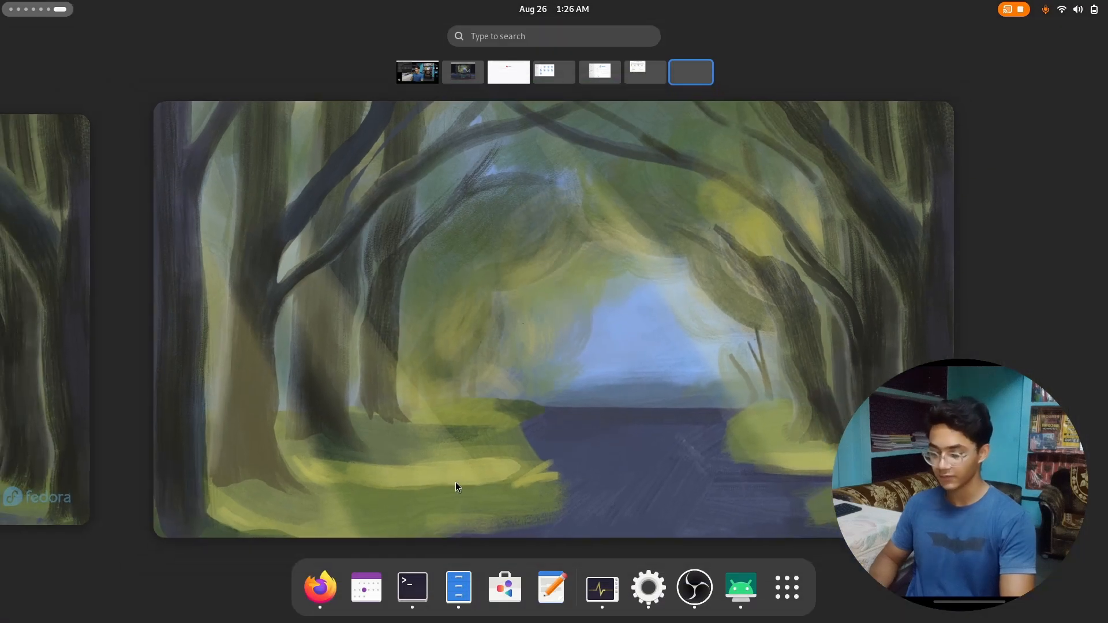
mouse_move(458, 586)
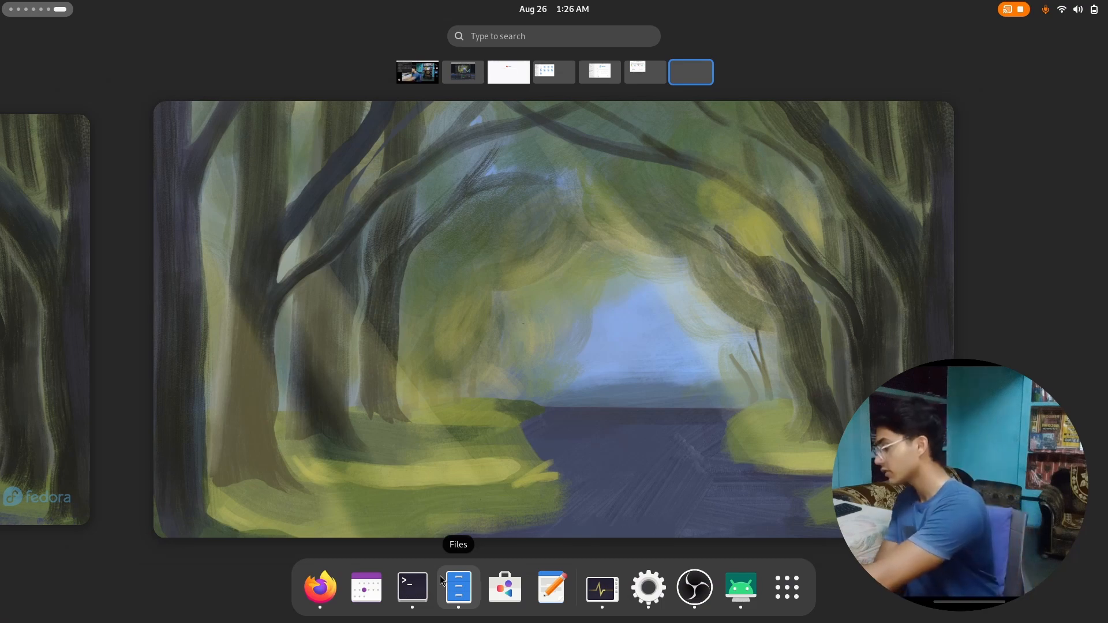
- Navigate Files to the Pictures > Wallpapers folder
left_click(457, 586)
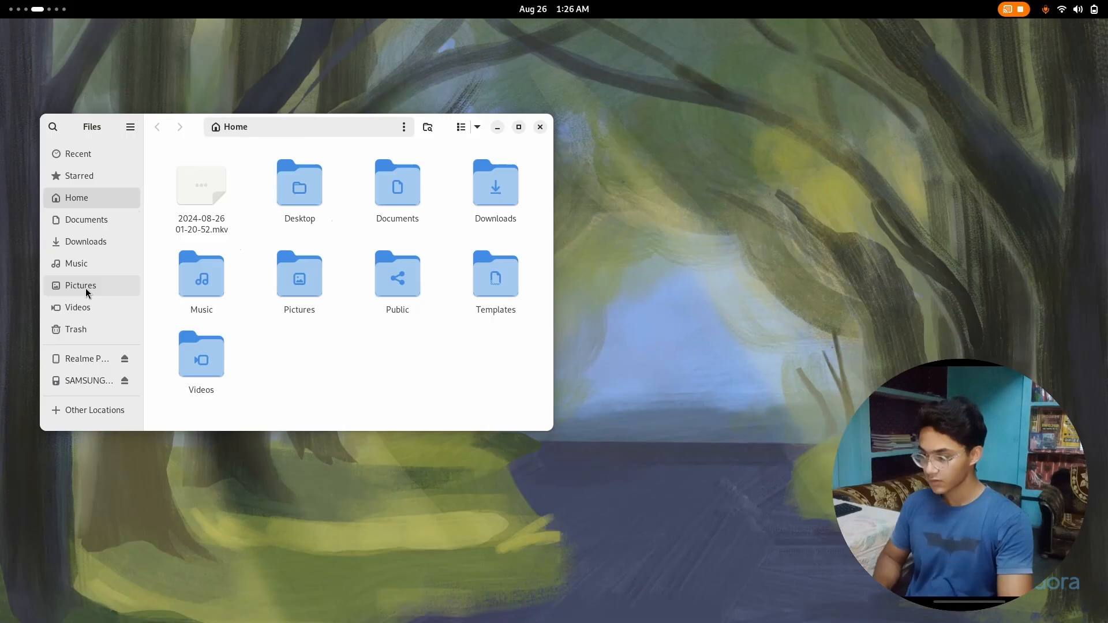
left_click(85, 359)
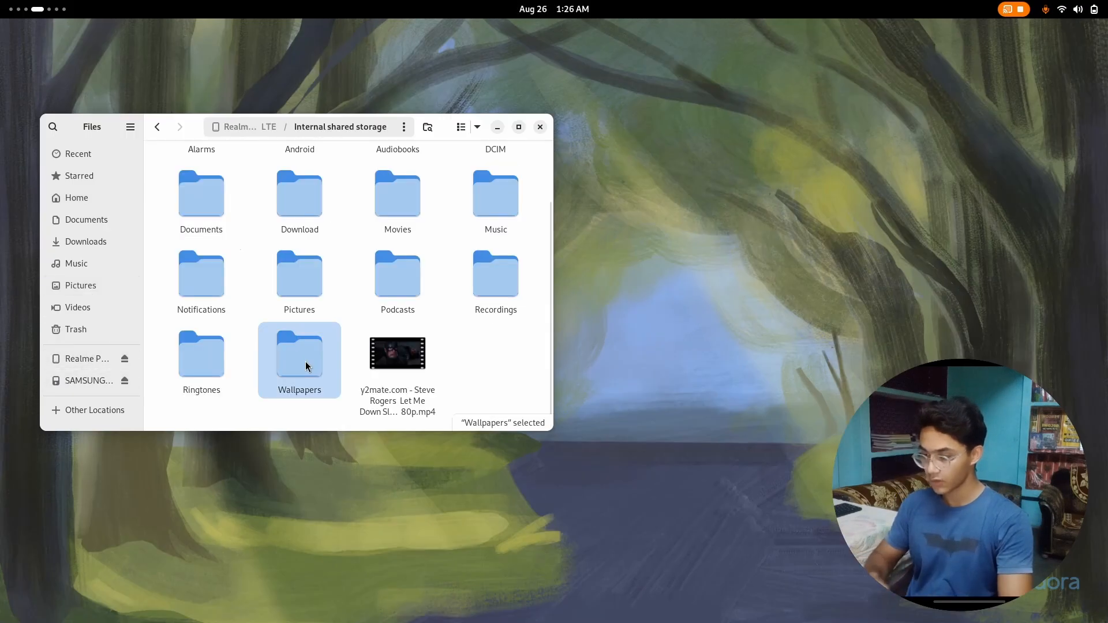
left_click(79, 285)
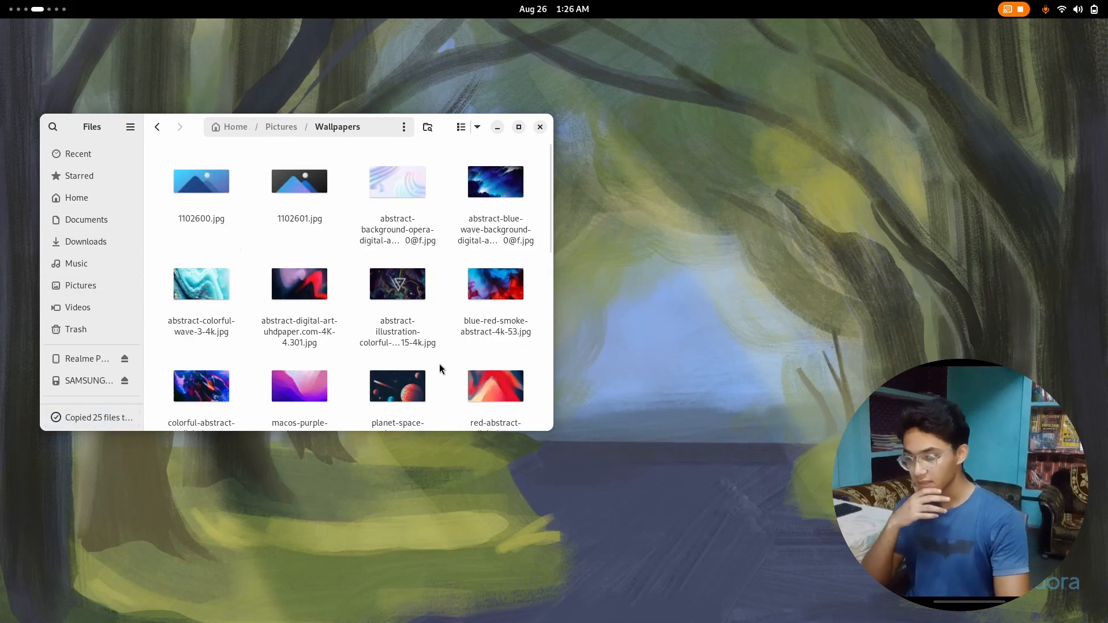
scroll("down", 3)
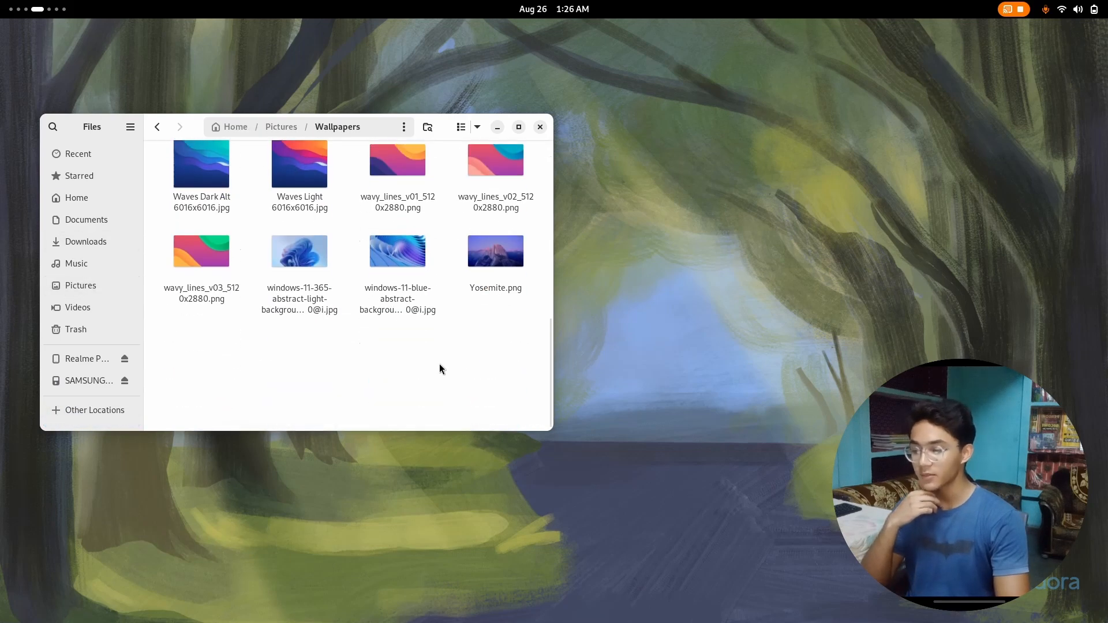
- Set Yosemite.png as the desktop background from its actions menu
right_click(495, 251)
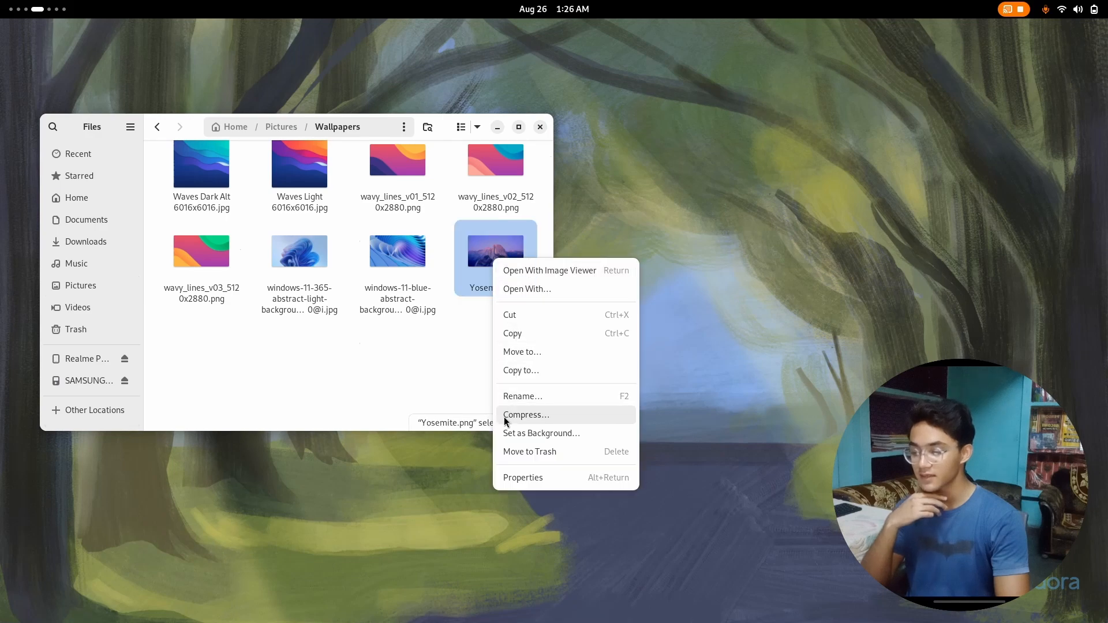
left_click(542, 433)
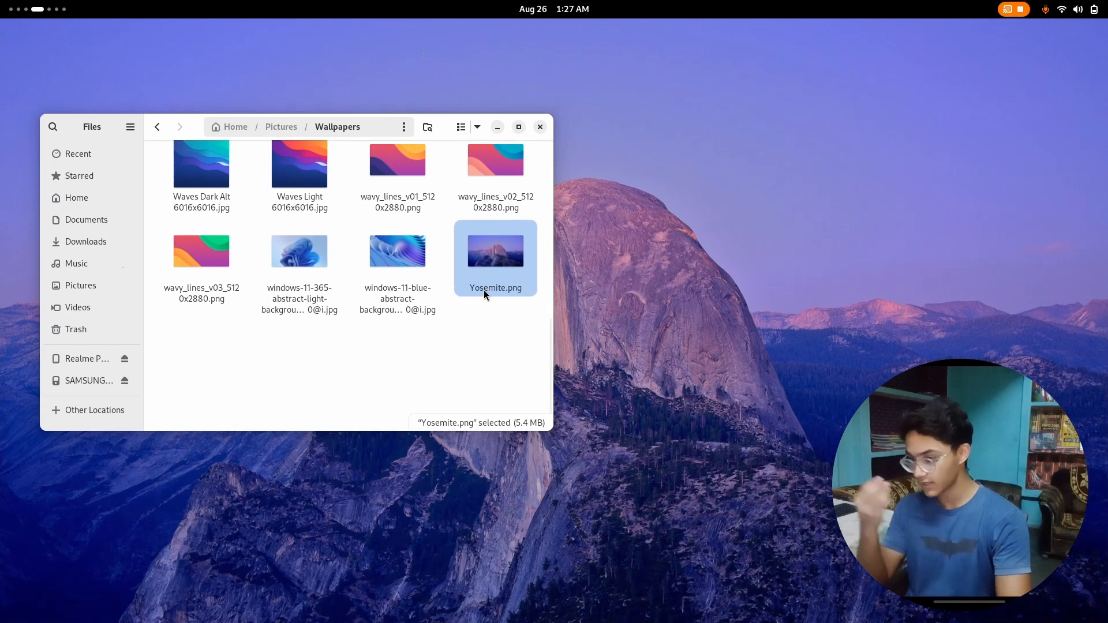
scroll("up", 3)
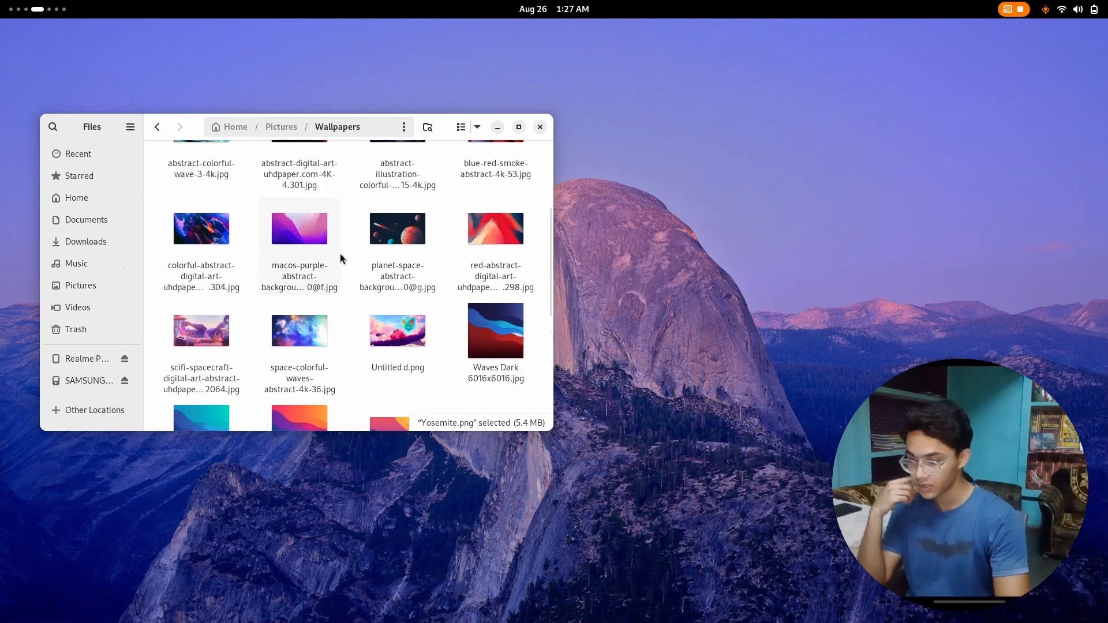
scroll("up", 3)
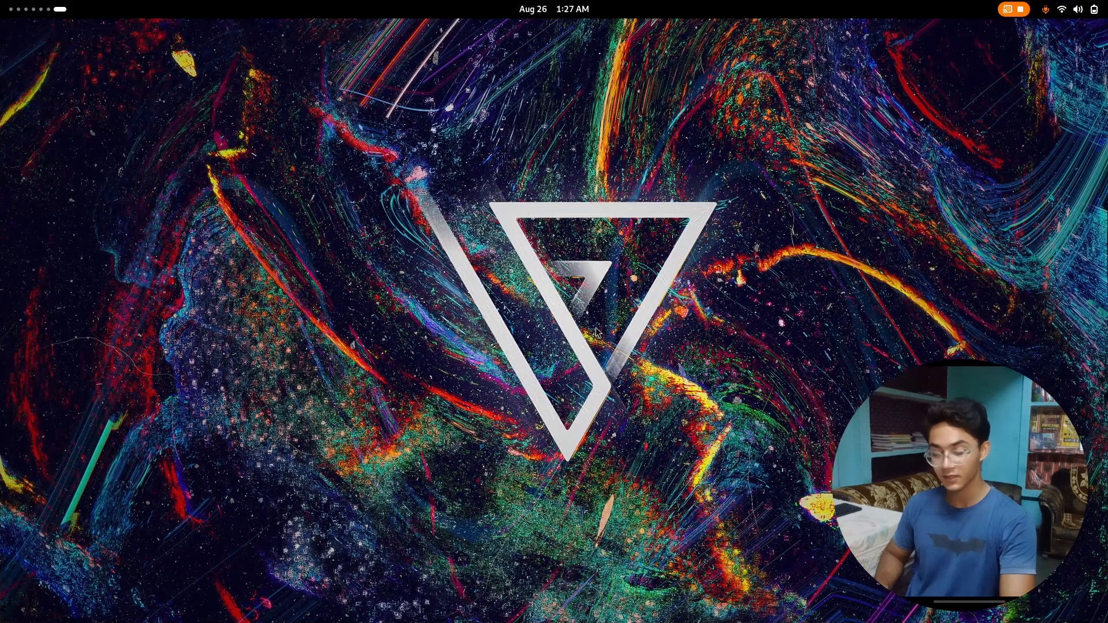
mouse_move(444, 311)
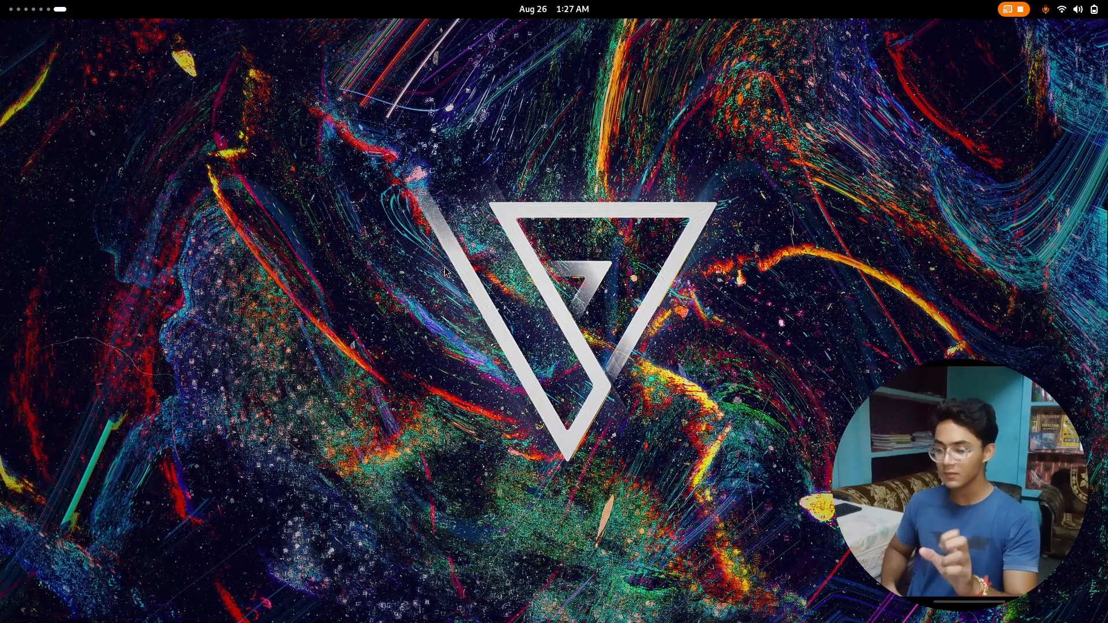
mouse_move(322, 125)
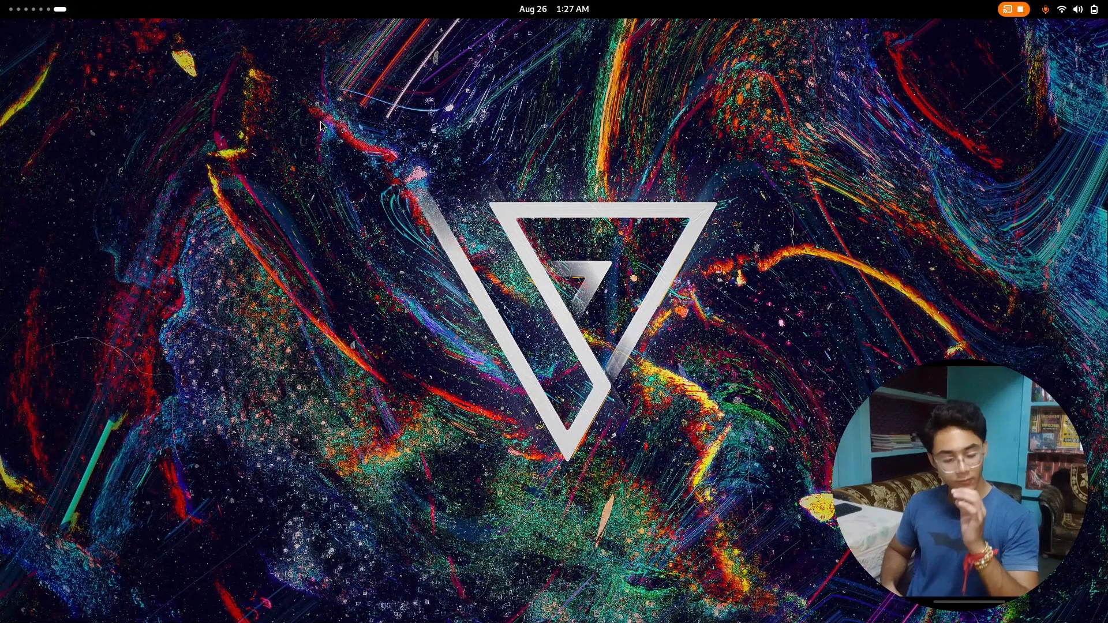
mouse_move(445, 276)
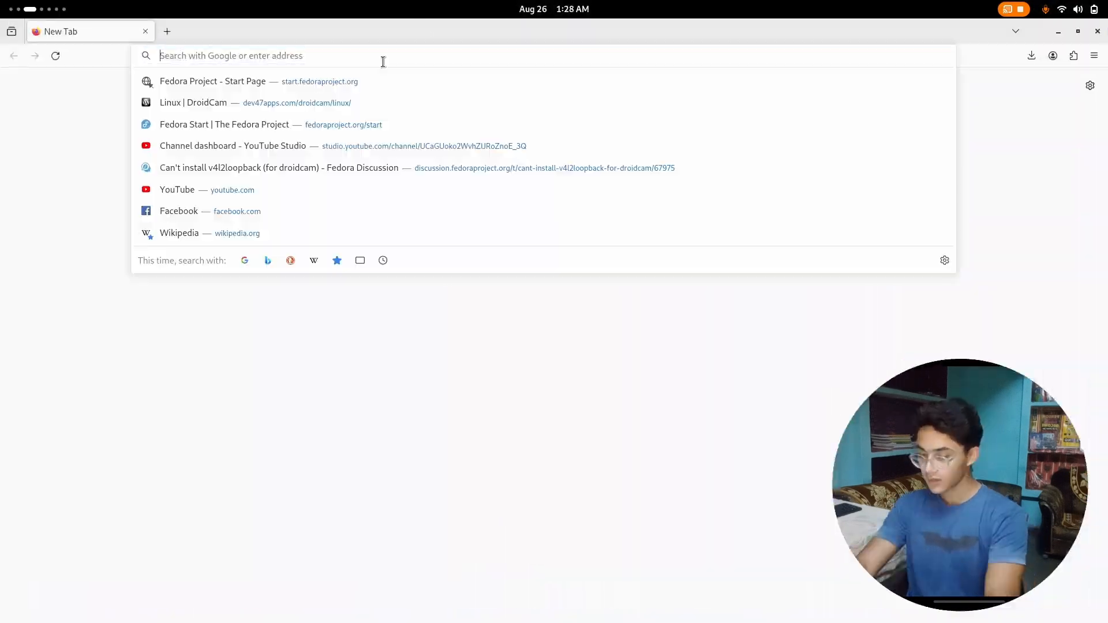
- Search 'papirus icon pack' and open the PapirusDevelopmentTeam/papirus-icon-theme GitHub result
type("papirus")
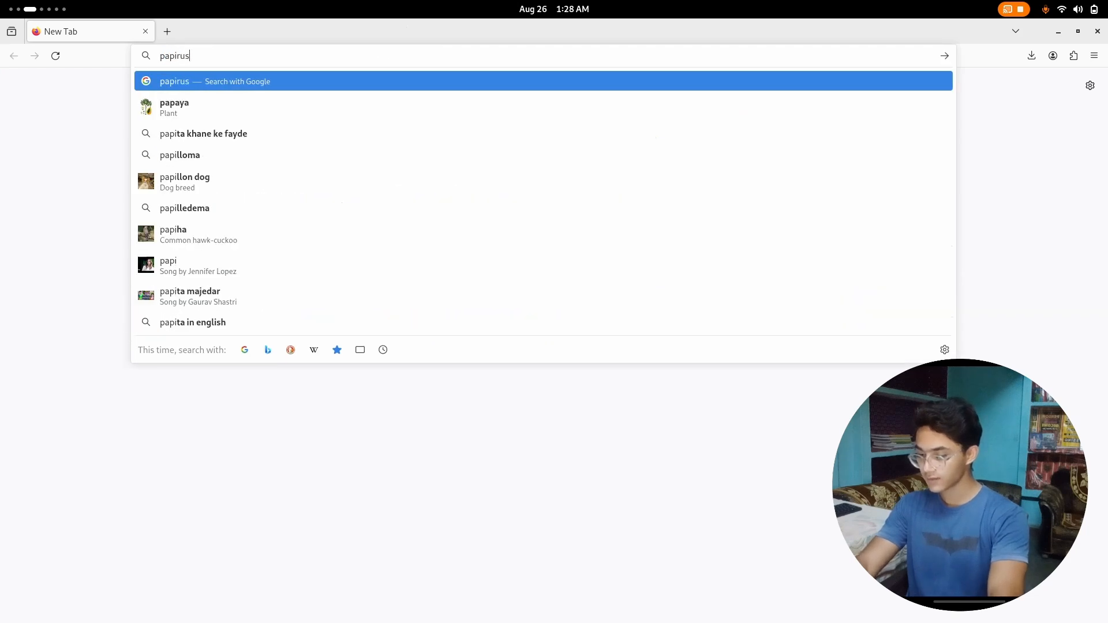
type("icon pack apk")
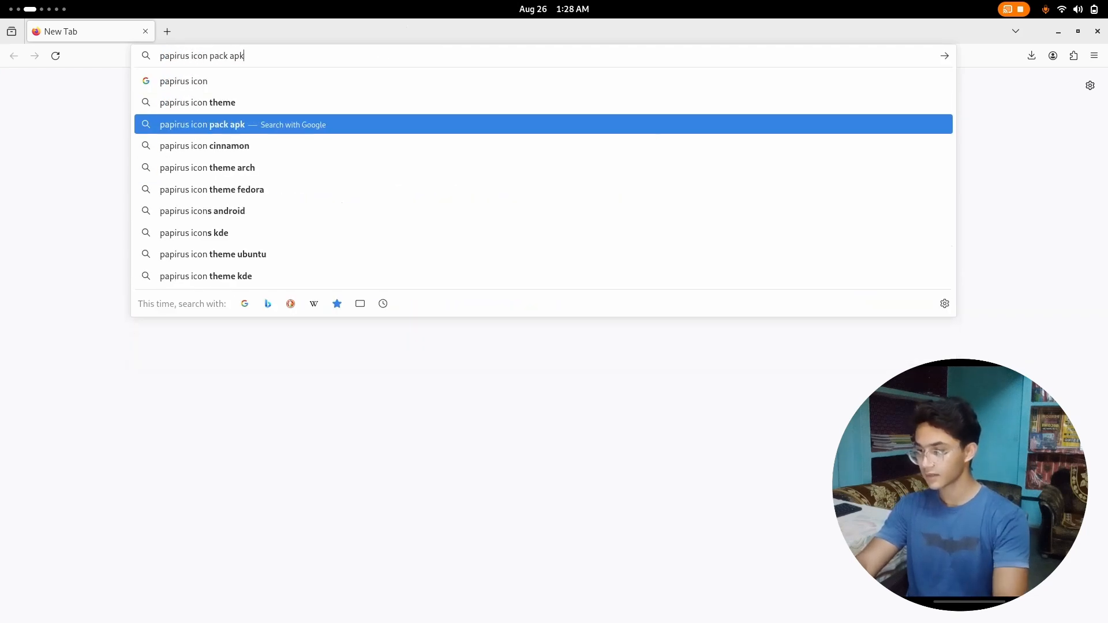
key("Return")
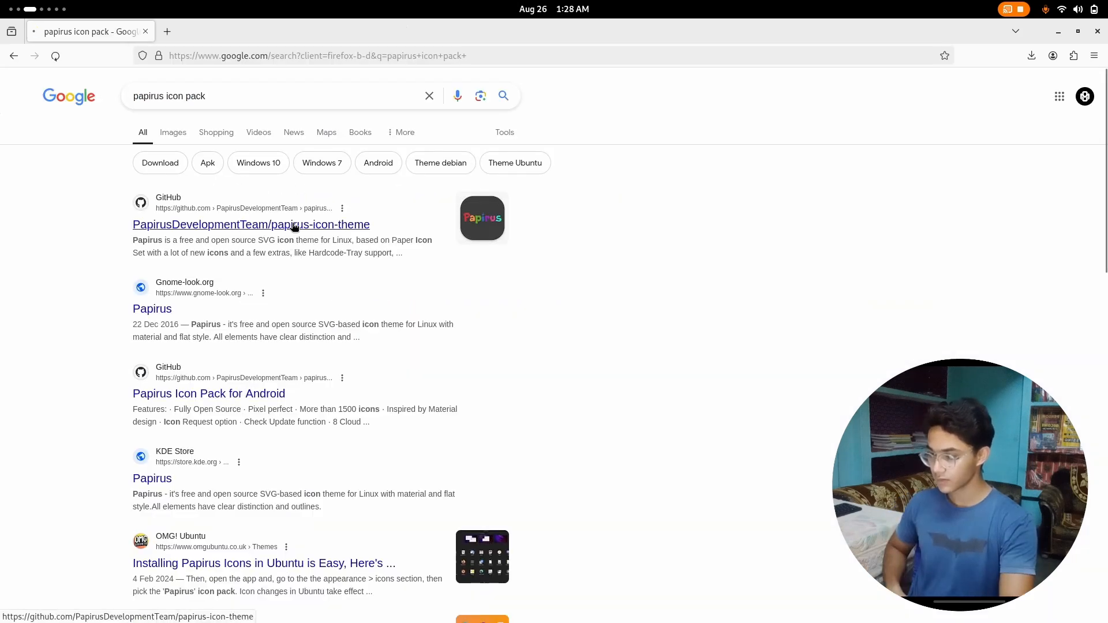
left_click(251, 225)
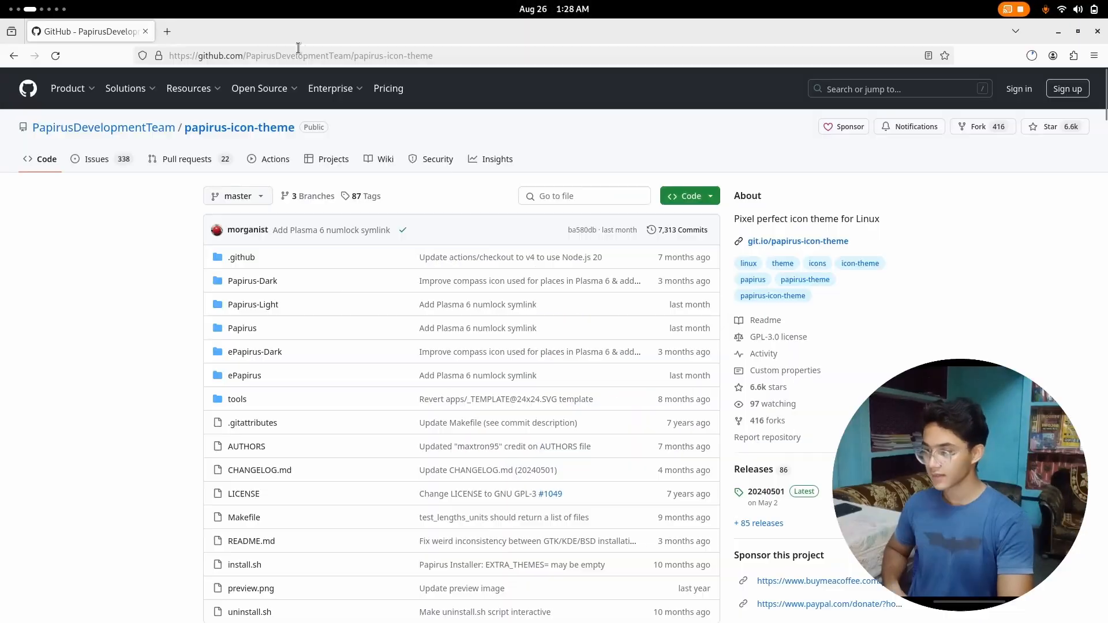
- Search for gnome extensions and open extensions.gnome.org
type("gnom")
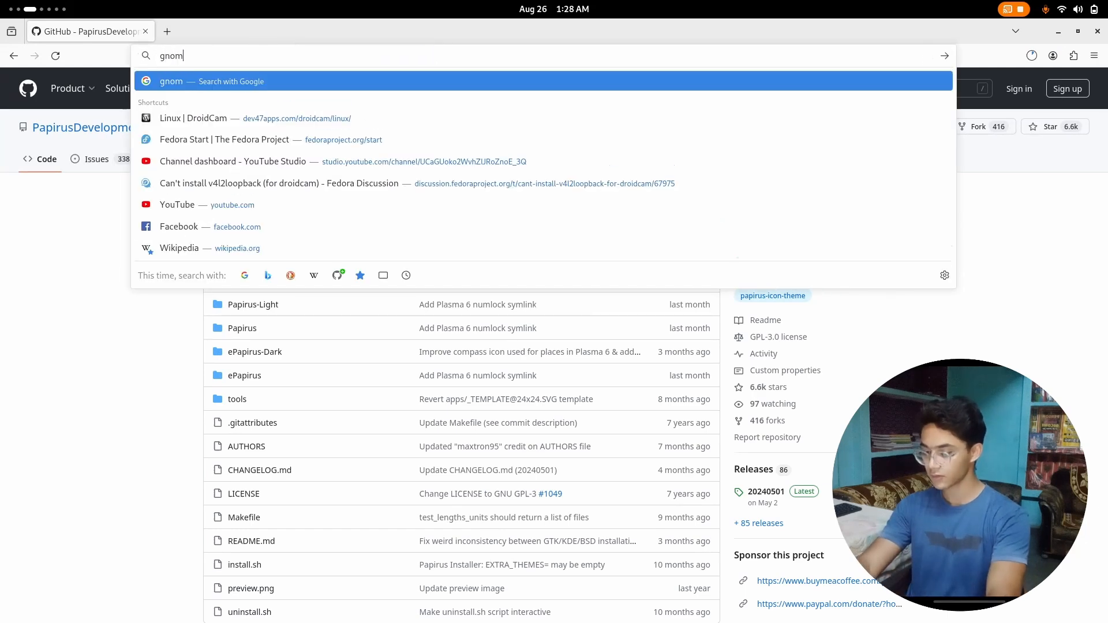
key("Return")
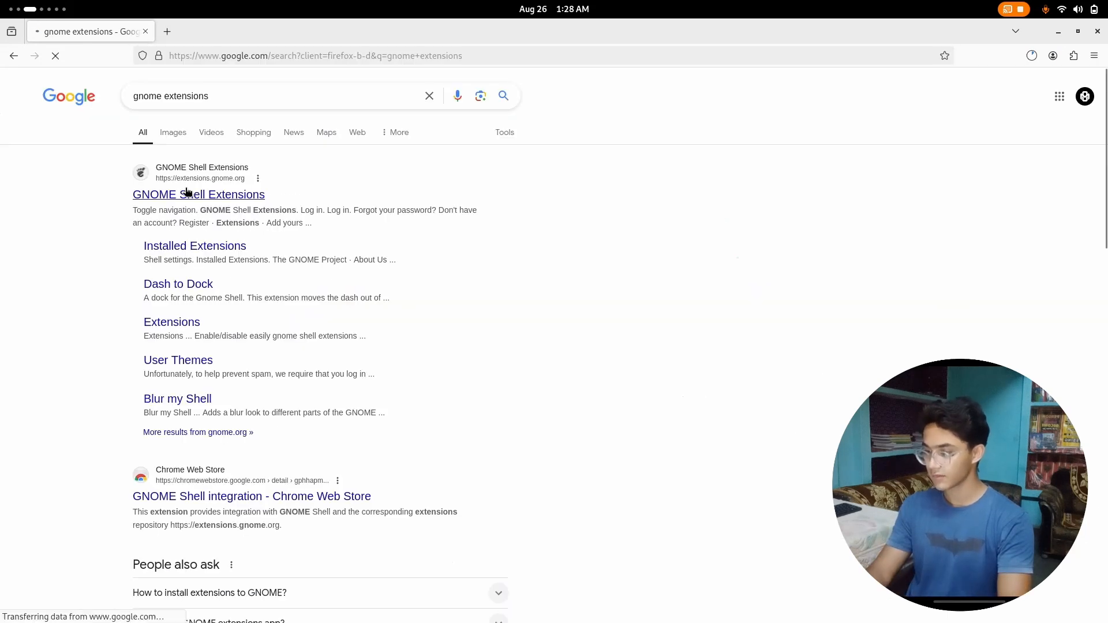
left_click(198, 194)
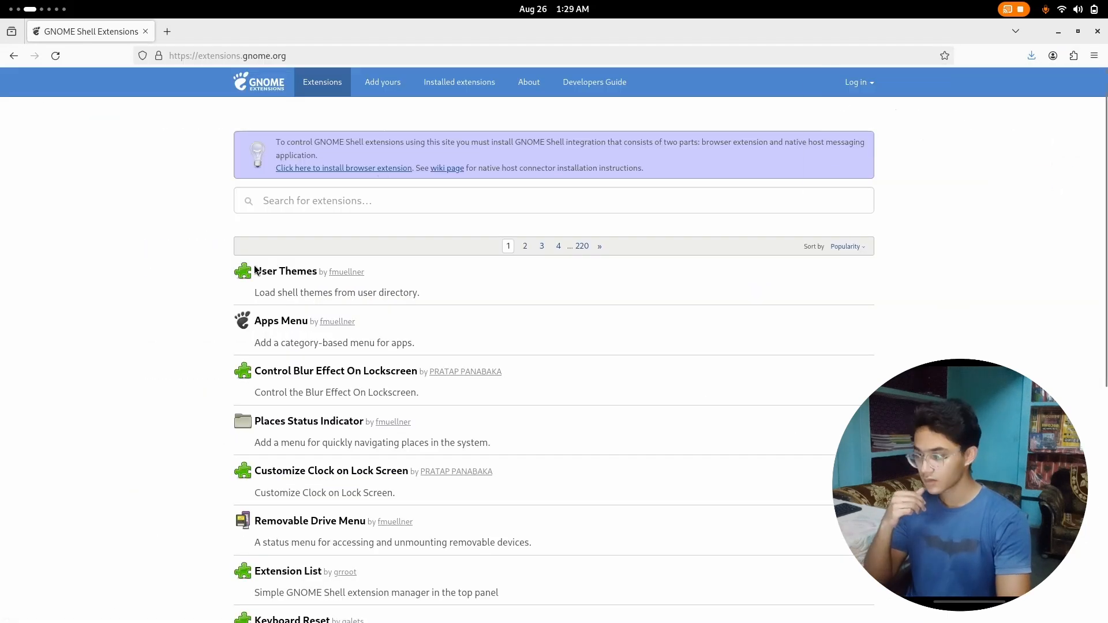
- Search 'blur' on the extensions site and open the Blur my Shell page
type("blur")
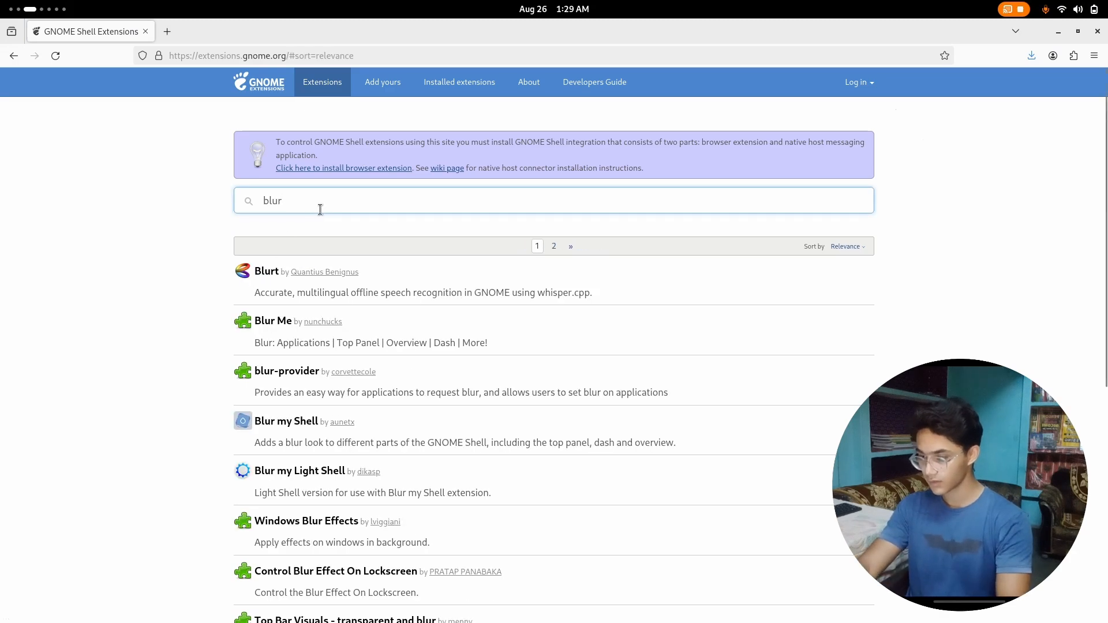
left_click(285, 421)
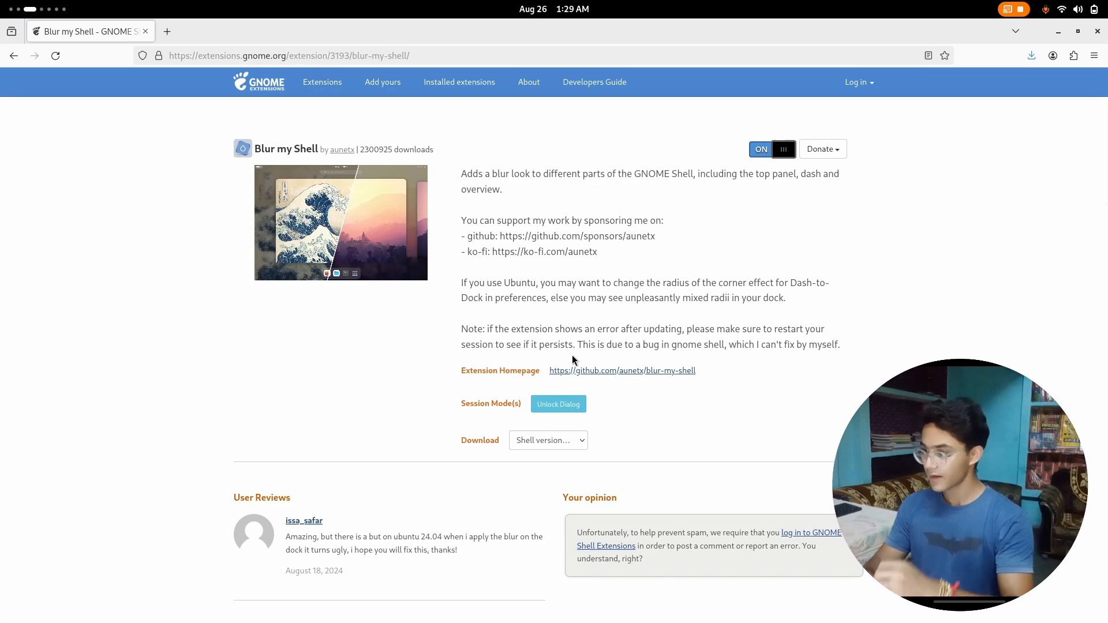
key("Super")
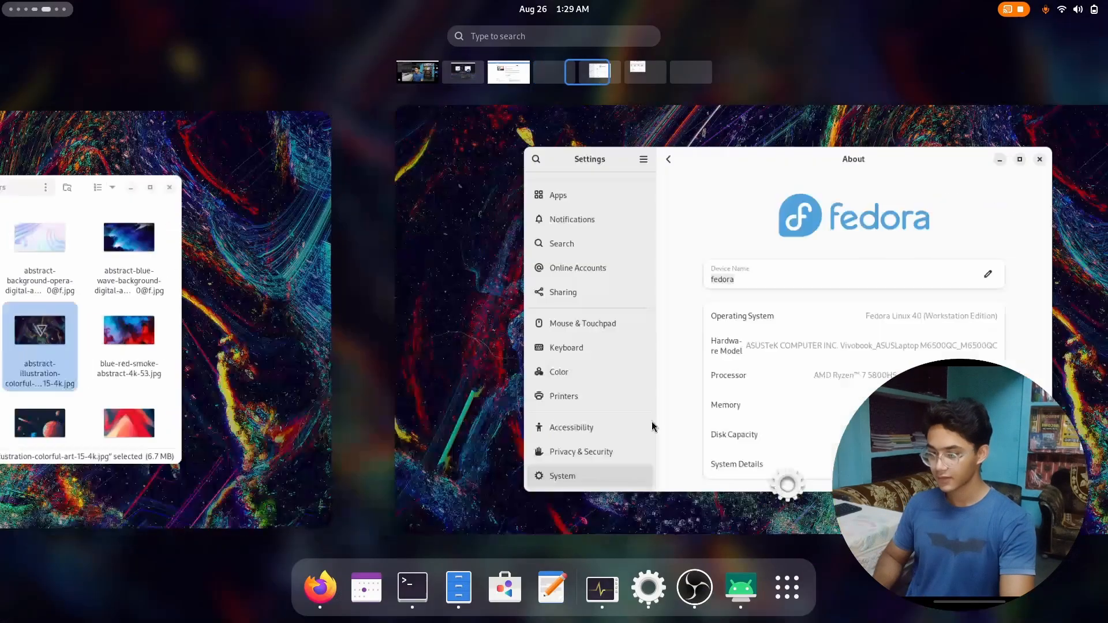
- Switch to the System Monitor workspace and open the quick settings panel
left_click(690, 72)
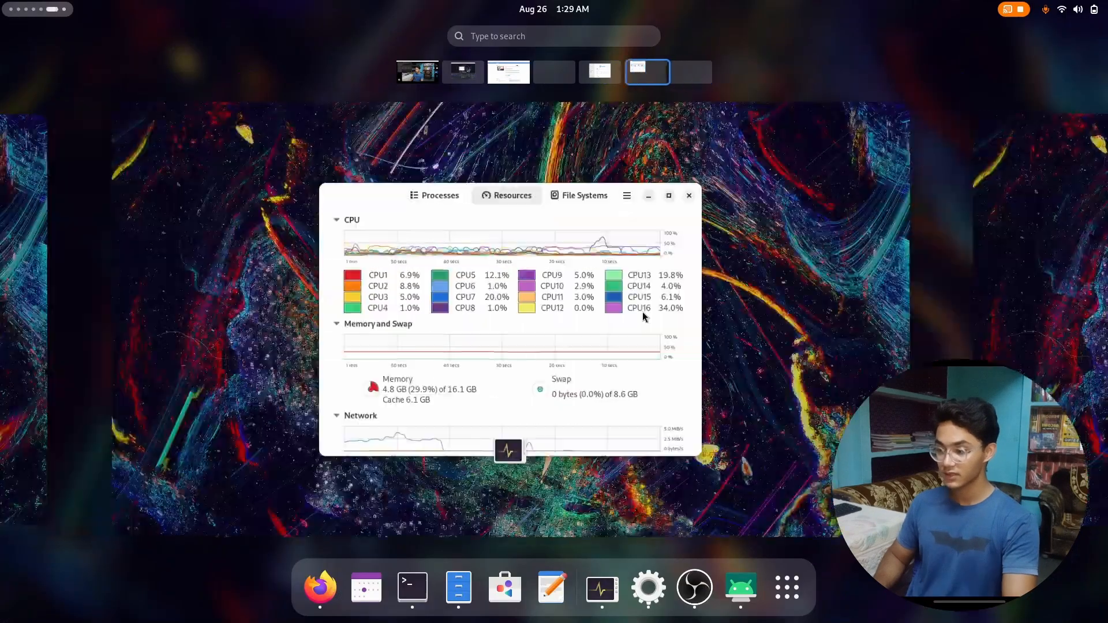
left_click(1081, 9)
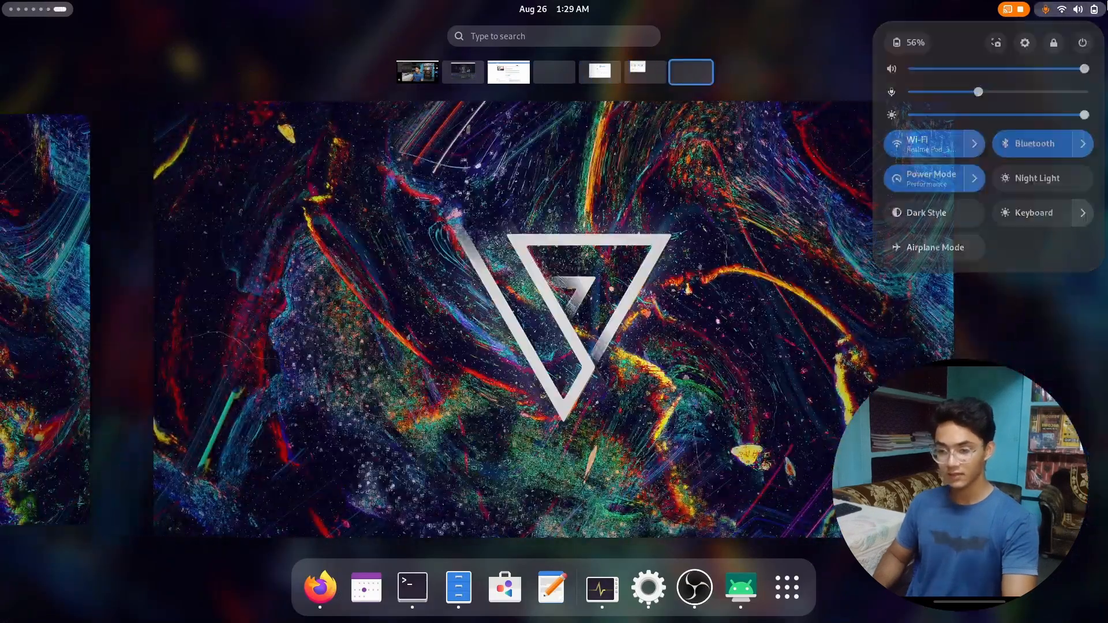
left_click(792, 214)
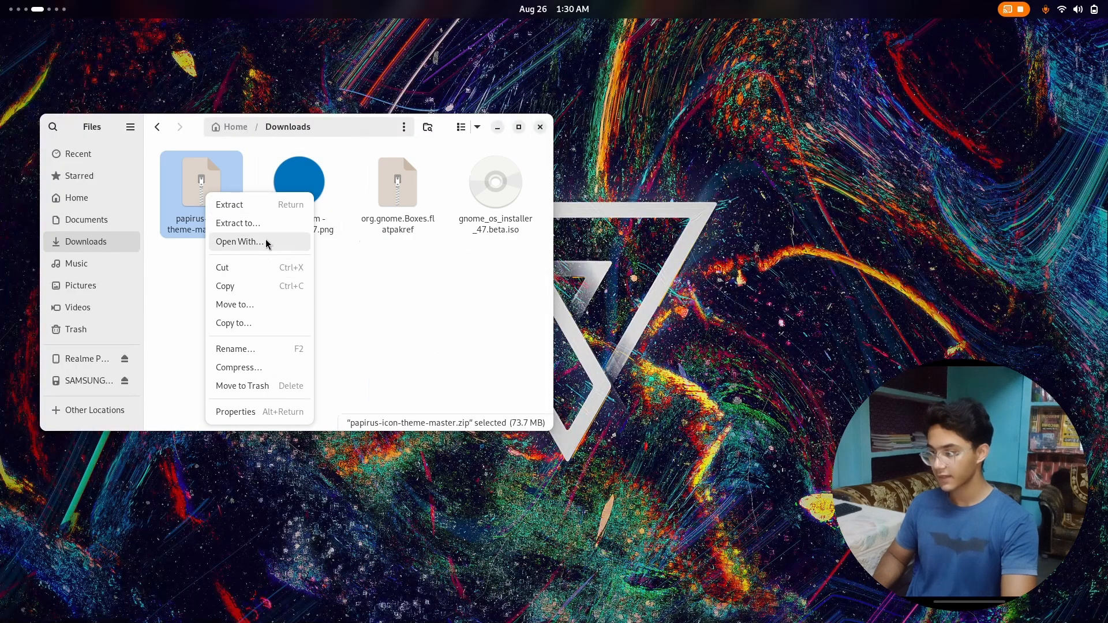
- Extract papirus-icon-theme-master.zip and run its install.sh script
left_click(230, 205)
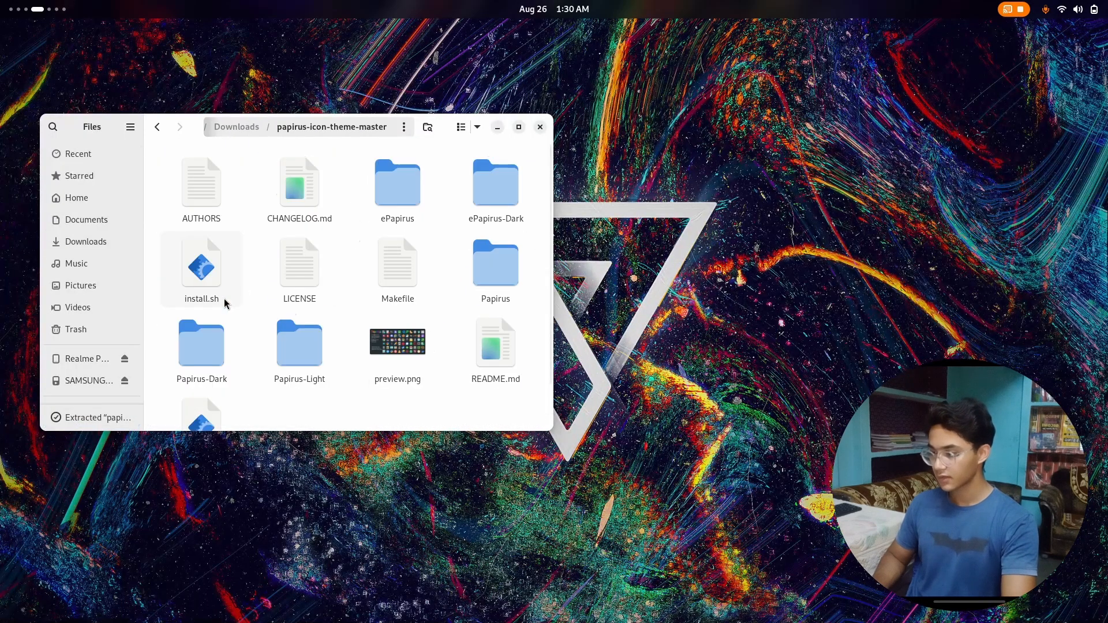
left_click(202, 265)
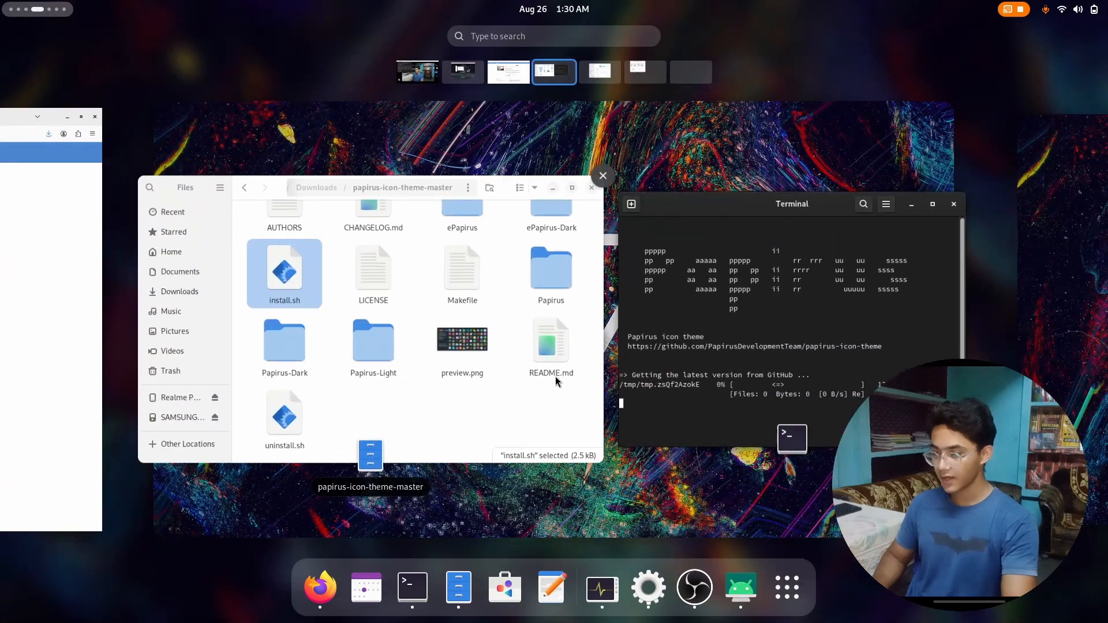
- Switch through an empty workspace to the one with the camera feed
left_click(690, 72)
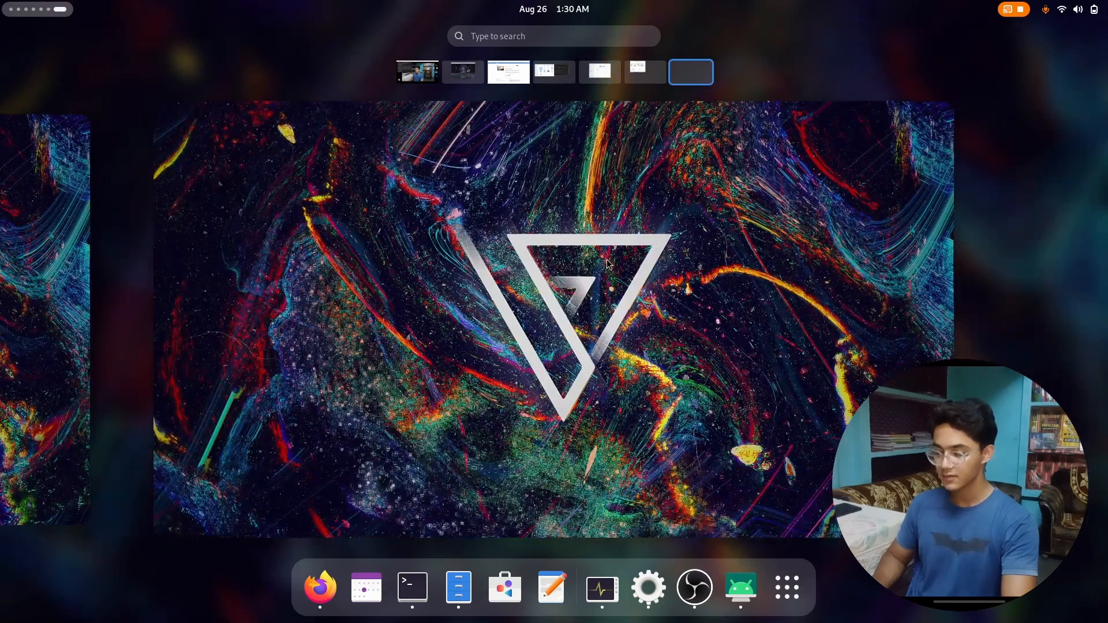
mouse_move(635, 309)
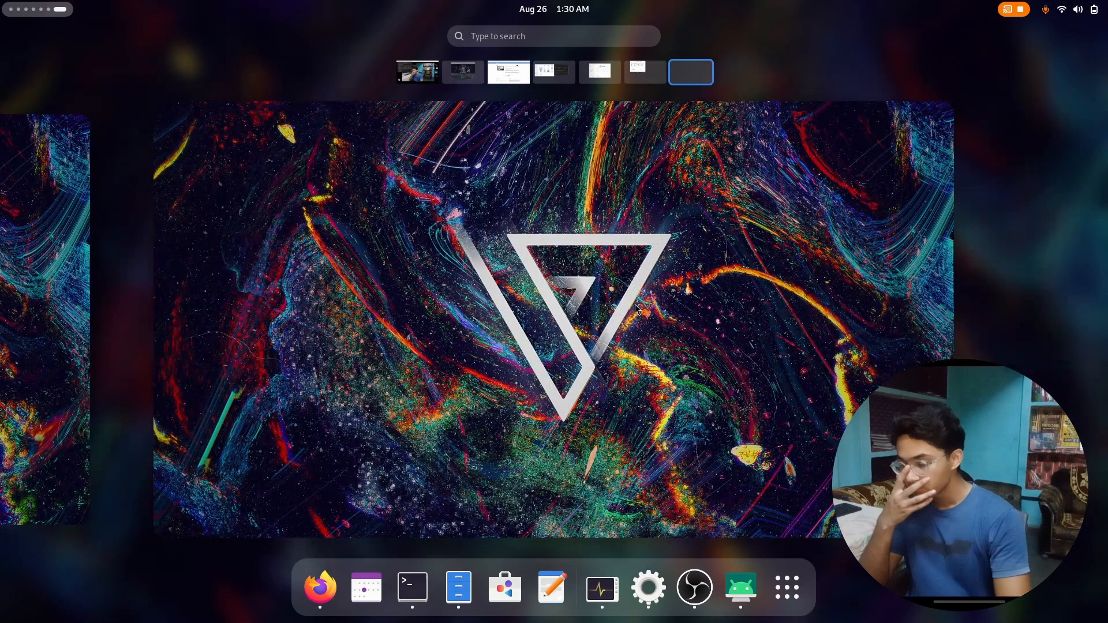
left_click(446, 72)
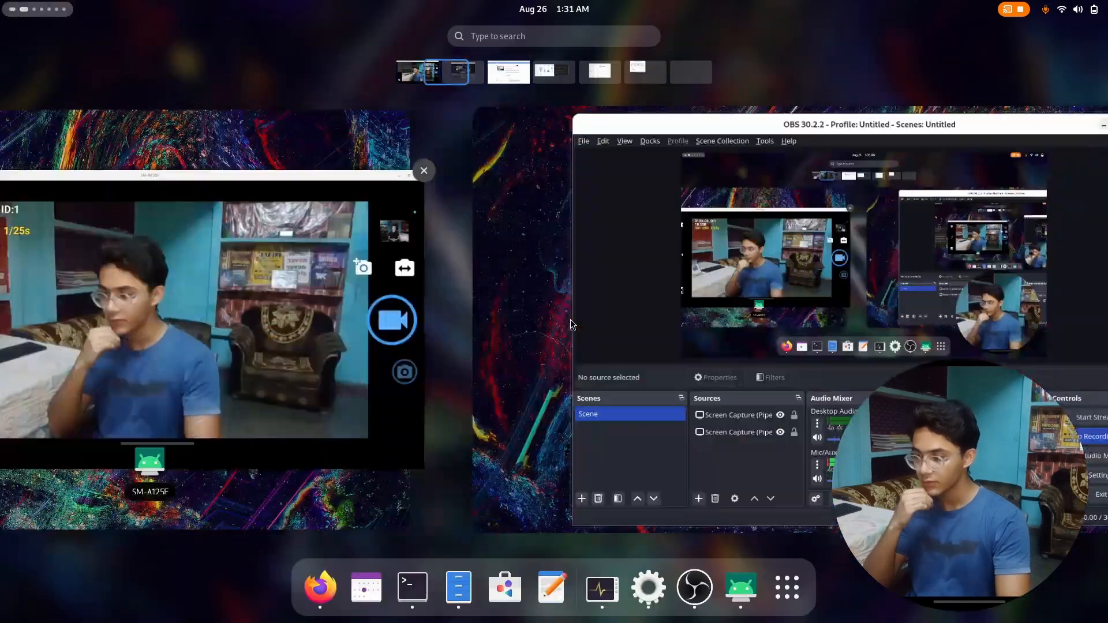
- Launch DroidCam from the app grid and dismiss its missing v4l2loopback device error
left_click(676, 71)
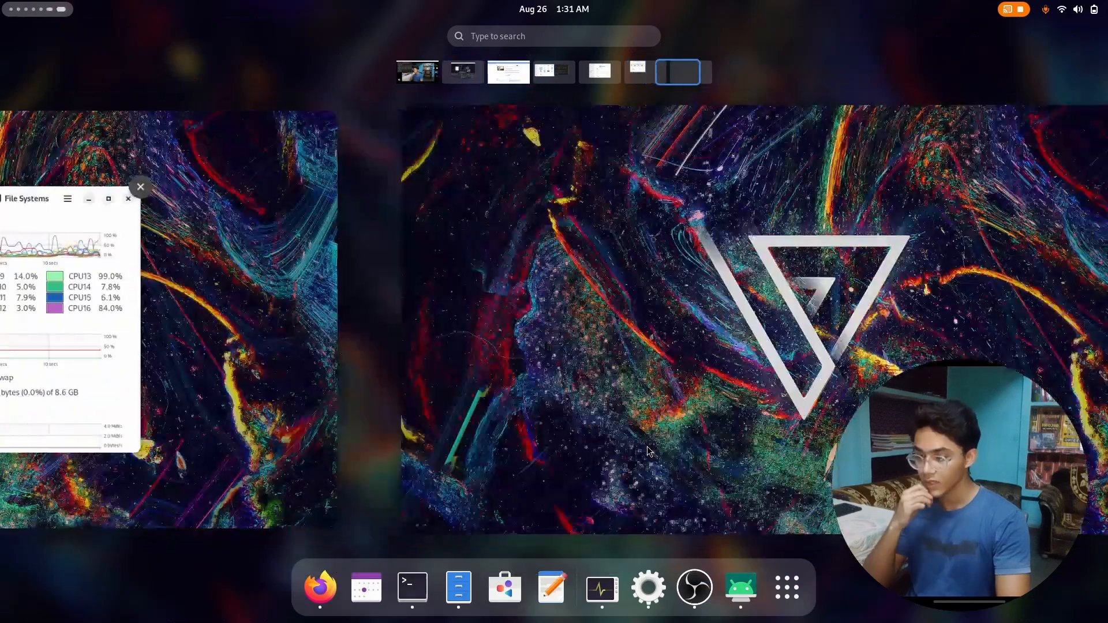
left_click(786, 587)
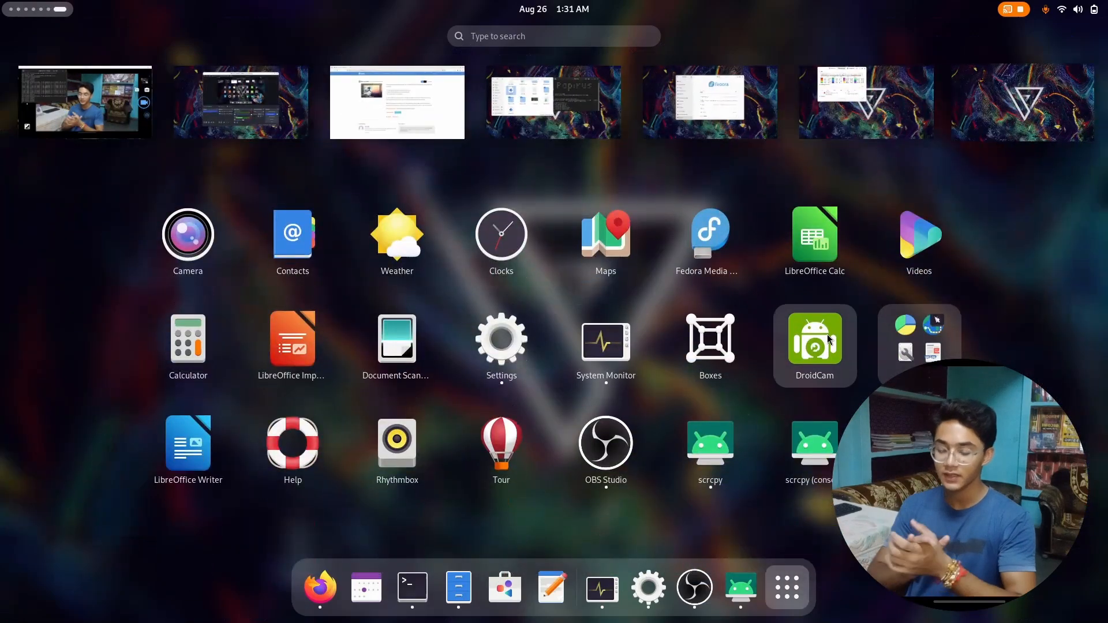
left_click(813, 338)
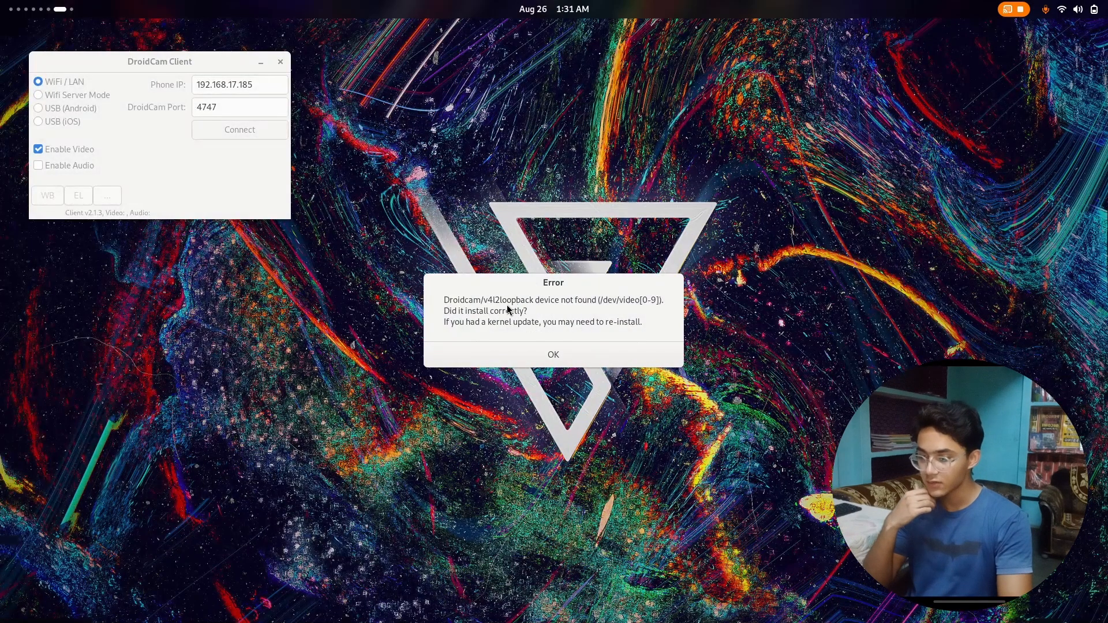
mouse_move(544, 362)
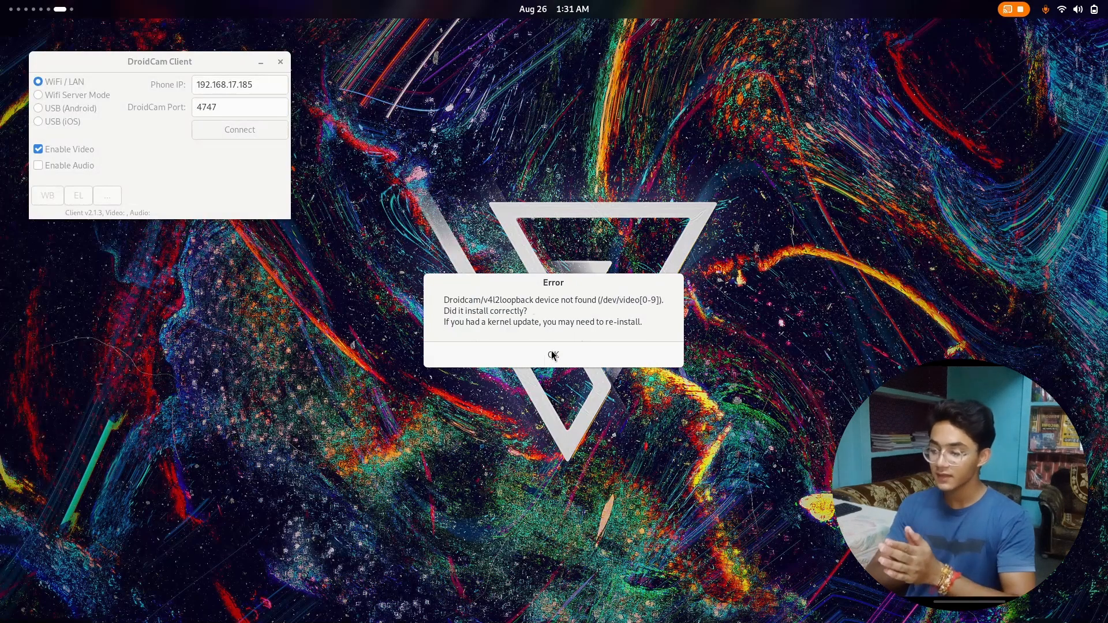
left_click(553, 353)
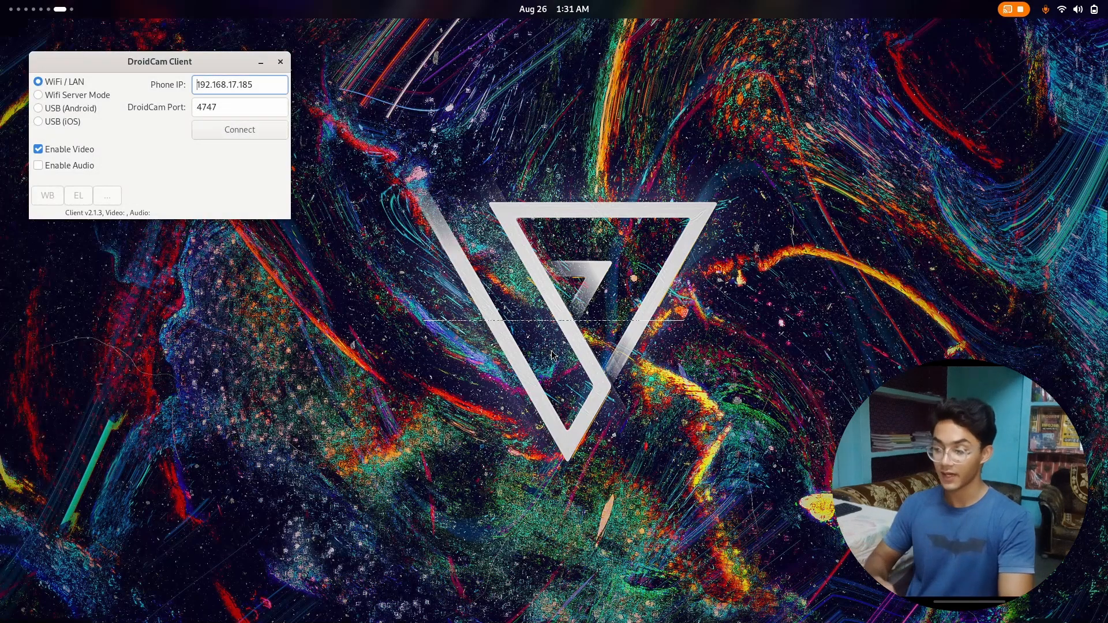
left_click(280, 62)
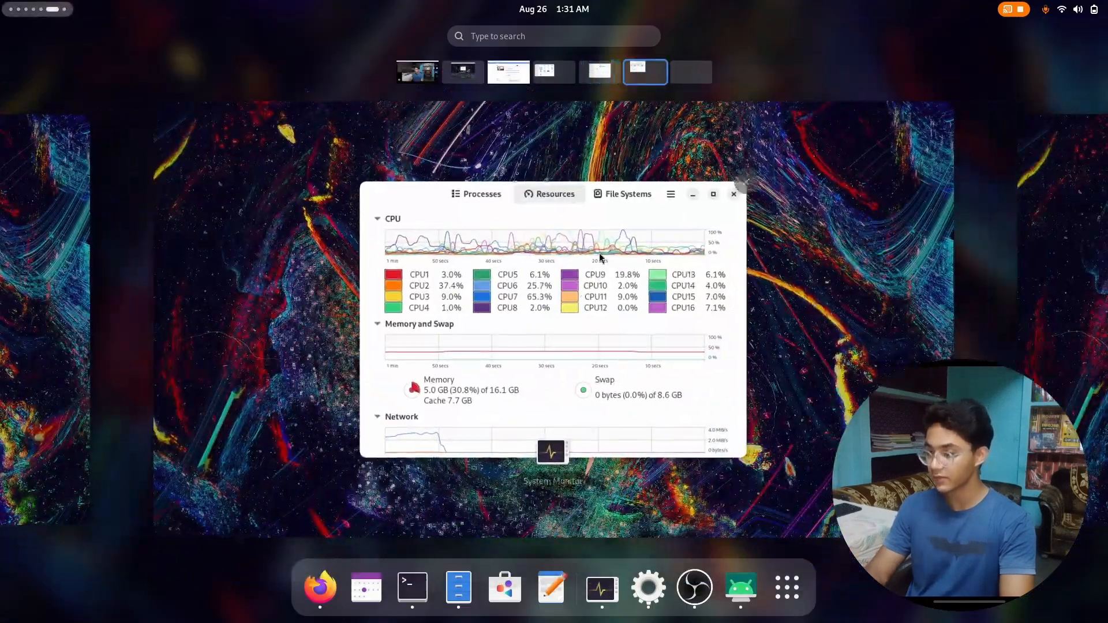
- Bring up GNOME Tweaks' Mouse & Touchpad page, then switch back to Firefox
left_click(554, 72)
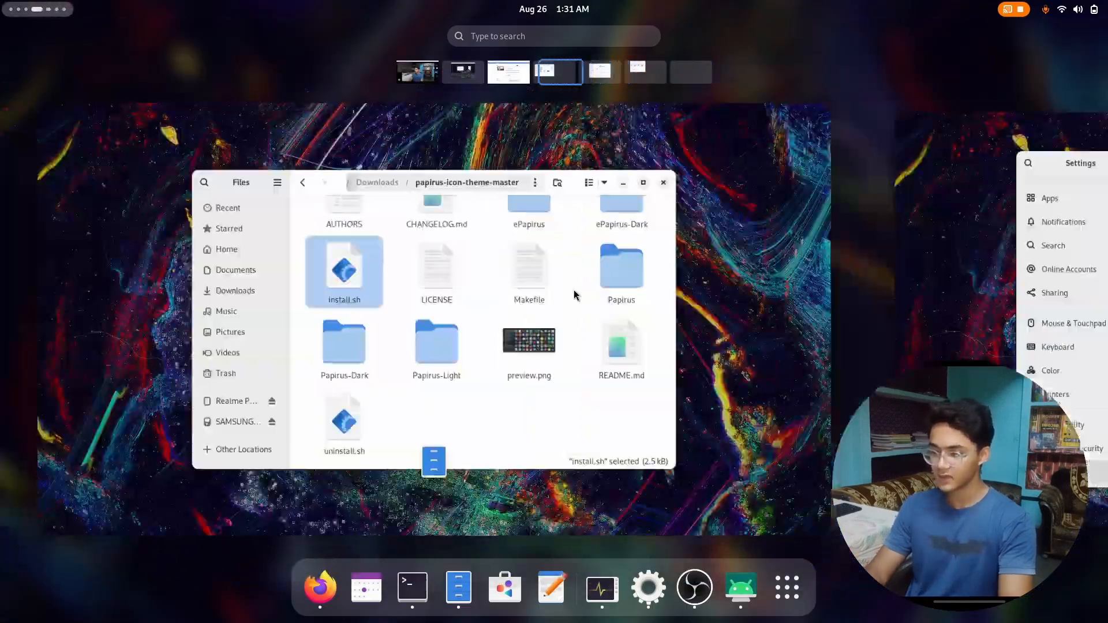
left_click(507, 71)
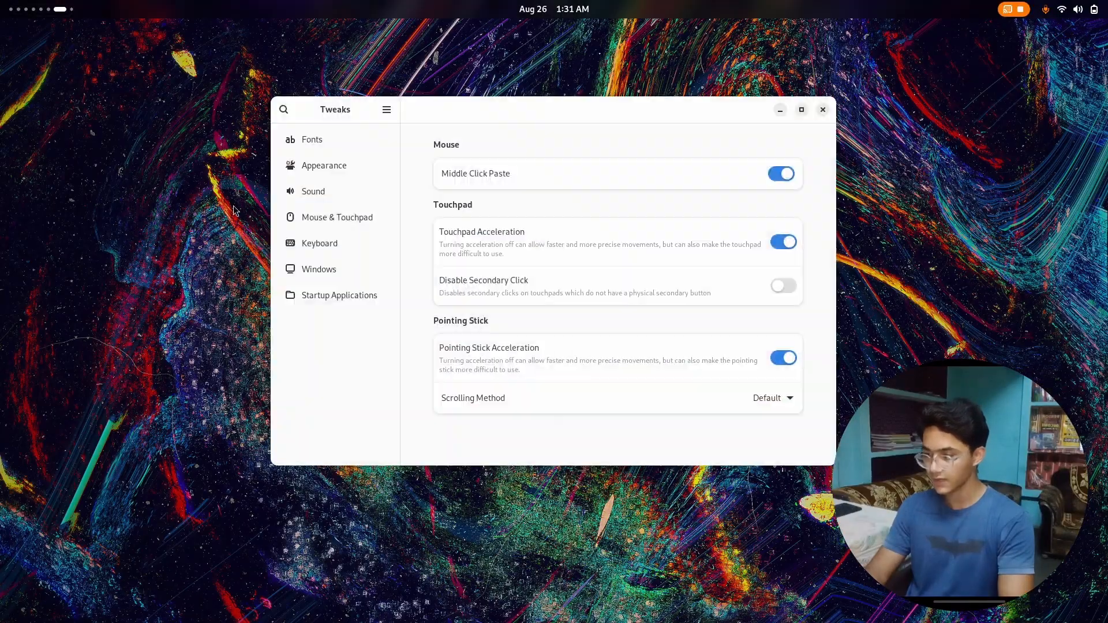
left_click(323, 165)
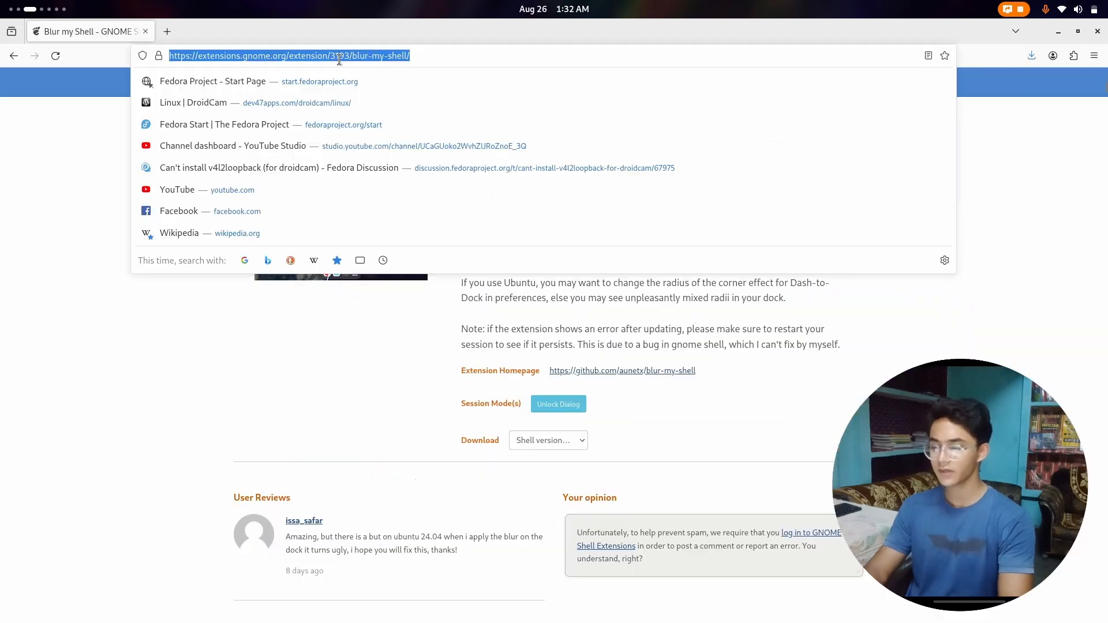
- Search for 'bibata', open the Bibata_Cursor GitHub repo and download a v2.0.7 release package
type("bibata")
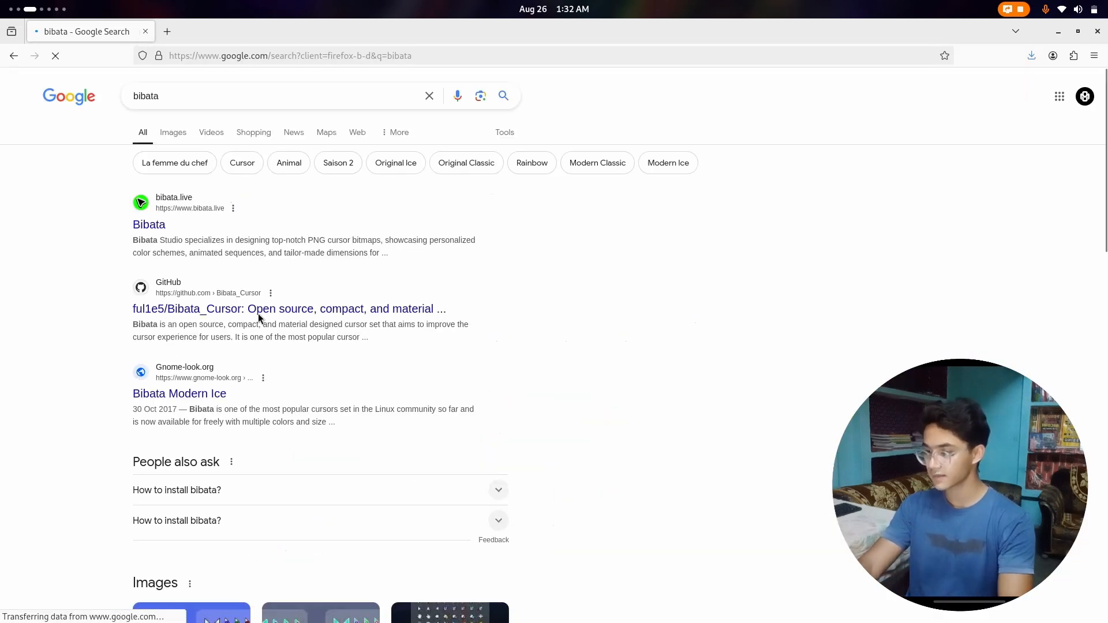
left_click(289, 309)
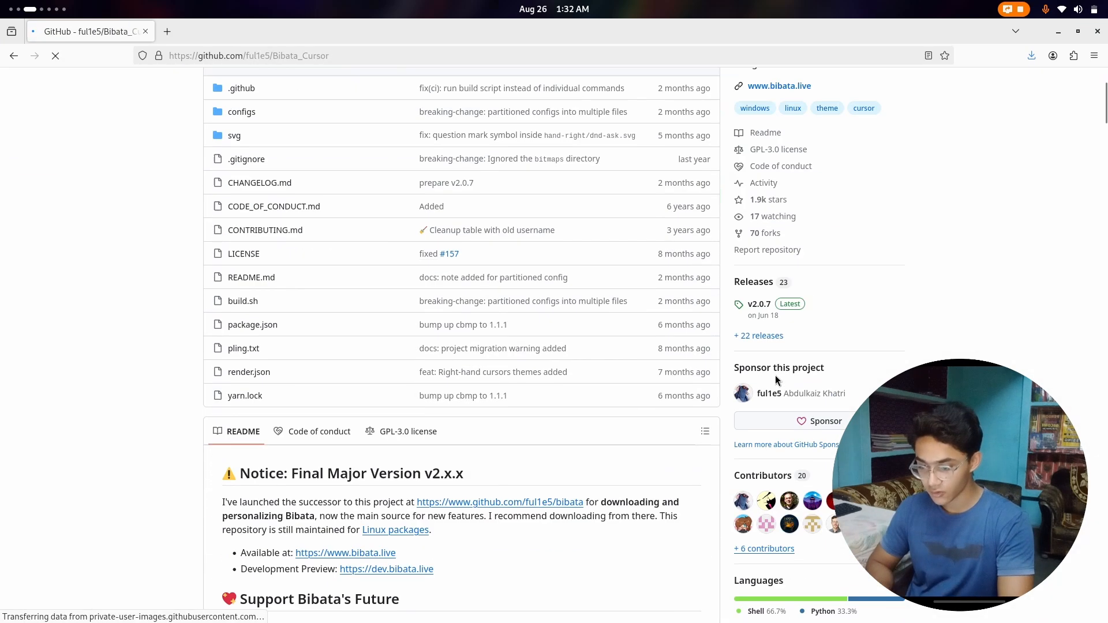
scroll("down", 3)
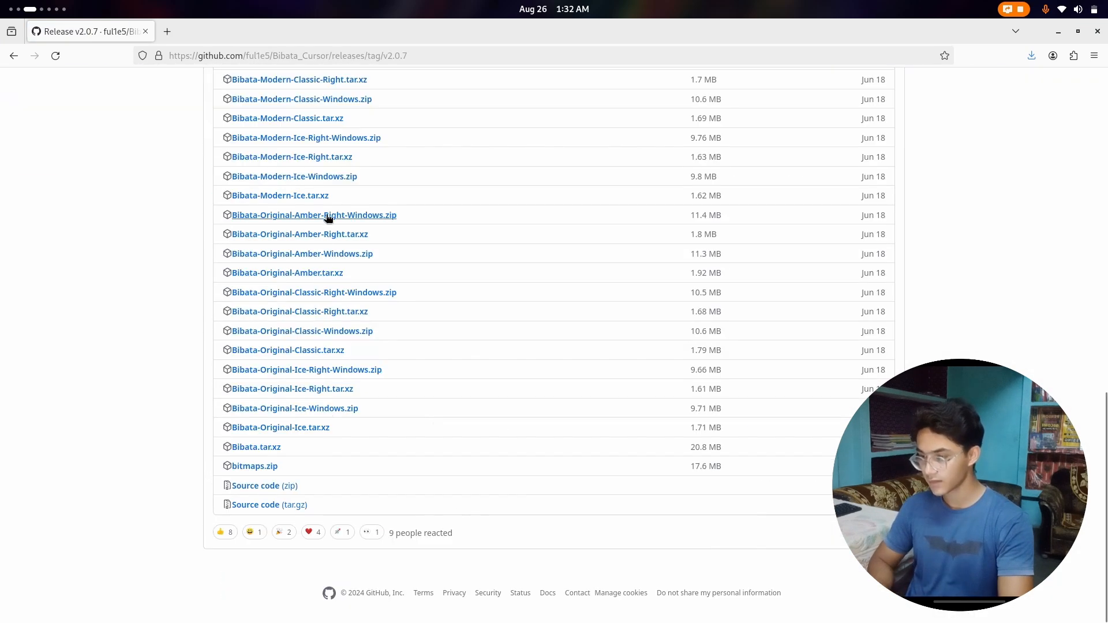
left_click(280, 195)
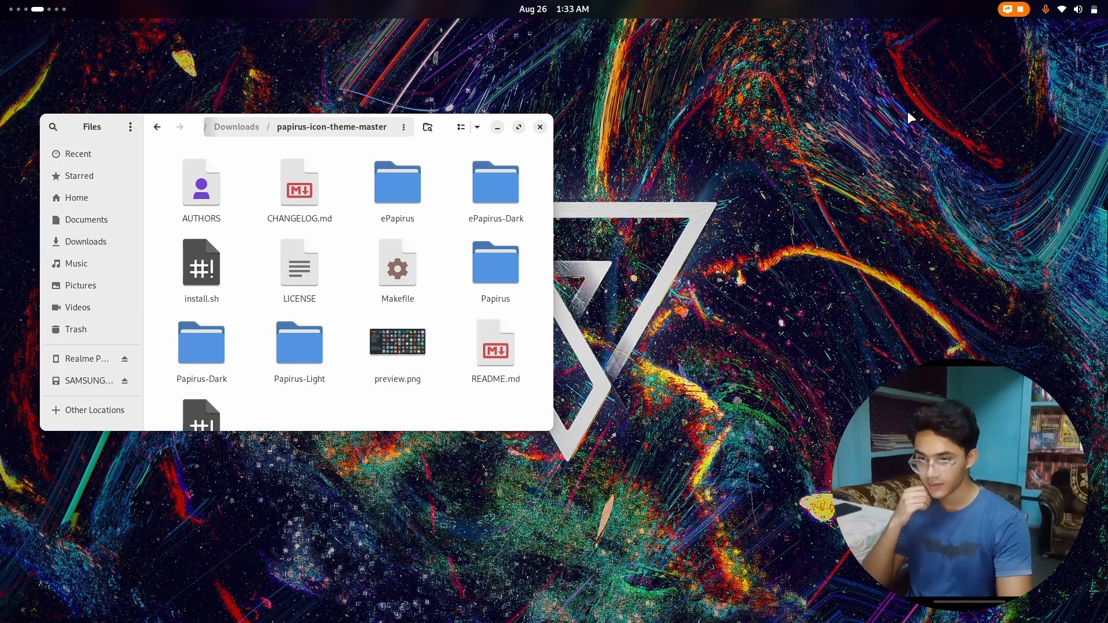
- From the Activities app grid, open Firefox with a new blank tab
key("Super")
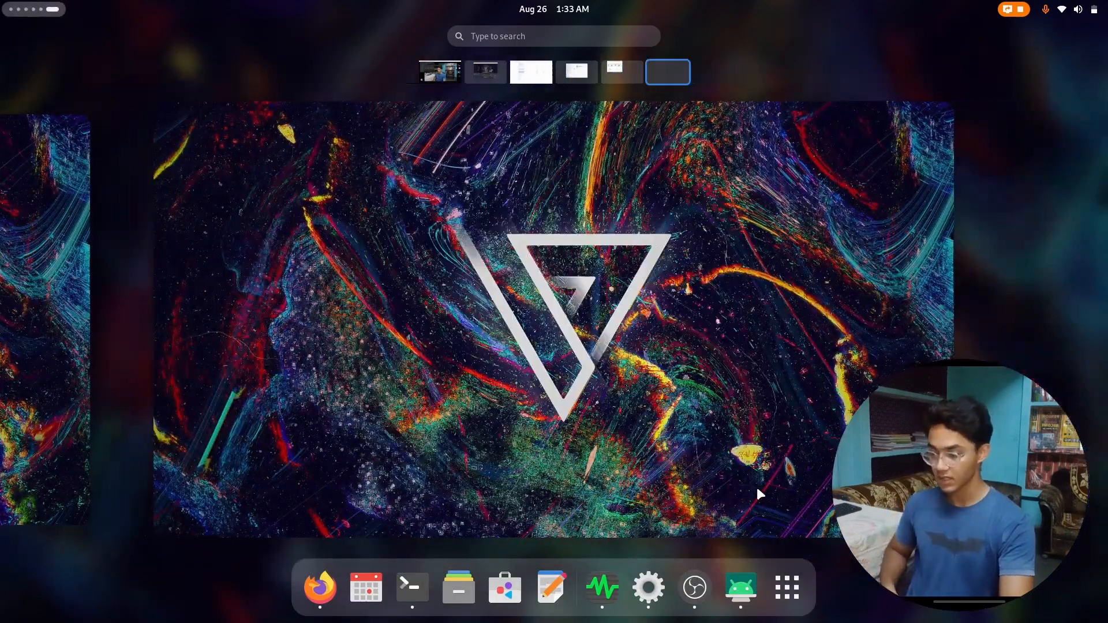
left_click(786, 588)
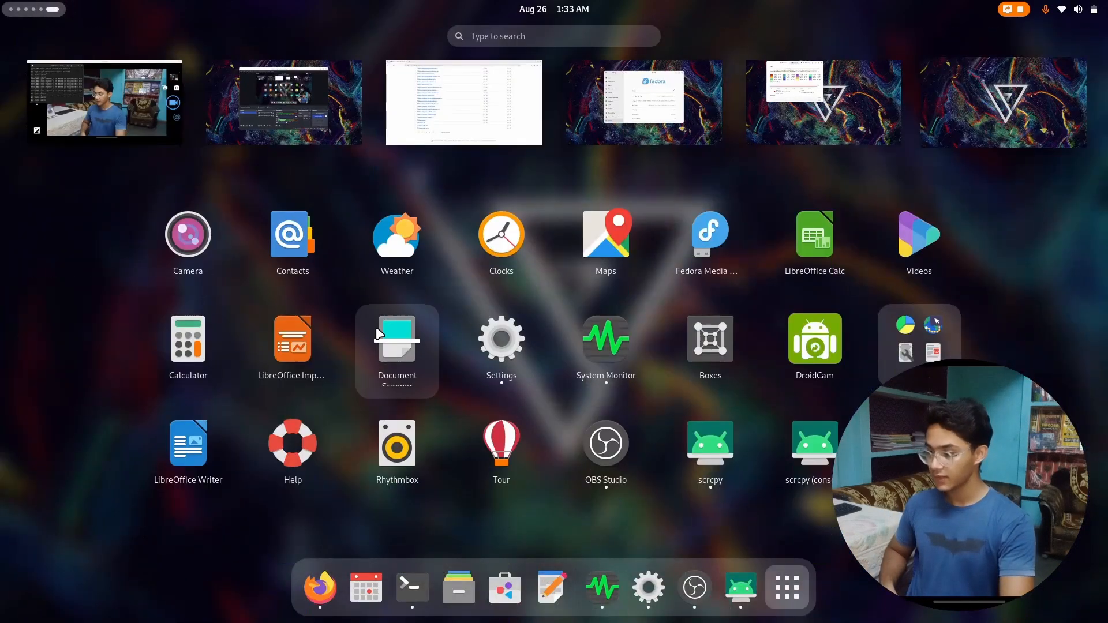
left_click(1088, 9)
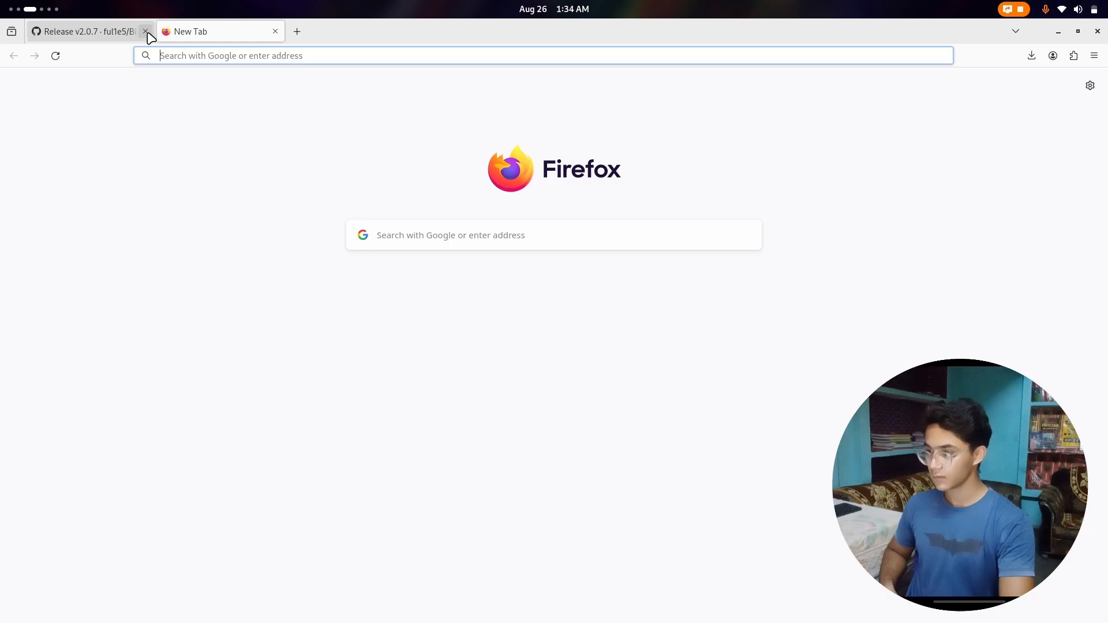
- Close the GitHub tab and turn off 'Use recommended performance settings' in Firefox General settings
left_click(146, 32)
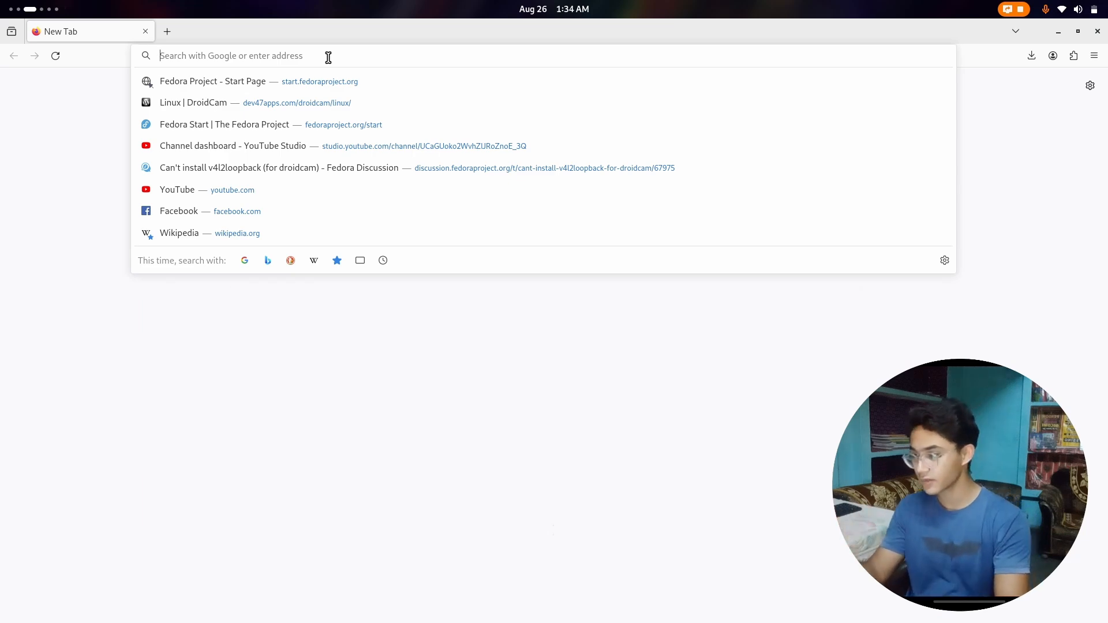
left_click(1093, 56)
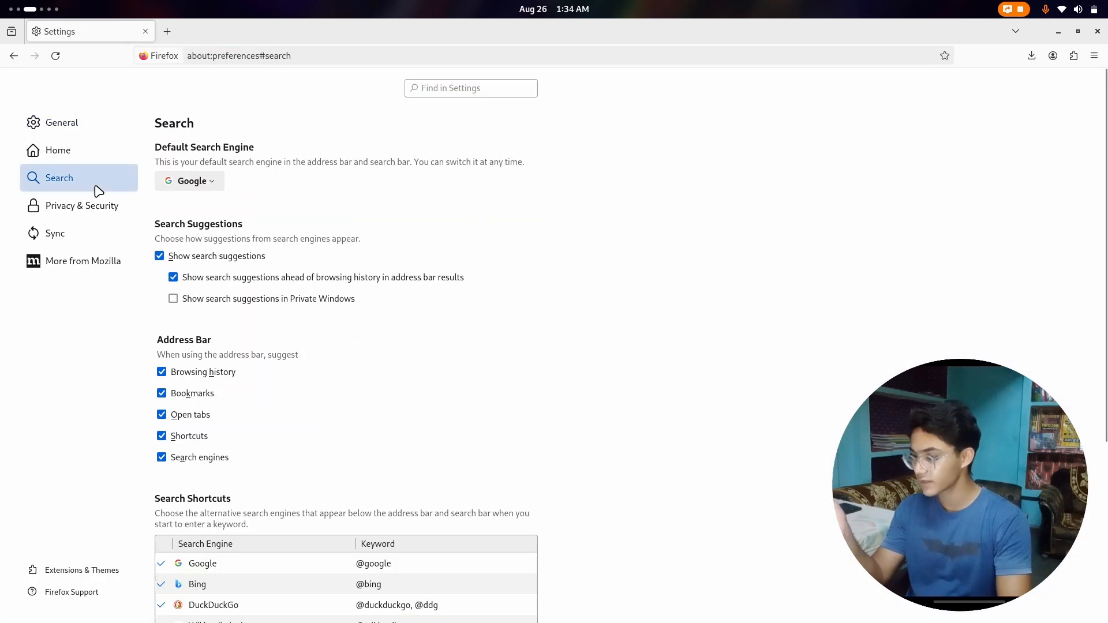
left_click(54, 233)
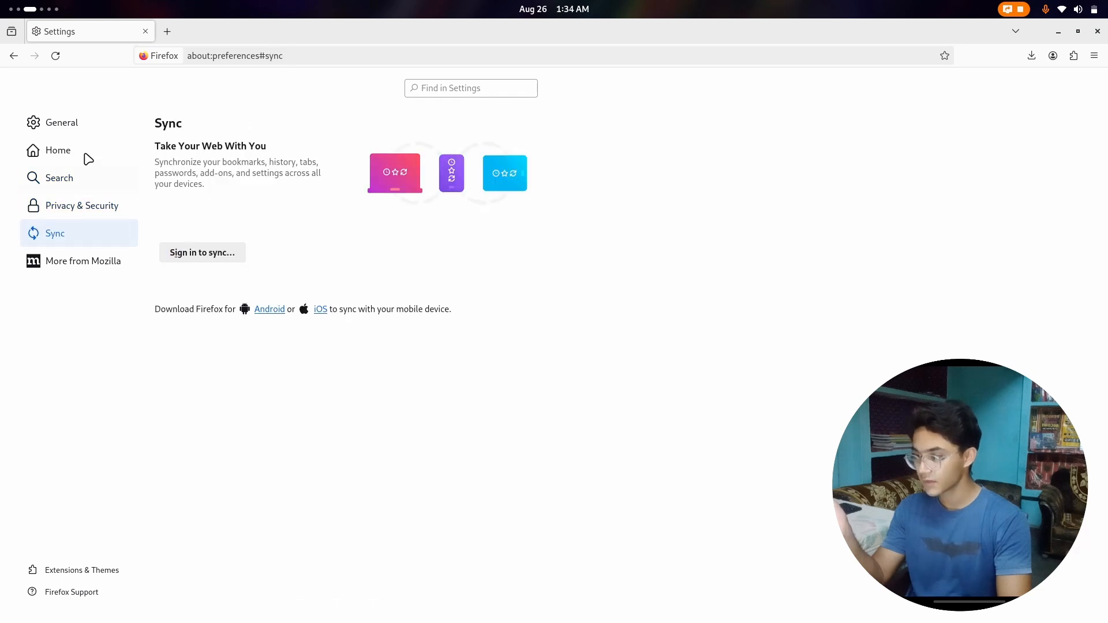
left_click(61, 122)
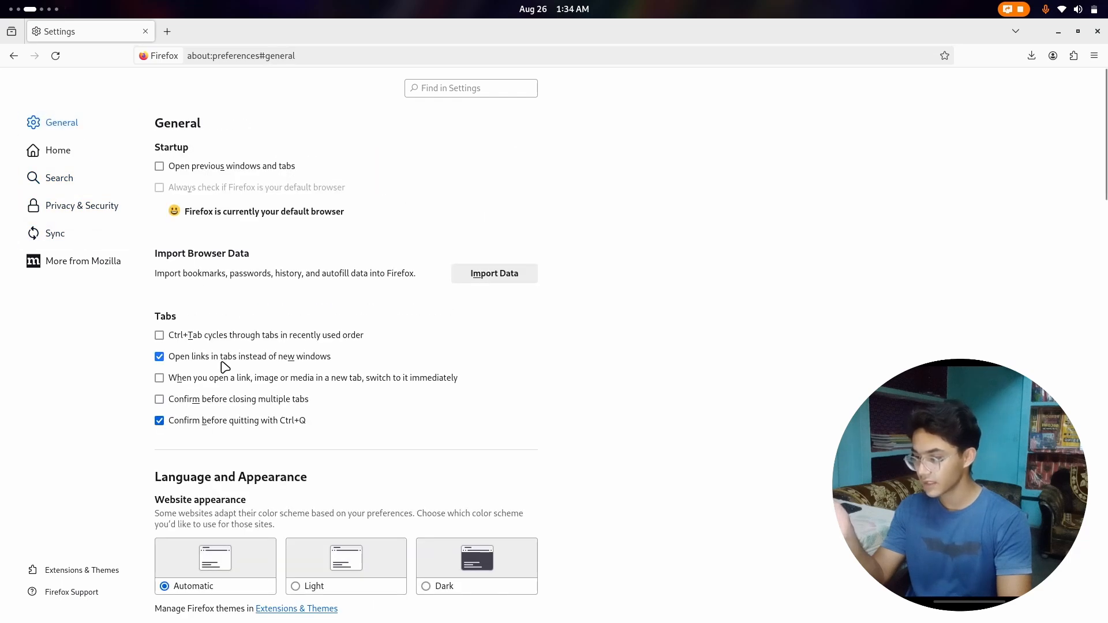
scroll("down", 3)
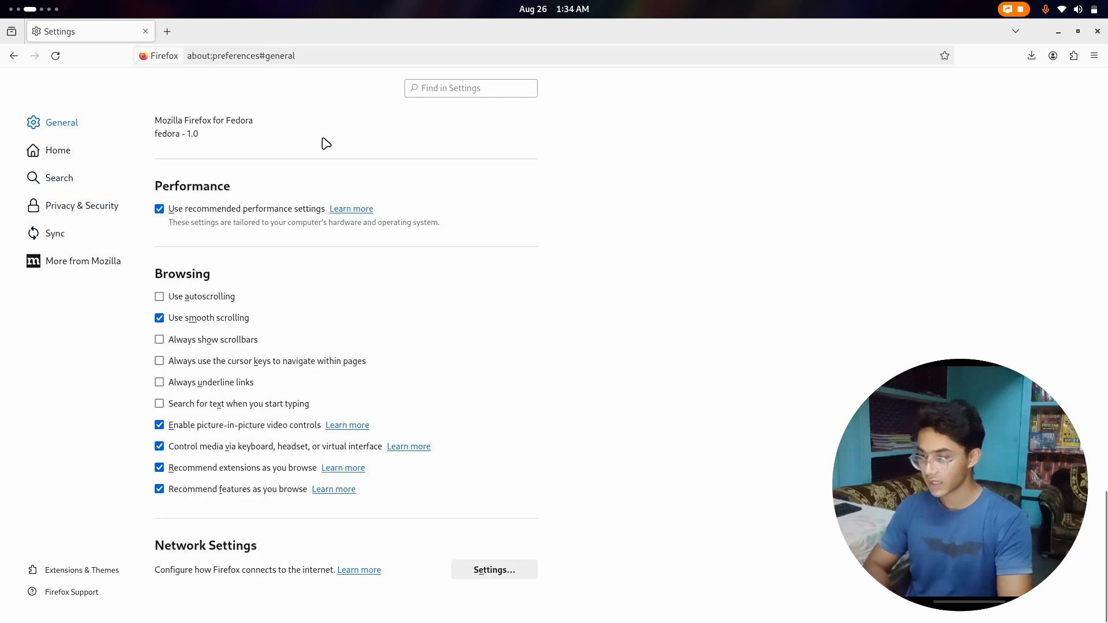
left_click(160, 208)
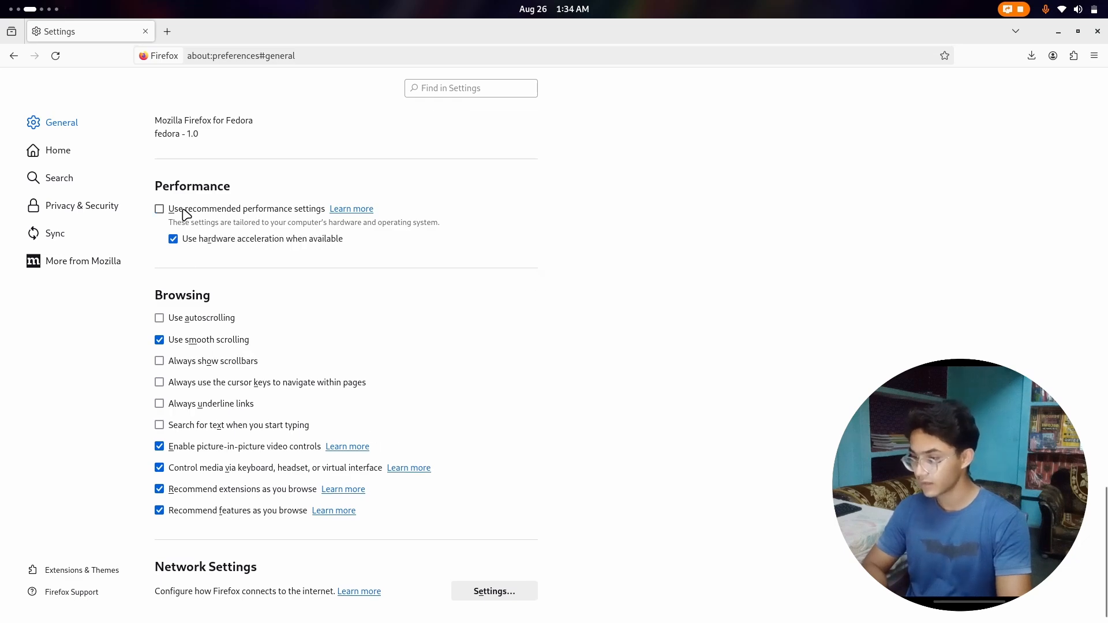
type("kr")
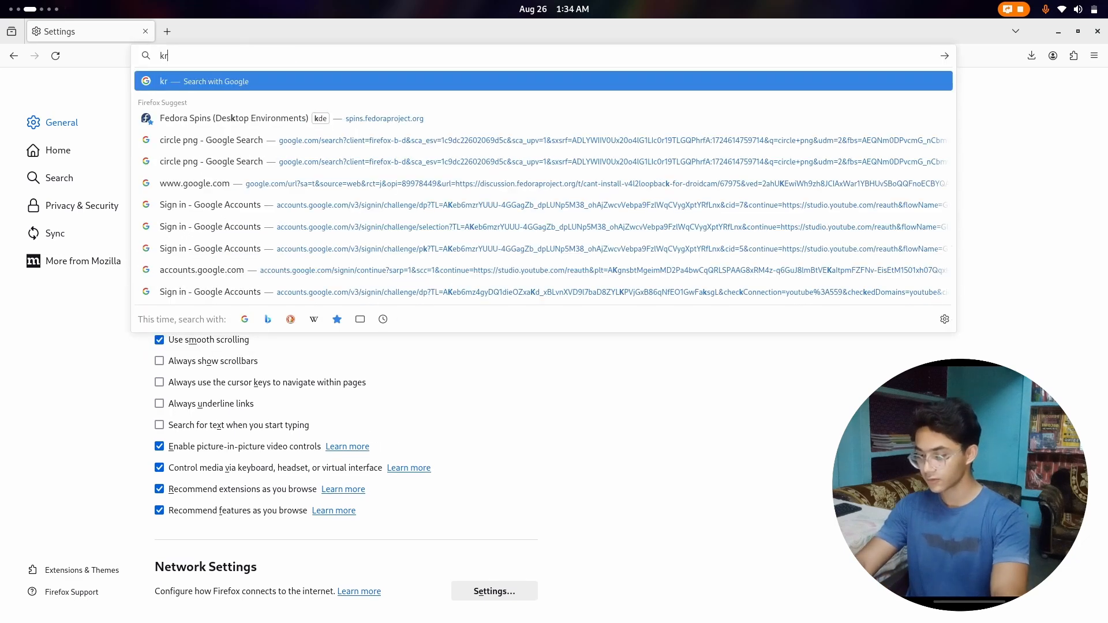
- Load krunker.io and look through its Render, Controls and Display settings tabs
type("unker.io")
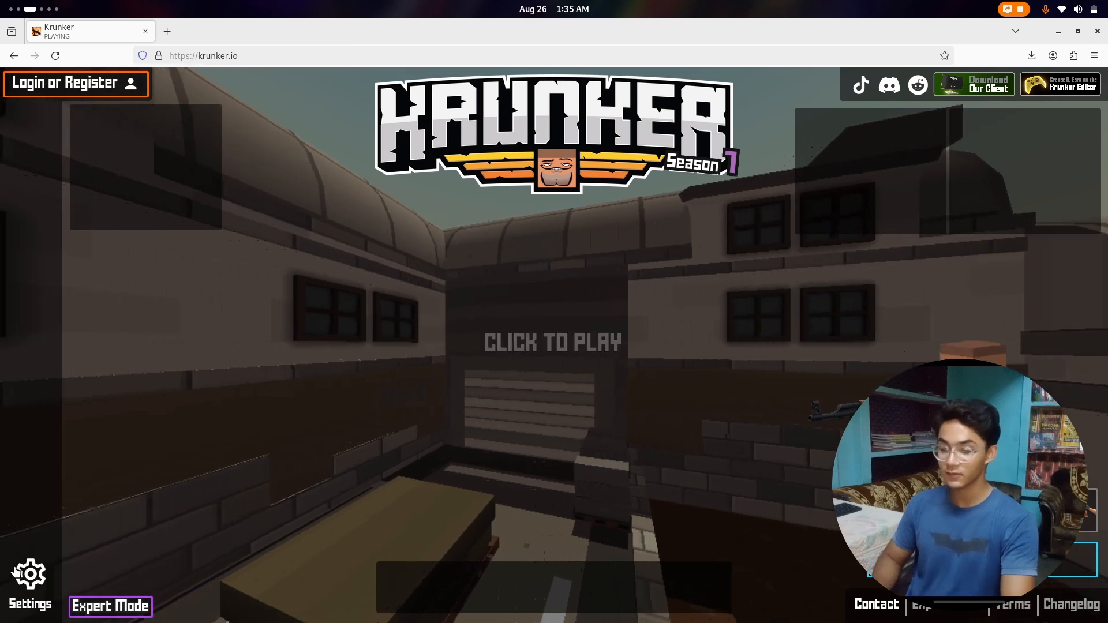
left_click(29, 580)
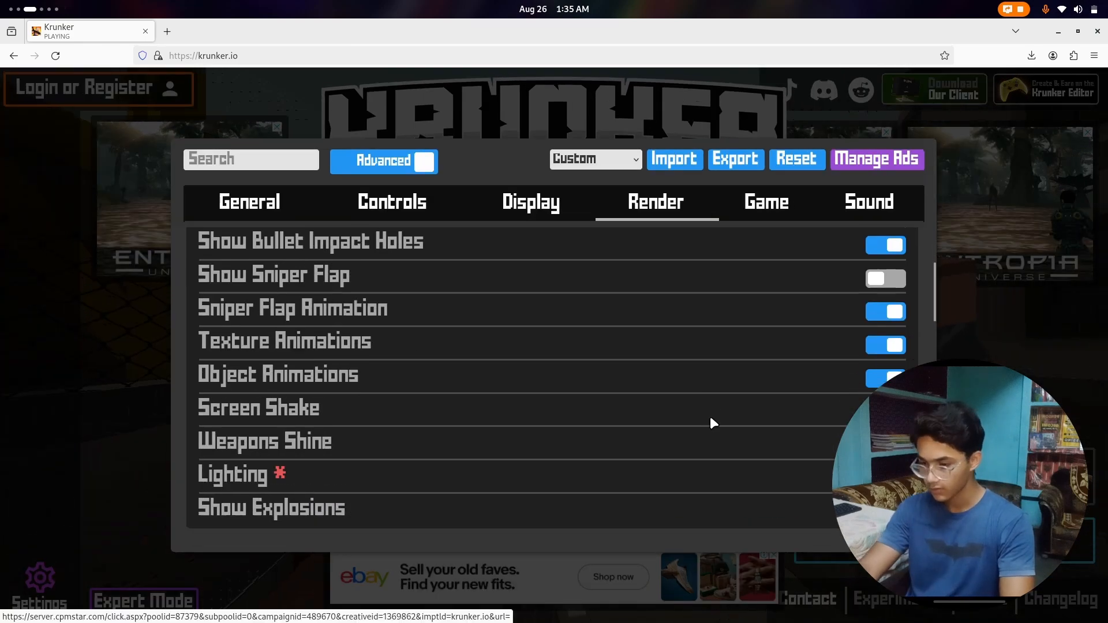
left_click(391, 202)
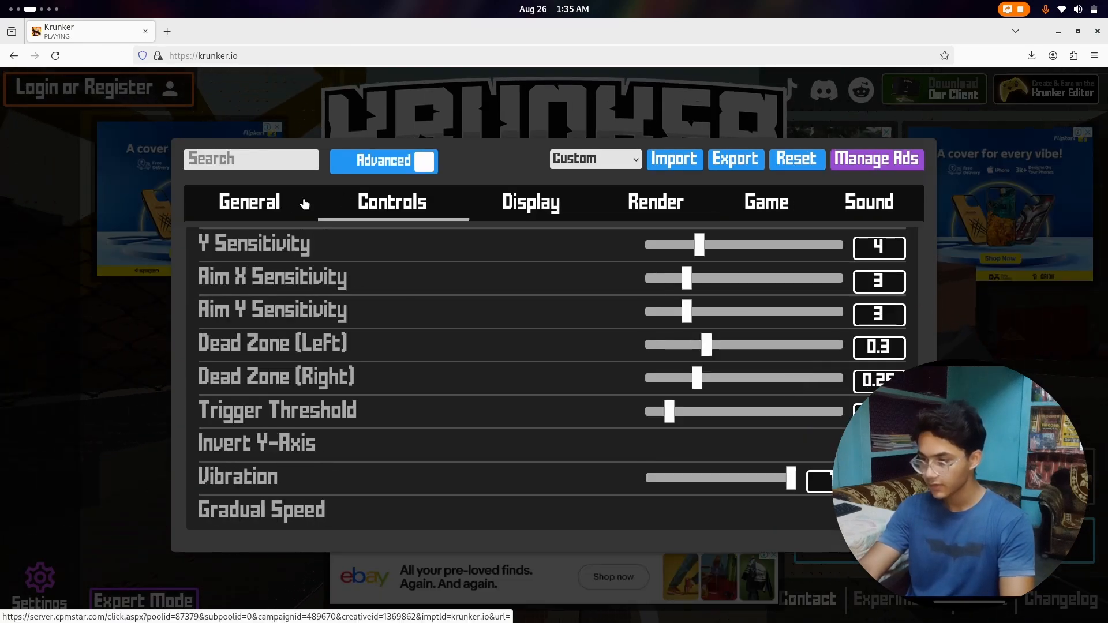
left_click(531, 202)
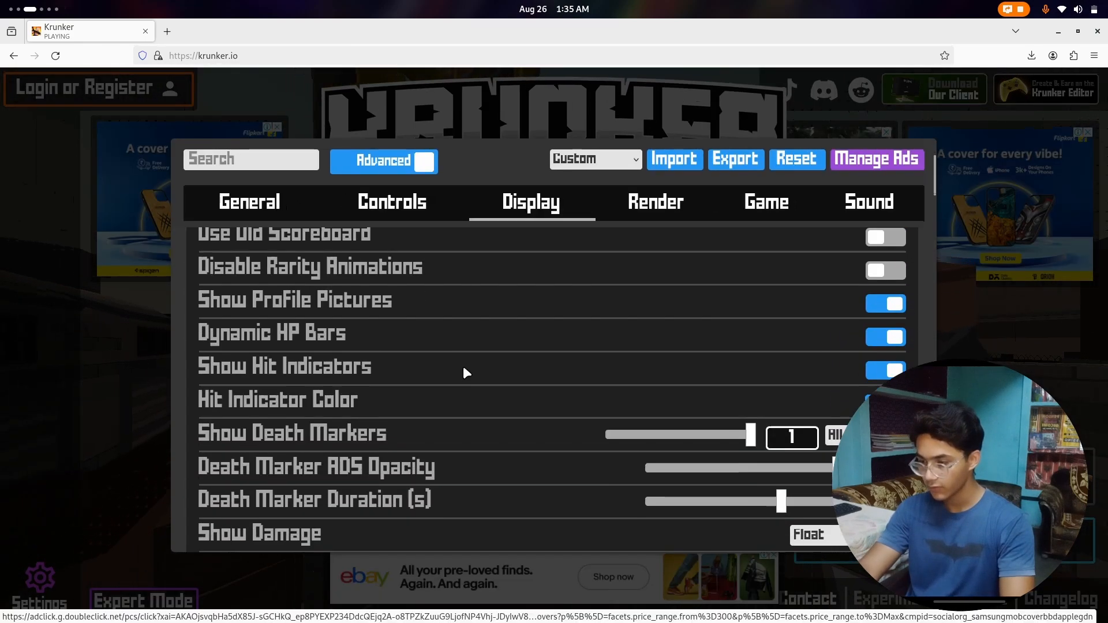
left_click(392, 202)
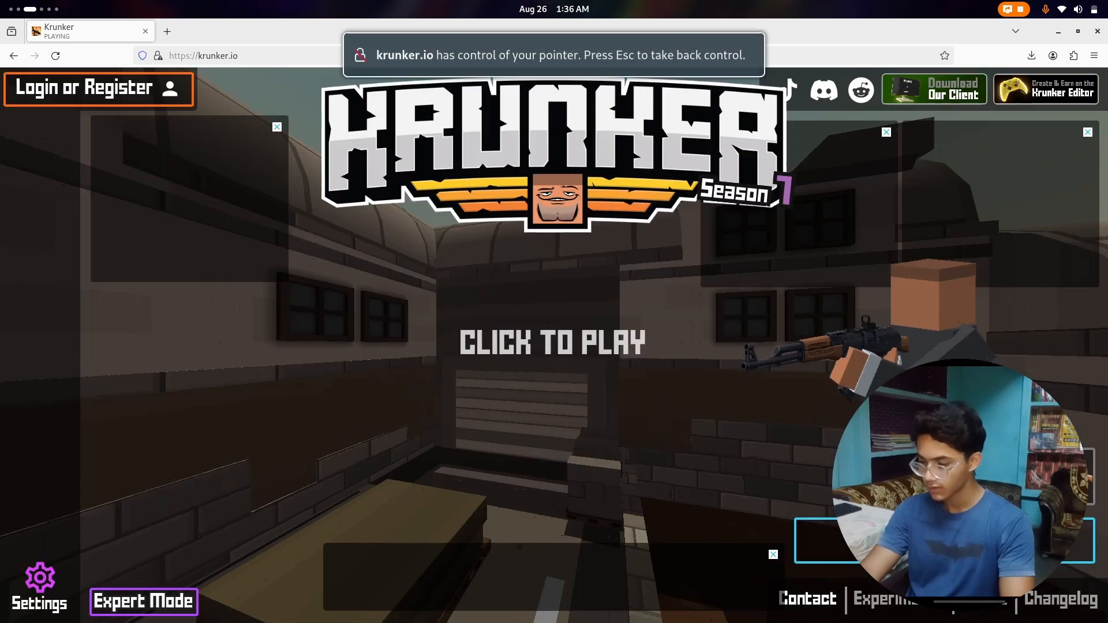
left_click(554, 343)
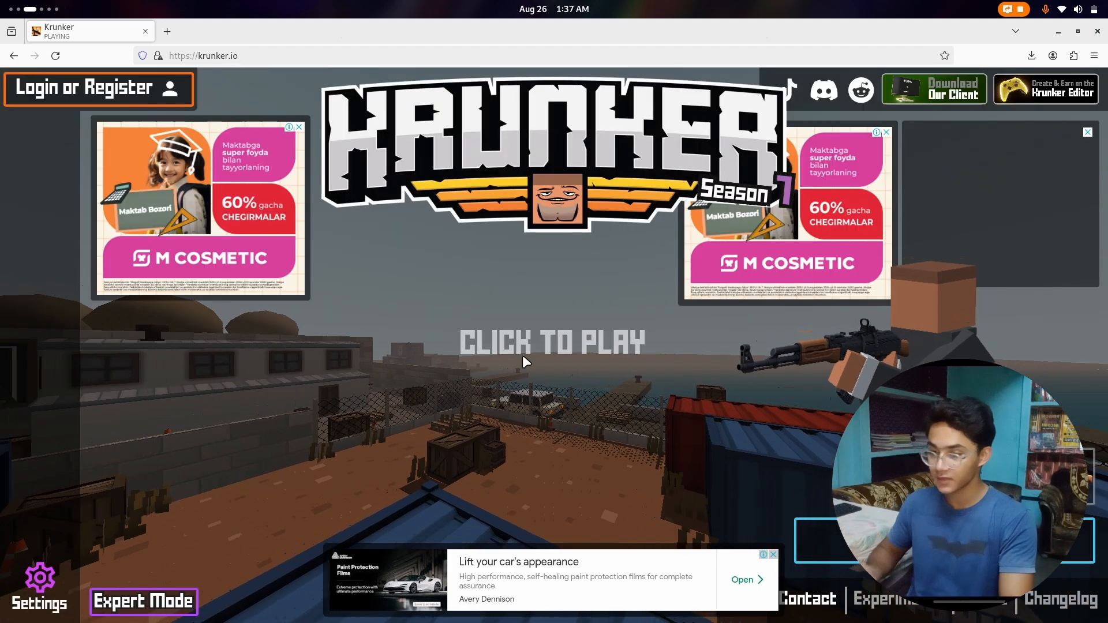
- Join the Free For All match on Shipyard and shoot enemies, scoring a headshot
left_click(551, 344)
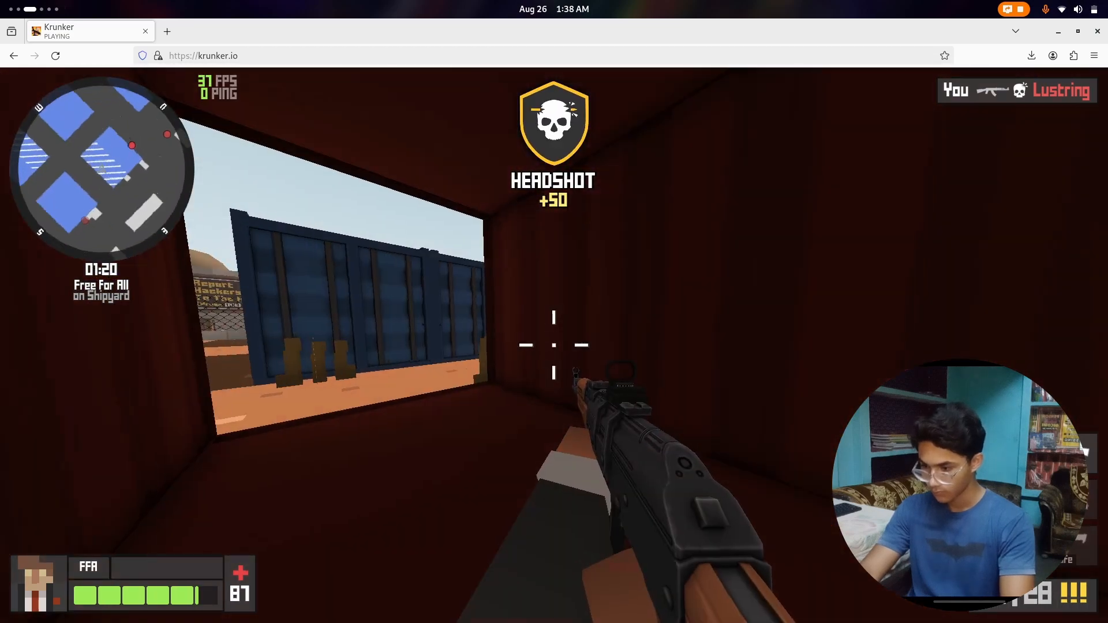
mouse_move(554, 345)
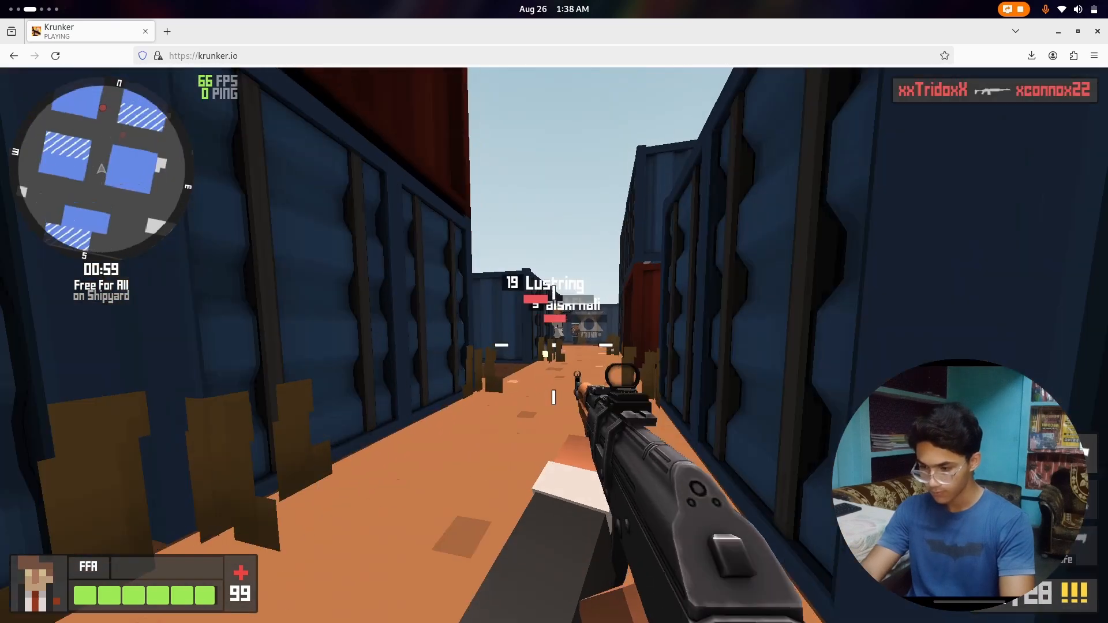
left_click(554, 311)
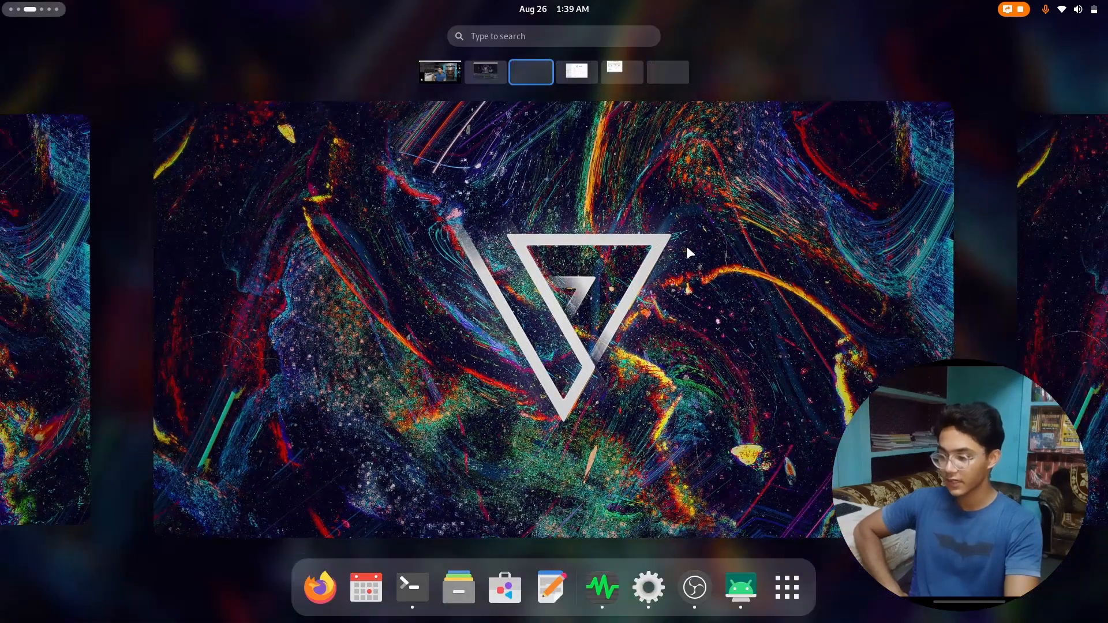
mouse_move(635, 452)
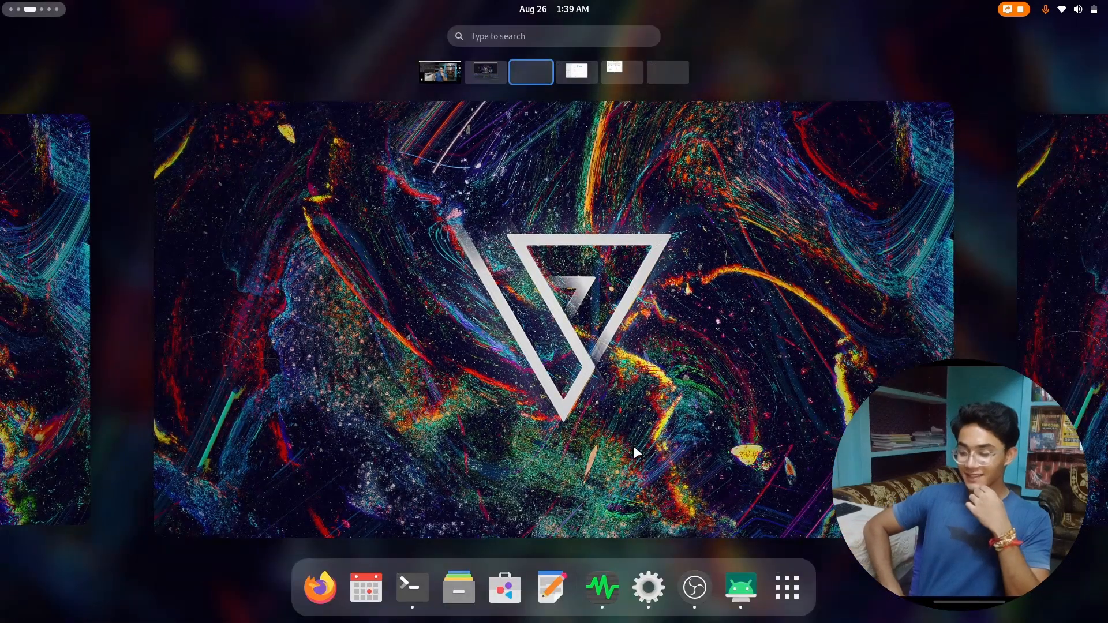
- Open a new terminal window and run 'sudo dnf update', listing 750 packages to upgrade
right_click(412, 587)
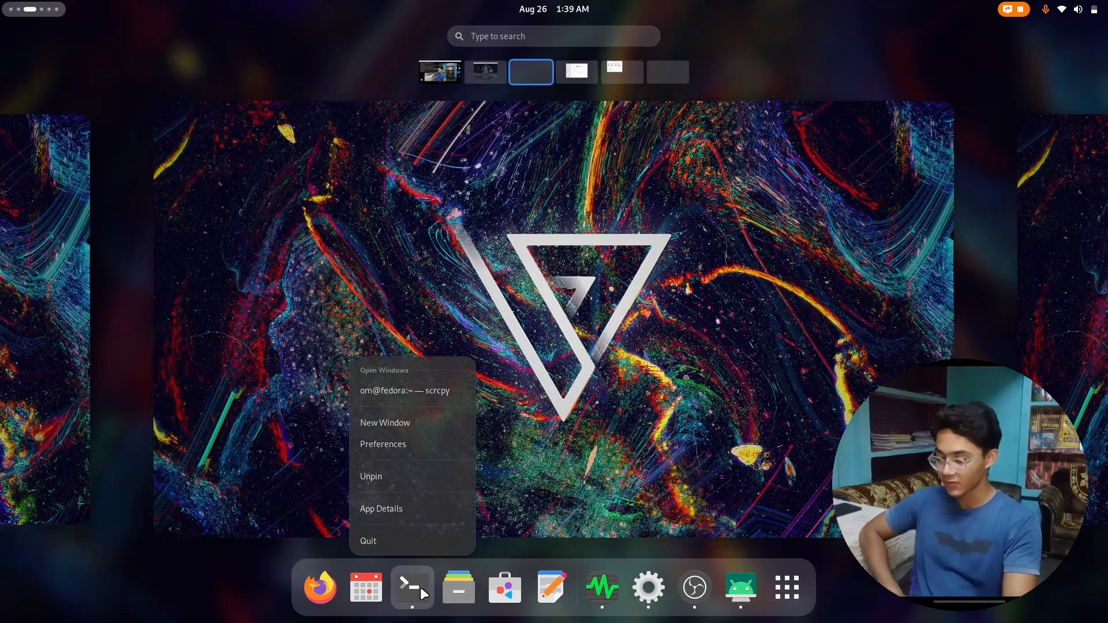
left_click(385, 423)
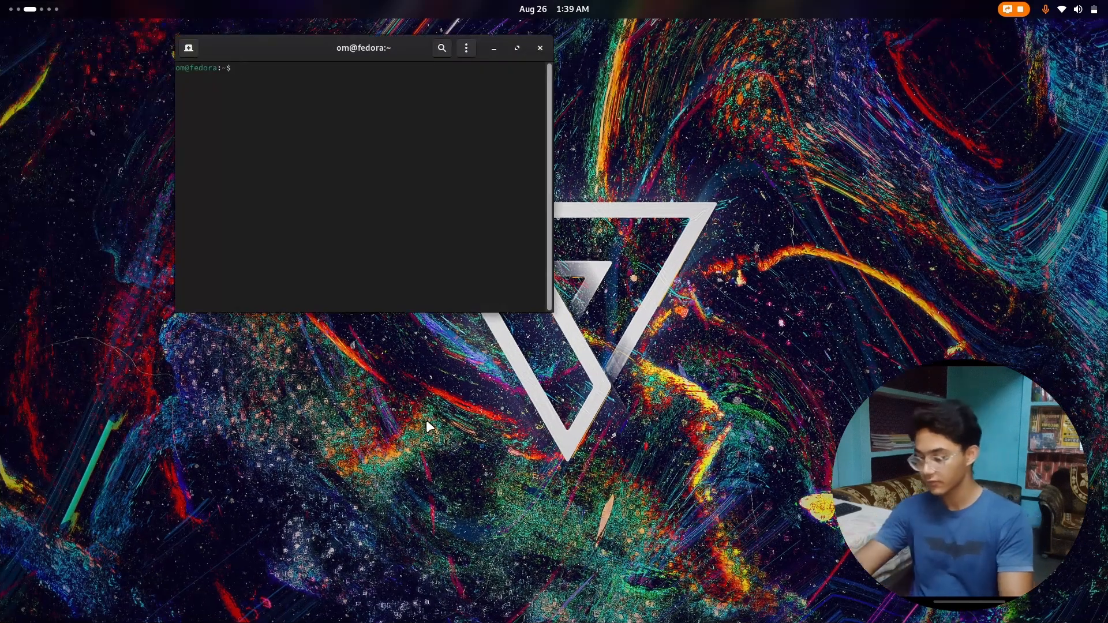
type("sudo d")
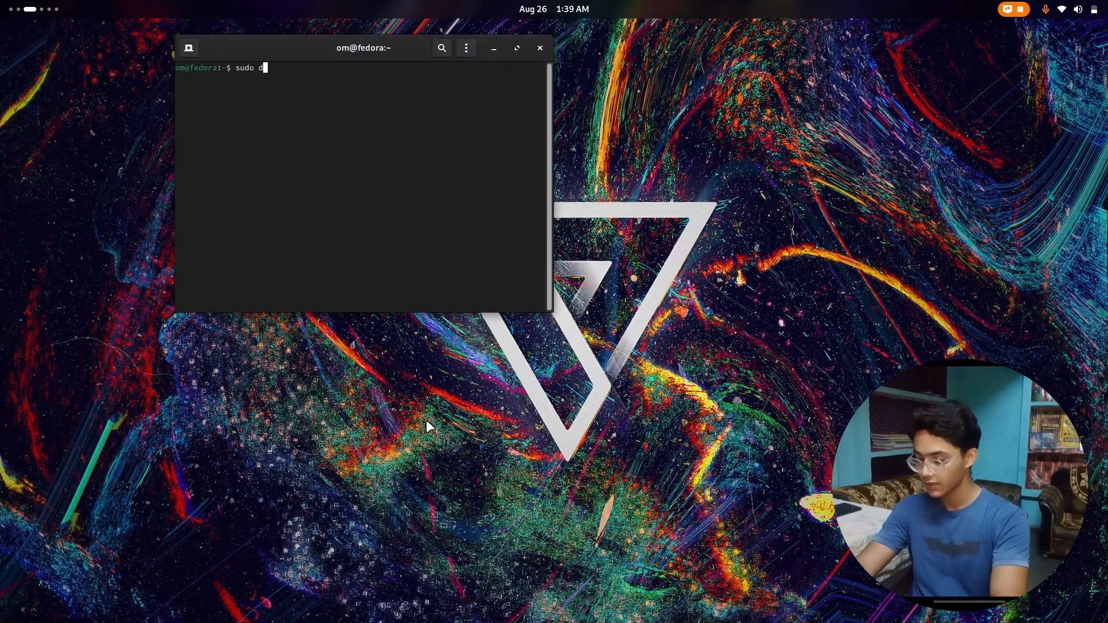
key("Return")
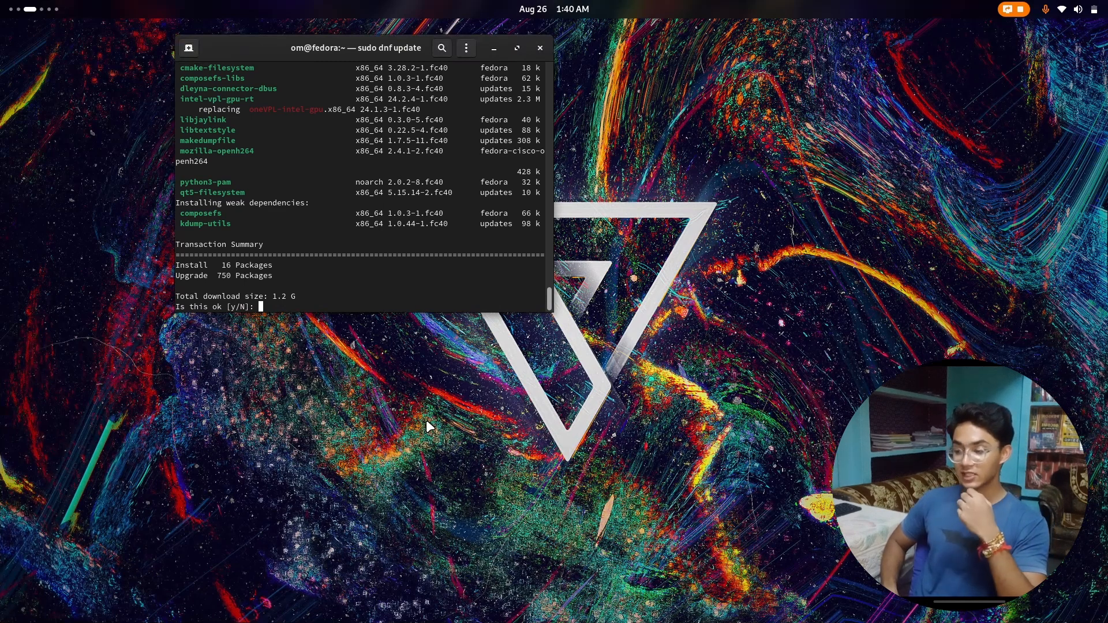
key("Super")
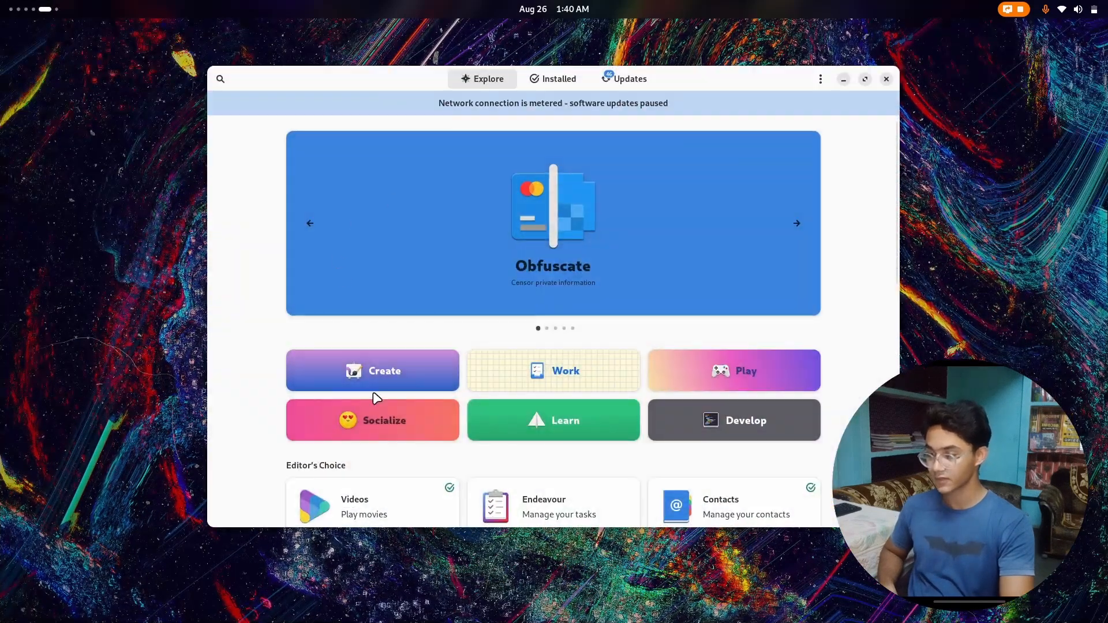
scroll("down", 3)
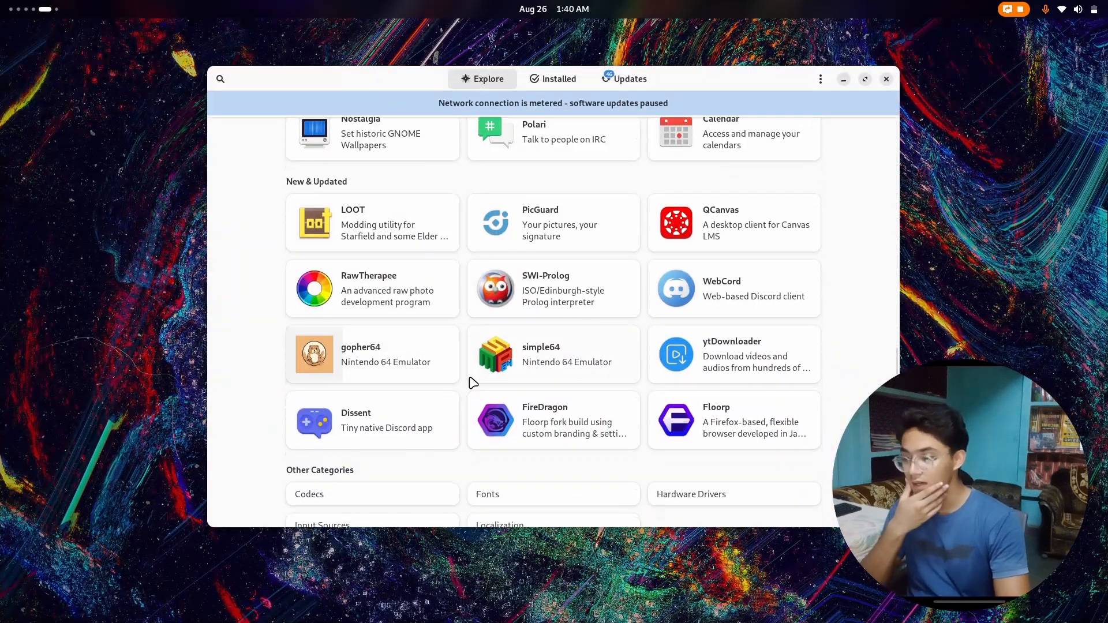
scroll("down", 3)
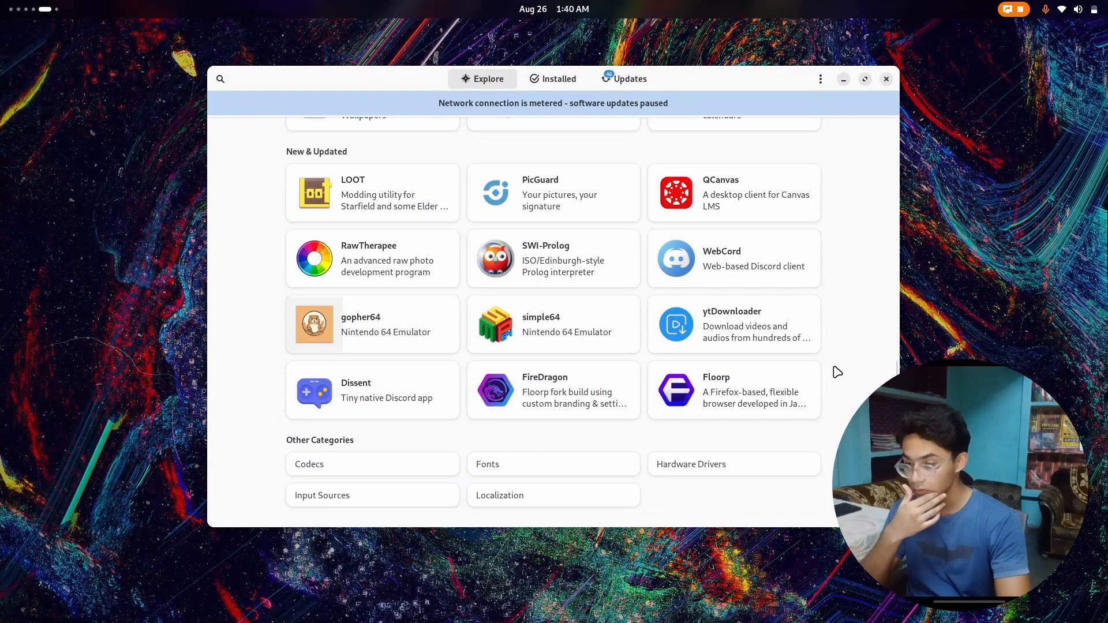
scroll("up", 3)
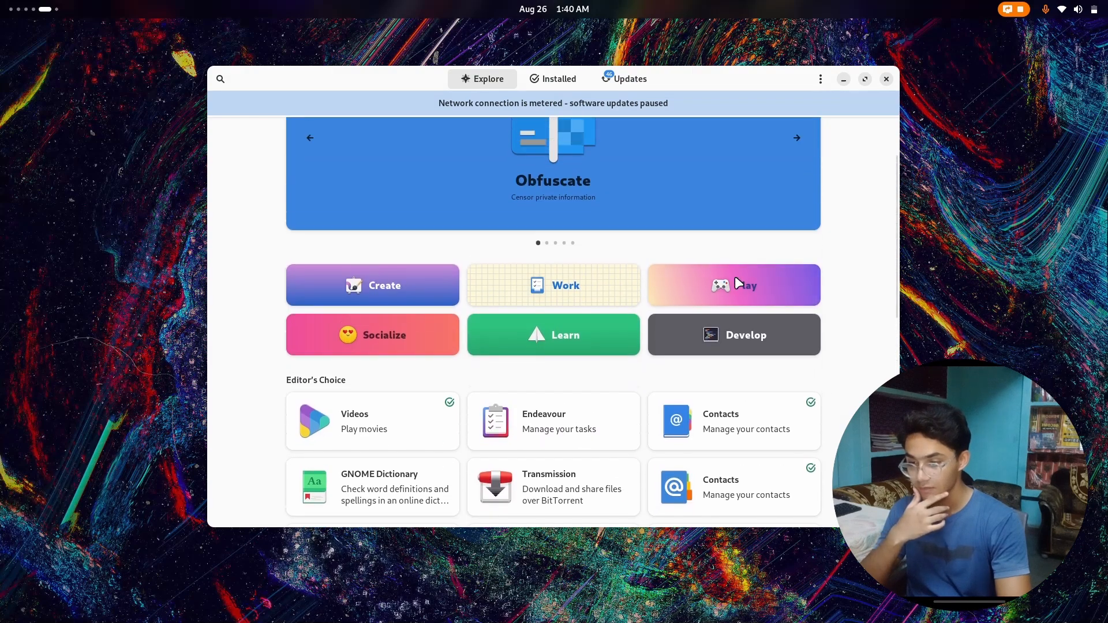
left_click(796, 138)
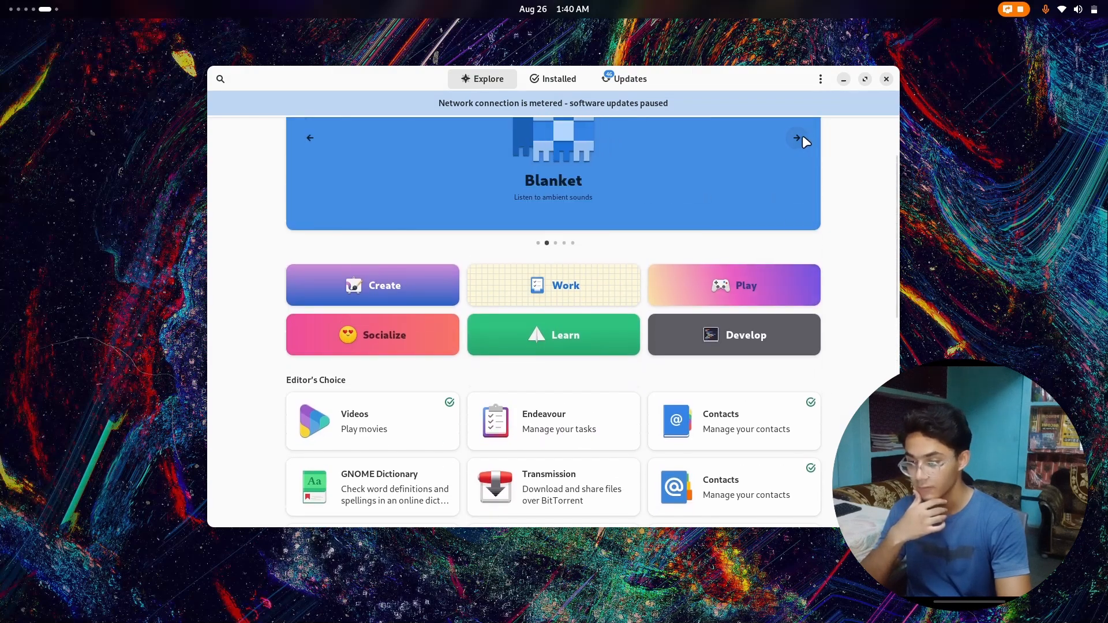
scroll("down", 3)
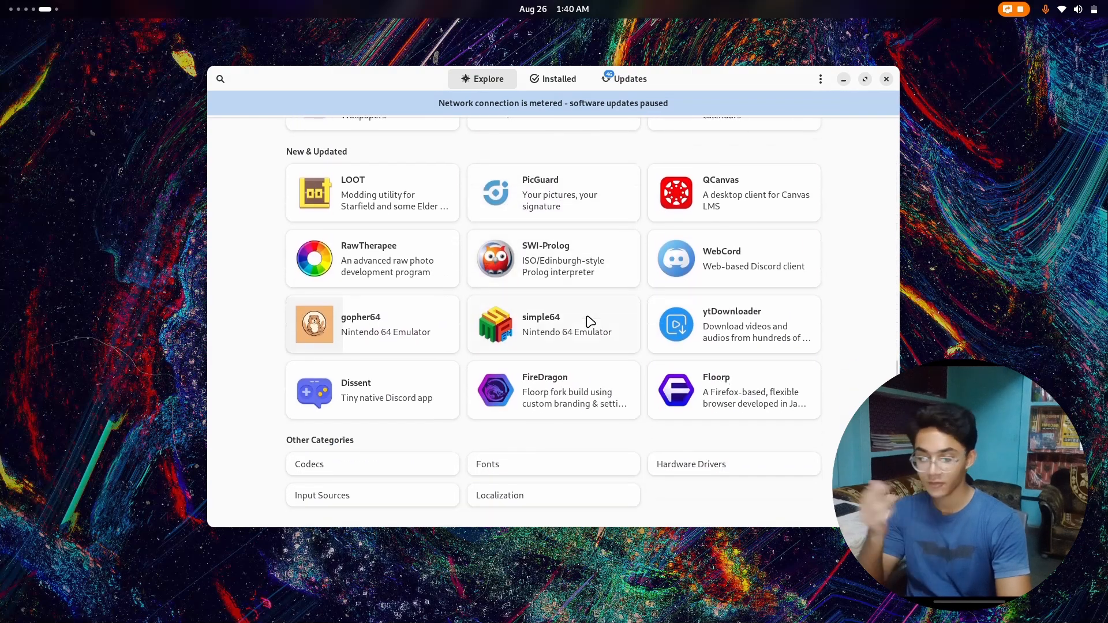
left_click(554, 323)
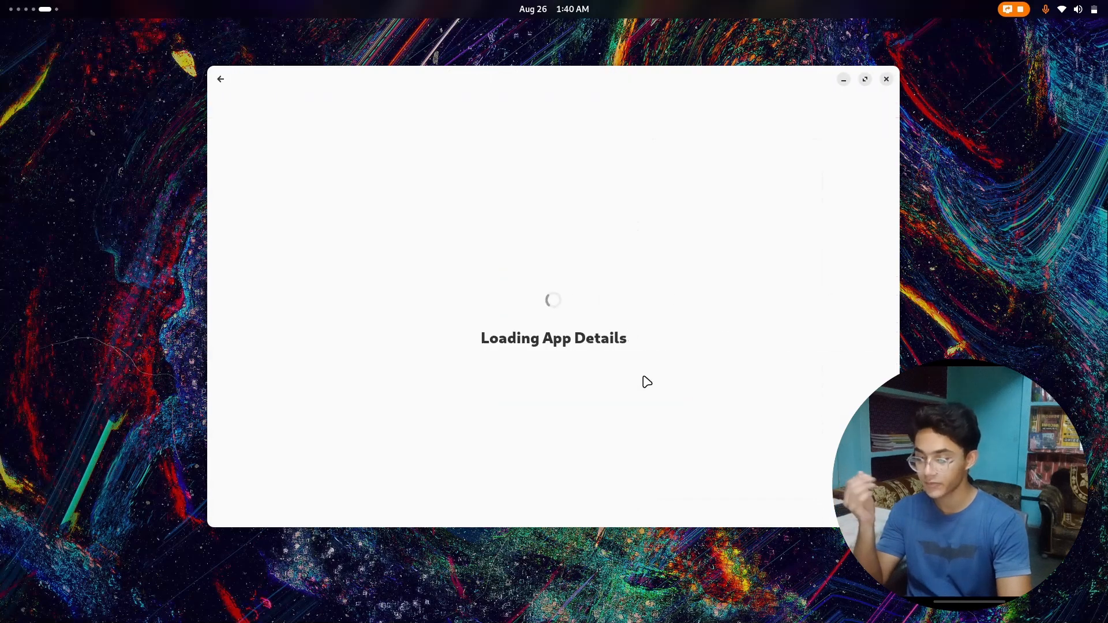
mouse_move(538, 323)
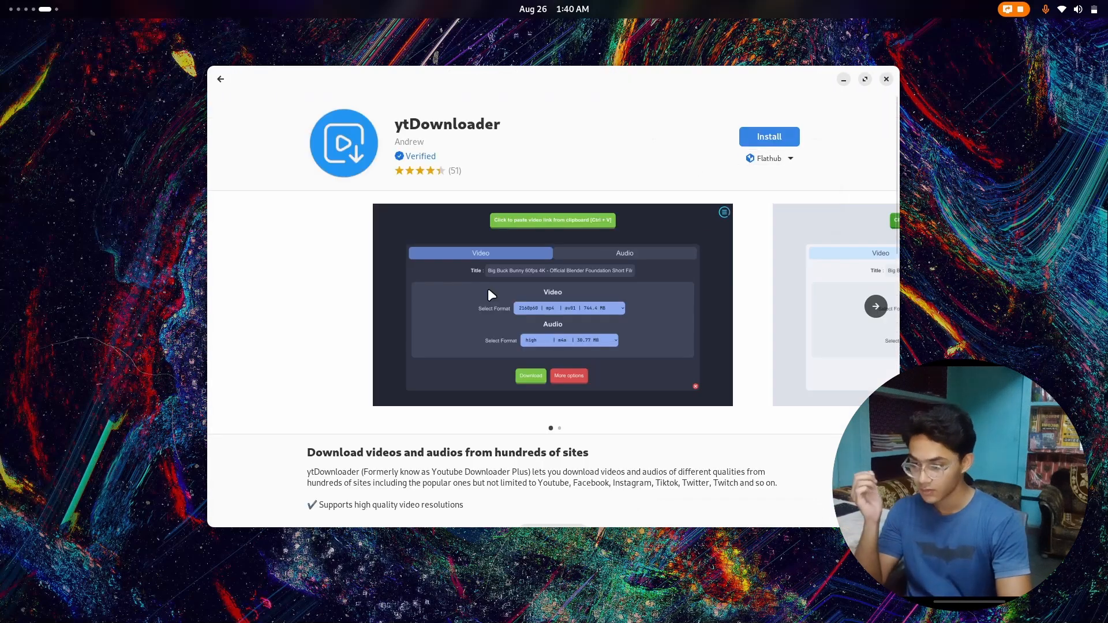
left_click(220, 78)
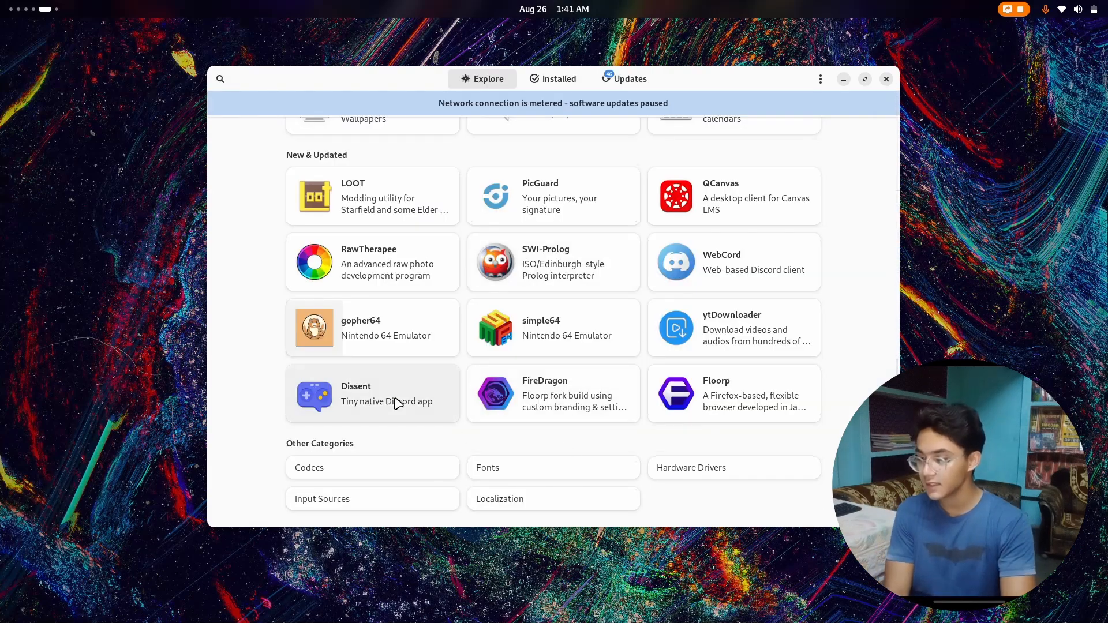
mouse_move(570, 176)
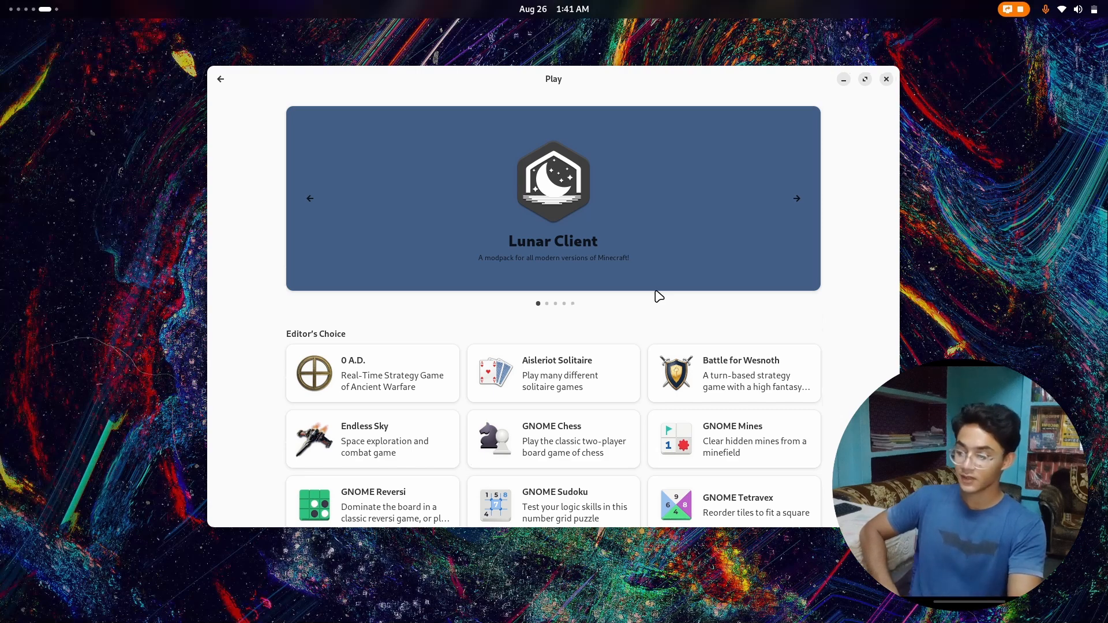
- View the 0 A.D. details page and its screenshots, then go back to the Play list
left_click(553, 198)
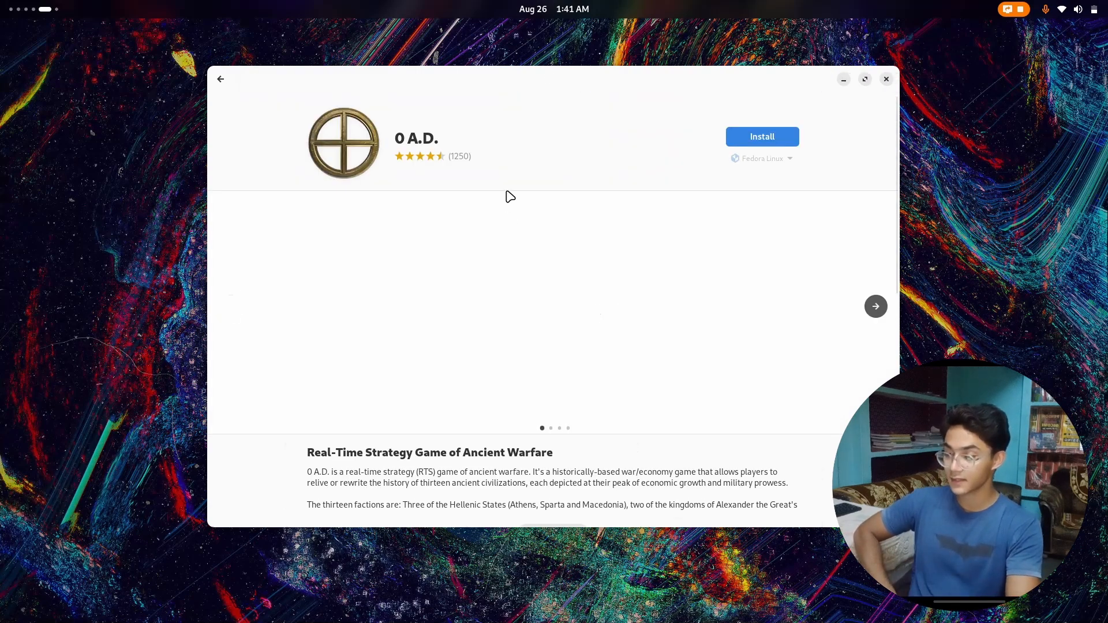
left_click(875, 306)
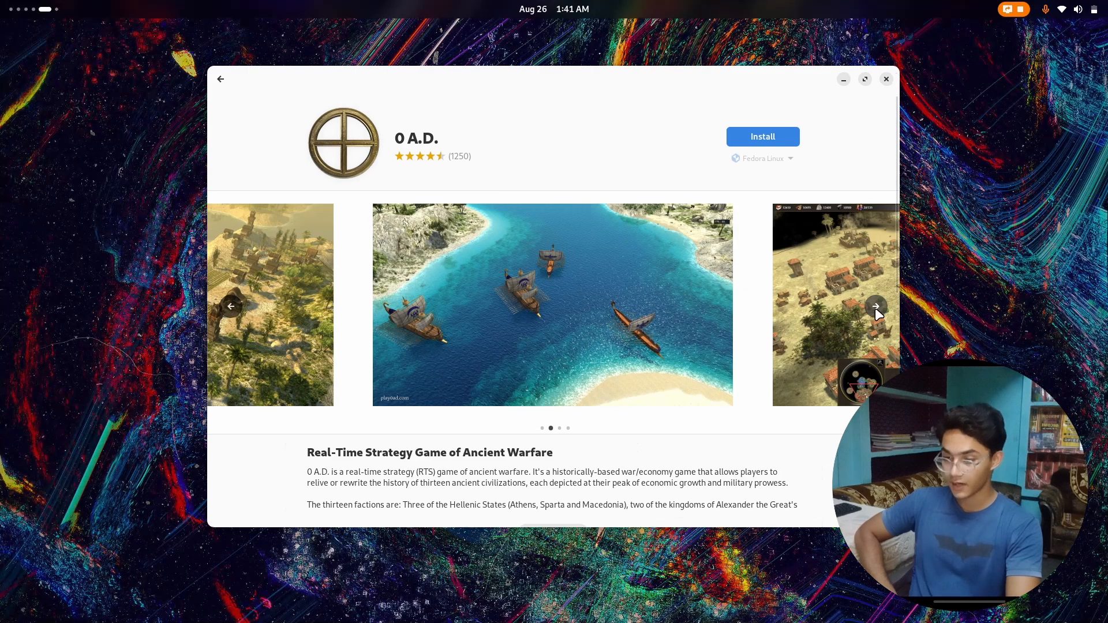
left_click(876, 306)
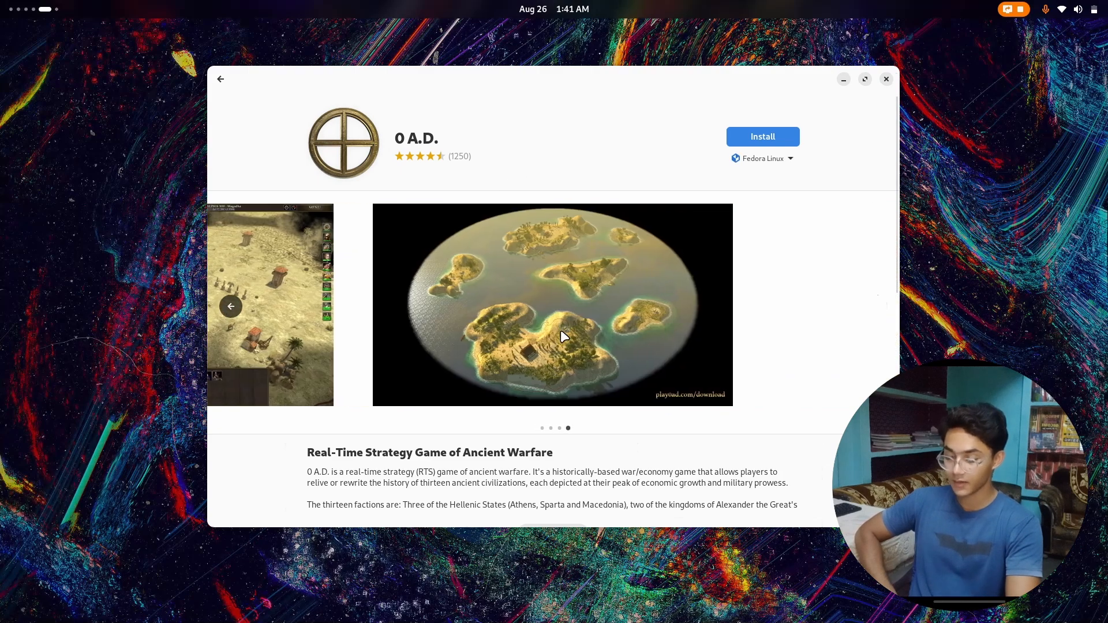
scroll("down", 3)
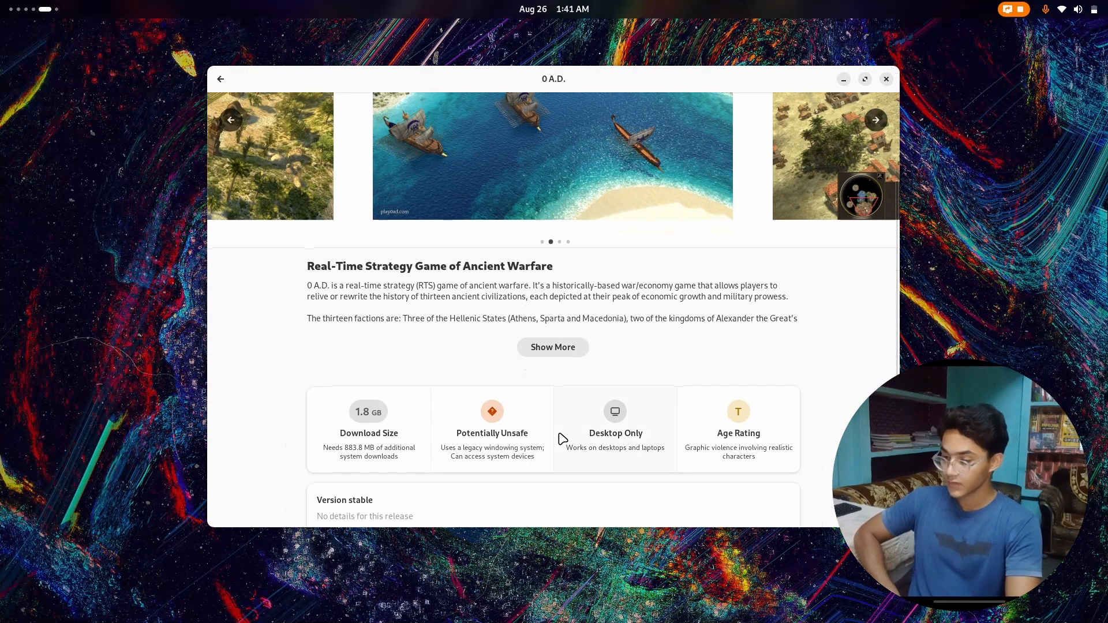
scroll("up", 3)
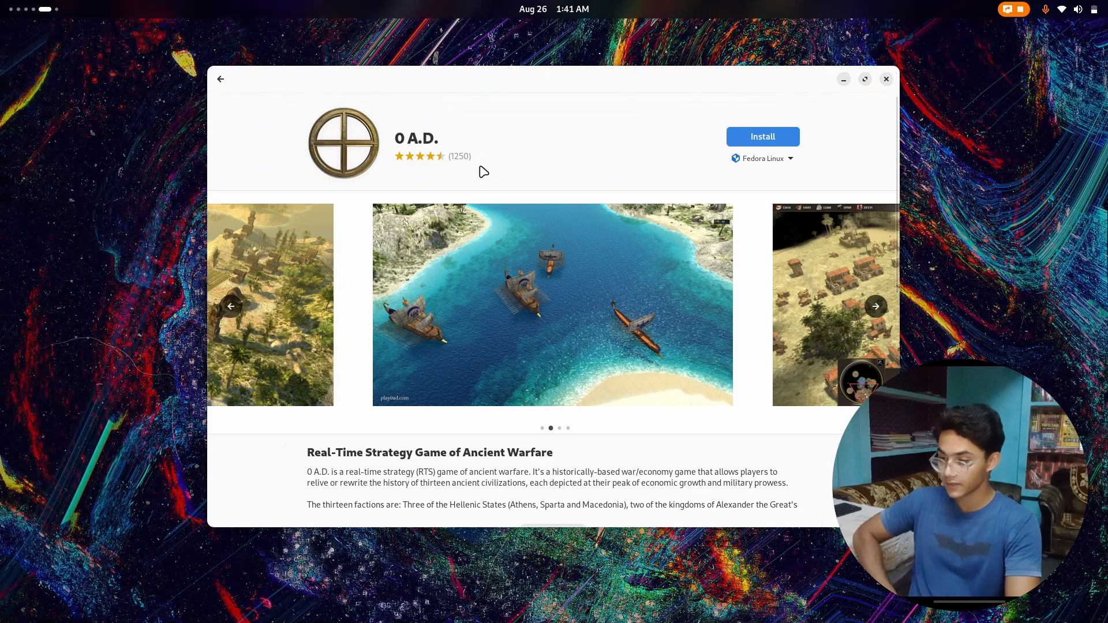
left_click(220, 79)
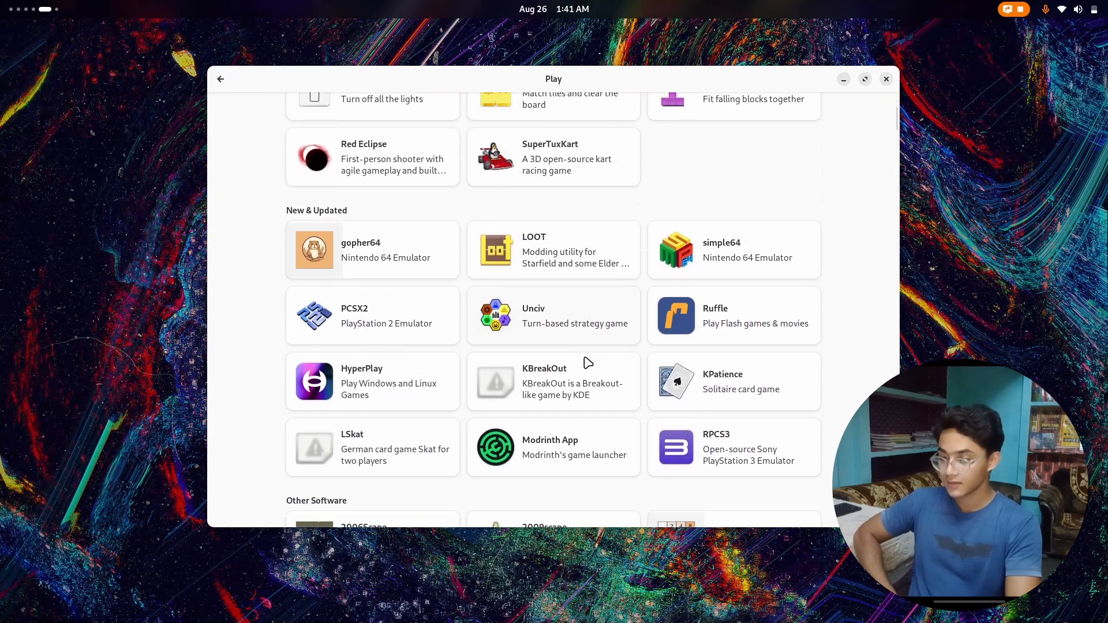
- View the RPCS3 details page, then return to browsing the Play games list
scroll("down", 3)
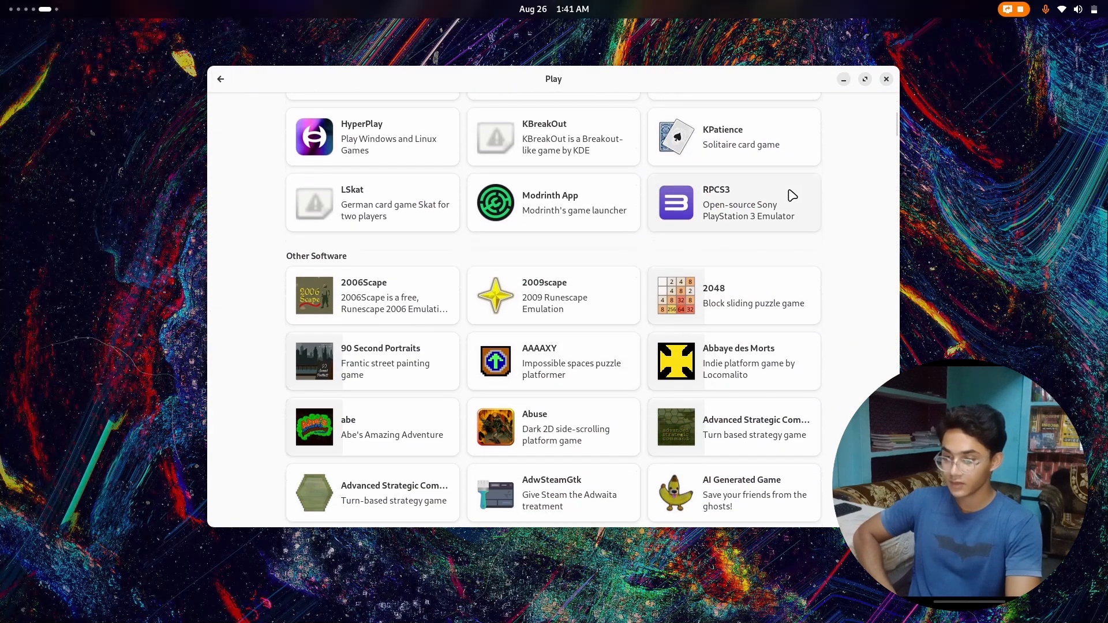
left_click(733, 202)
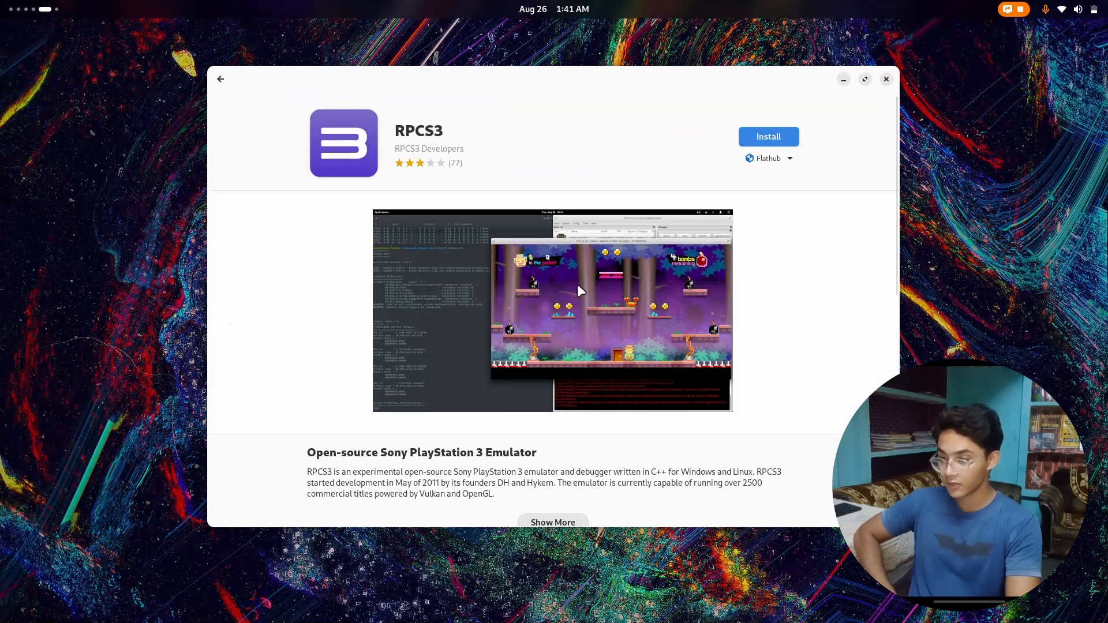
scroll("down", 3)
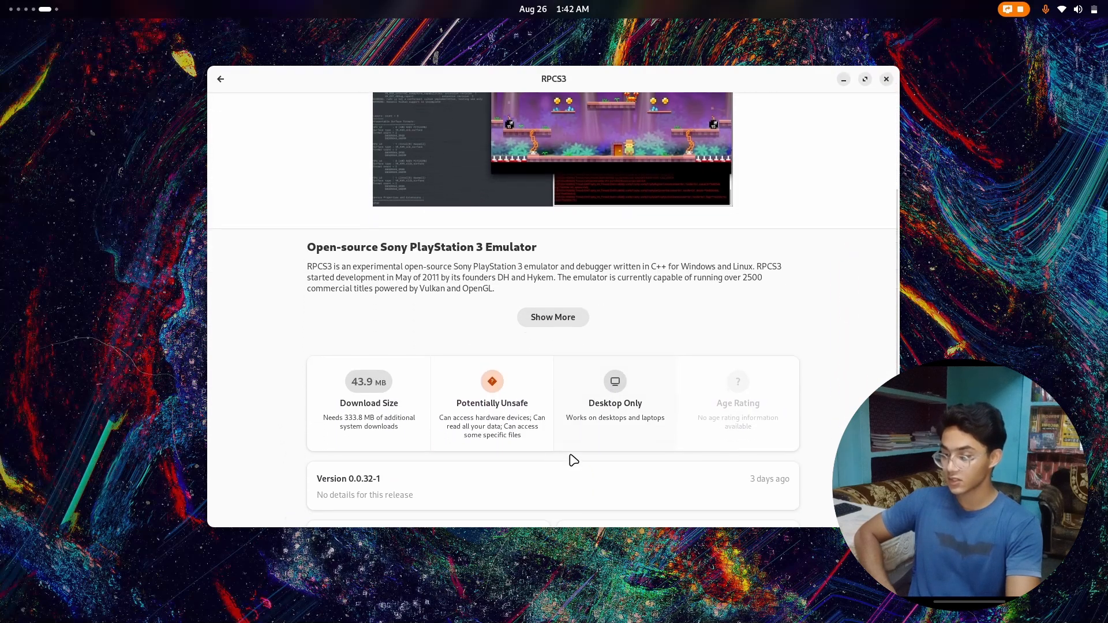
scroll("up", 3)
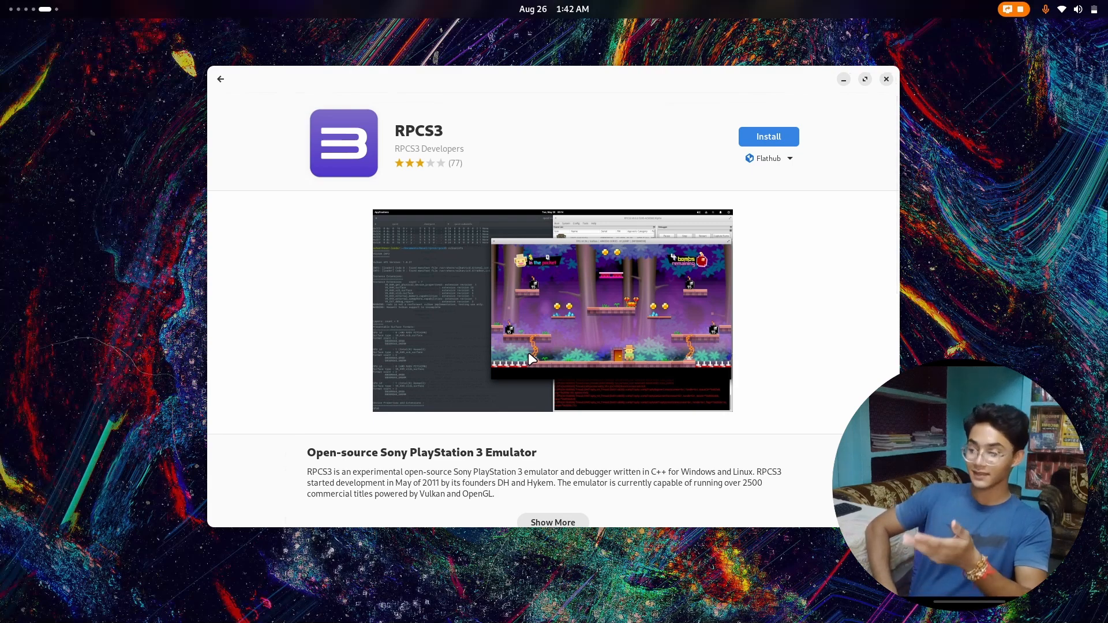
left_click(220, 79)
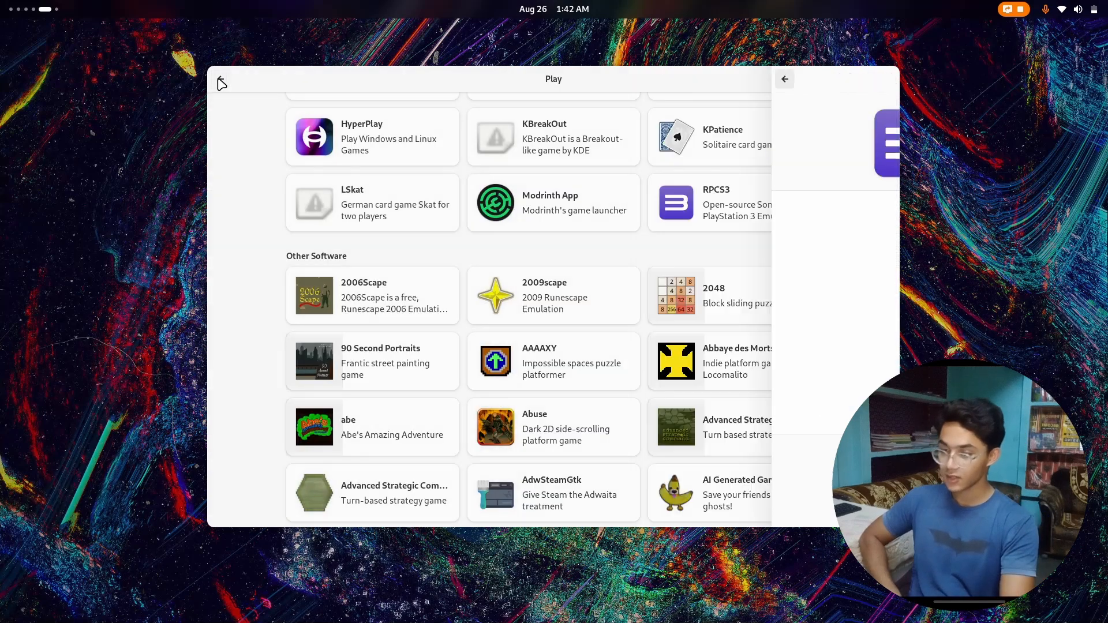
scroll("up", 3)
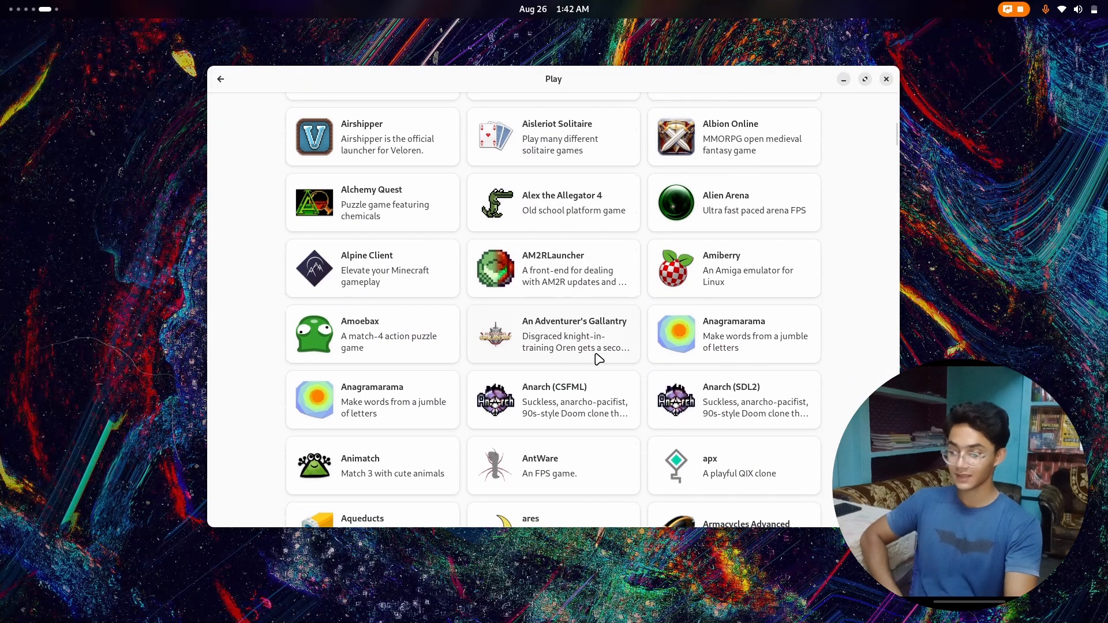
- Close GNOME Software and tour the Settings and System Monitor workspaces in the overview
left_click(885, 78)
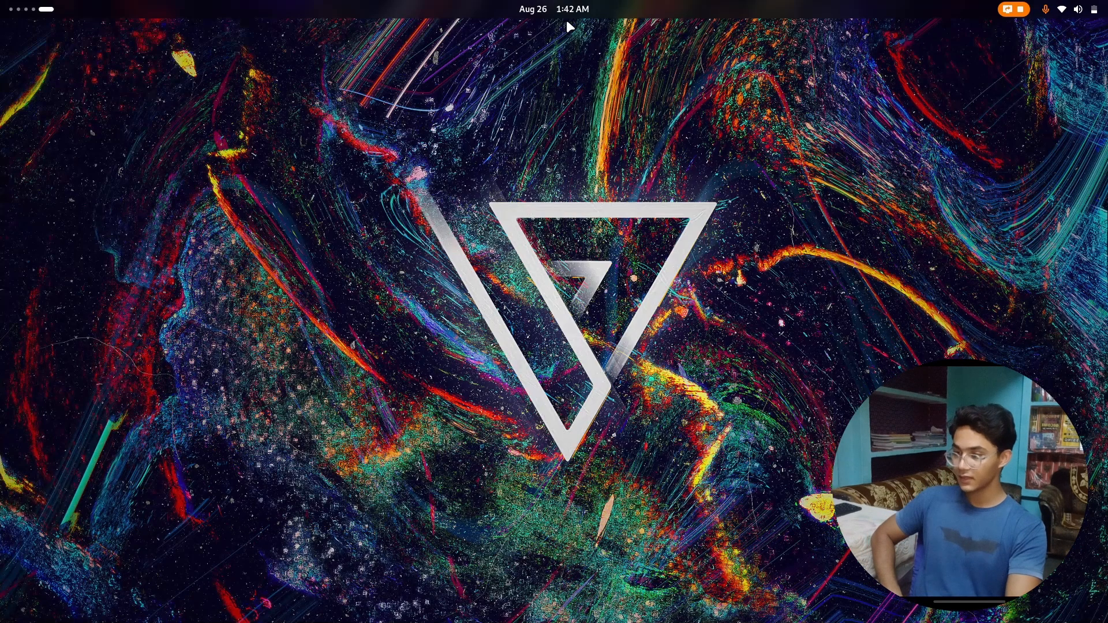
key("Super")
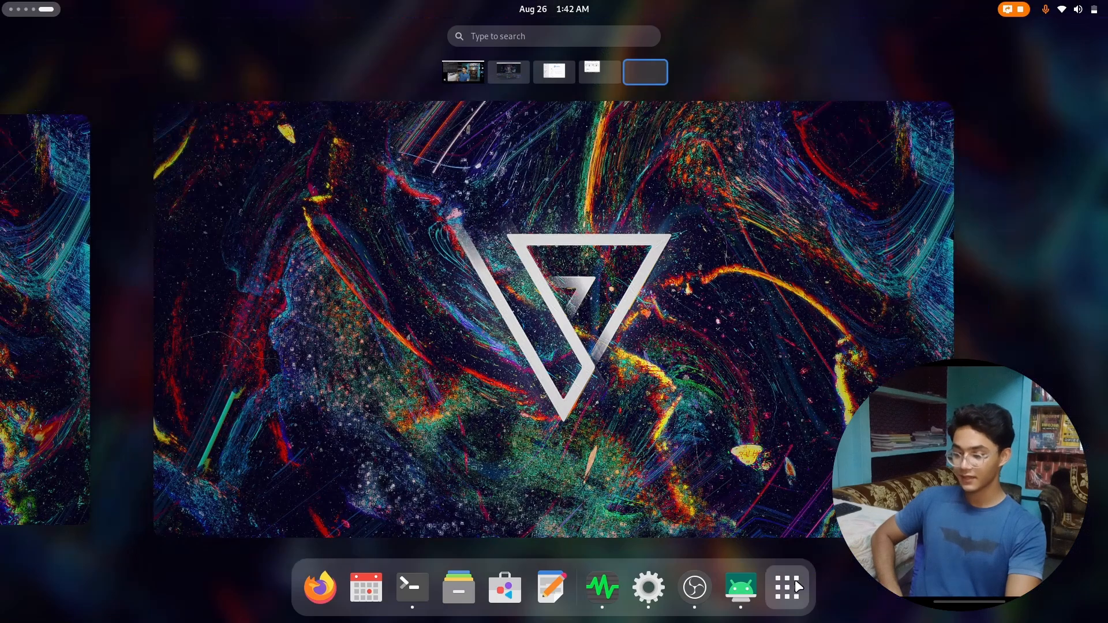
left_click(785, 587)
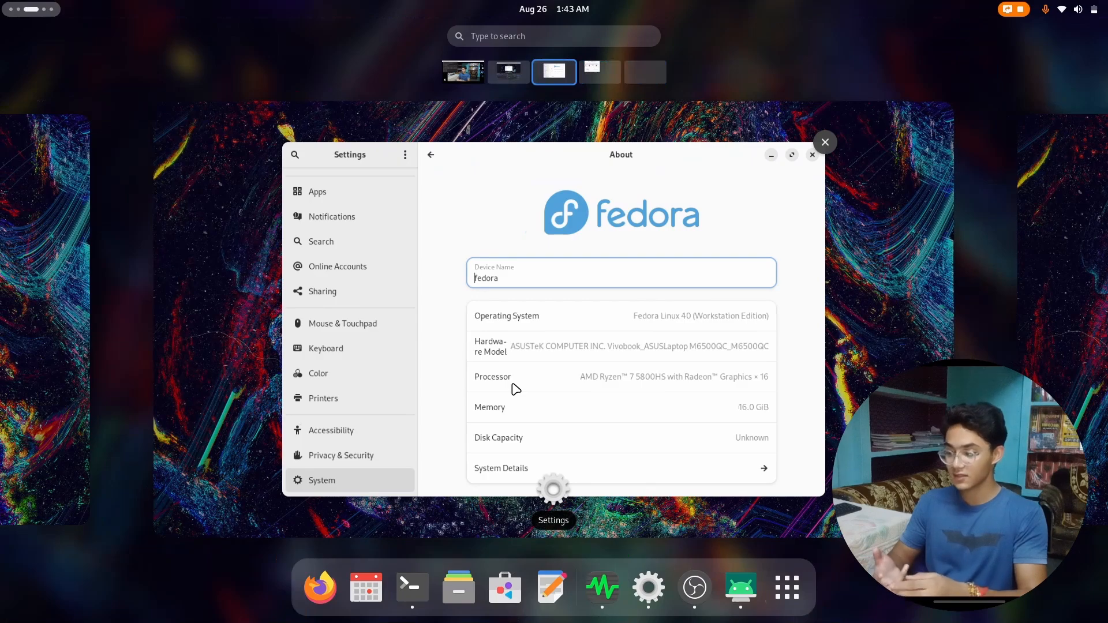
left_click(507, 71)
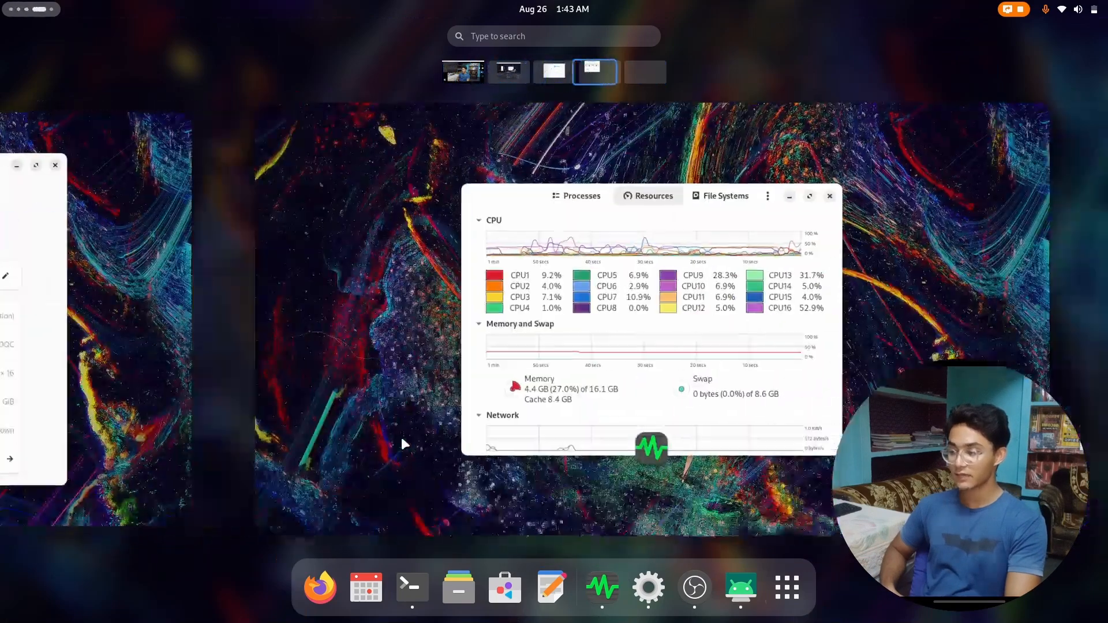
- Browse the app grid and the Utilities folder, then return to the workspace overview
left_click(786, 587)
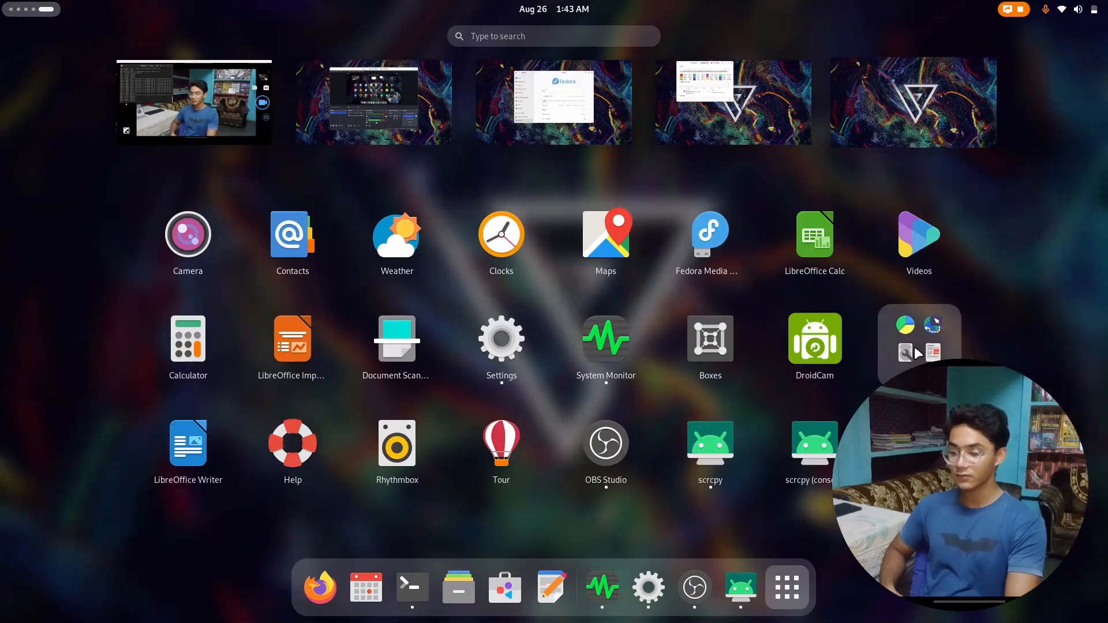
left_click(919, 343)
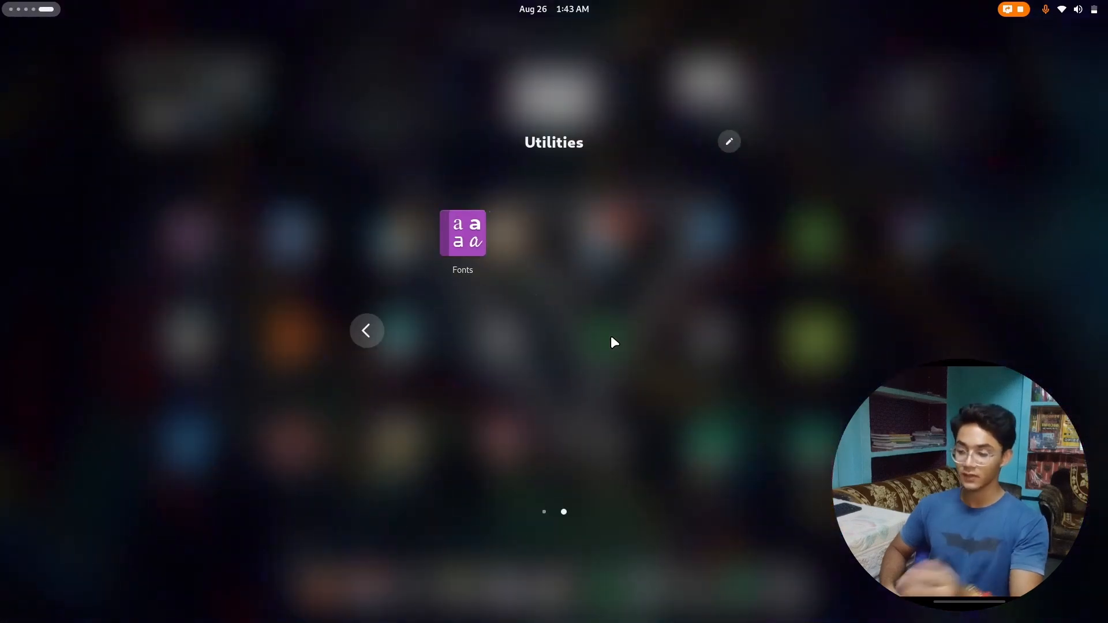
left_click(366, 330)
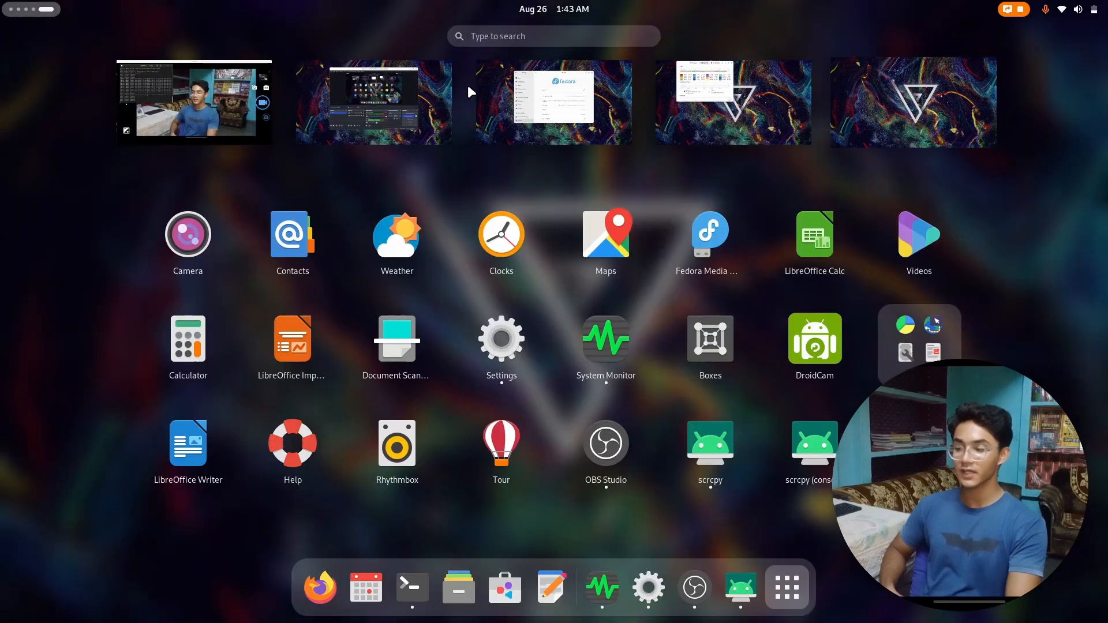
left_click(605, 339)
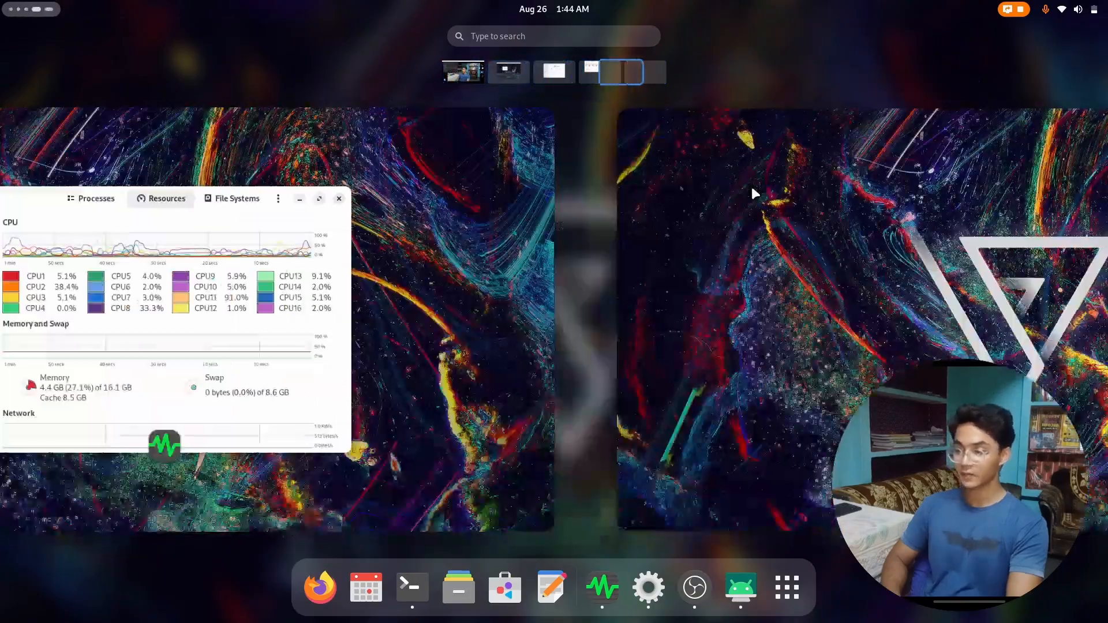
- Bring System Monitor's Resources tab with live CPU, memory and network graphs onto the desktop
left_click(620, 72)
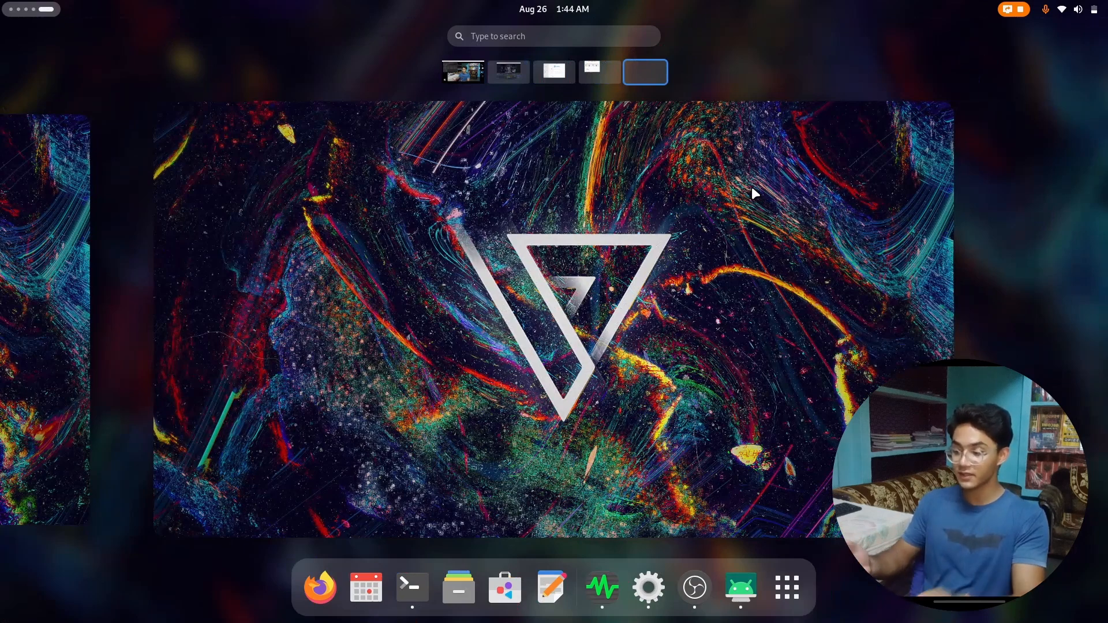
left_click(601, 588)
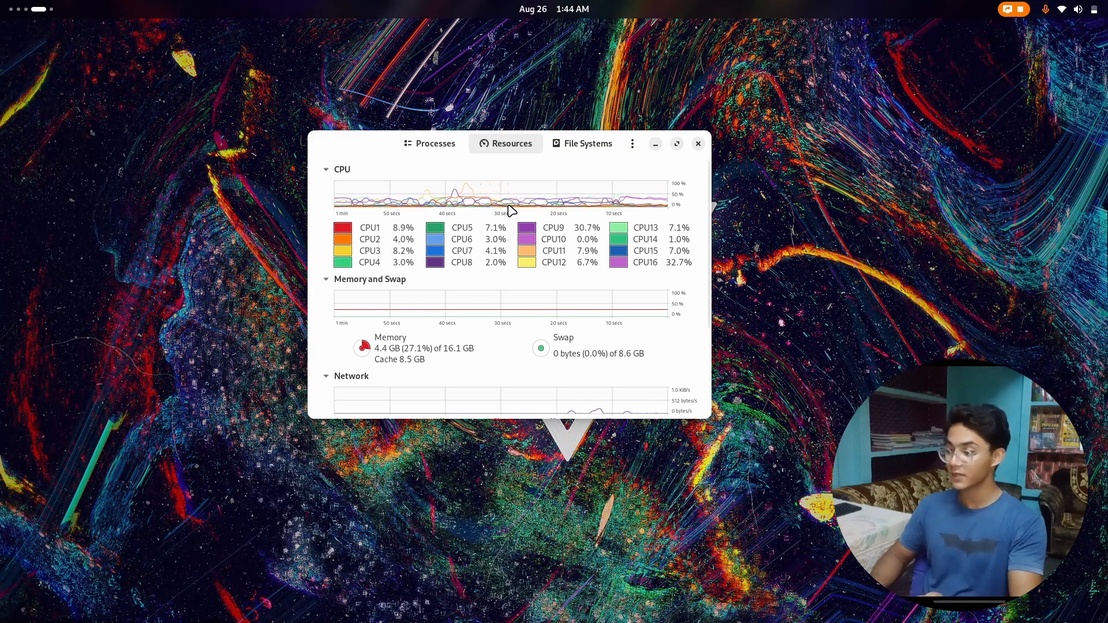
left_click(697, 144)
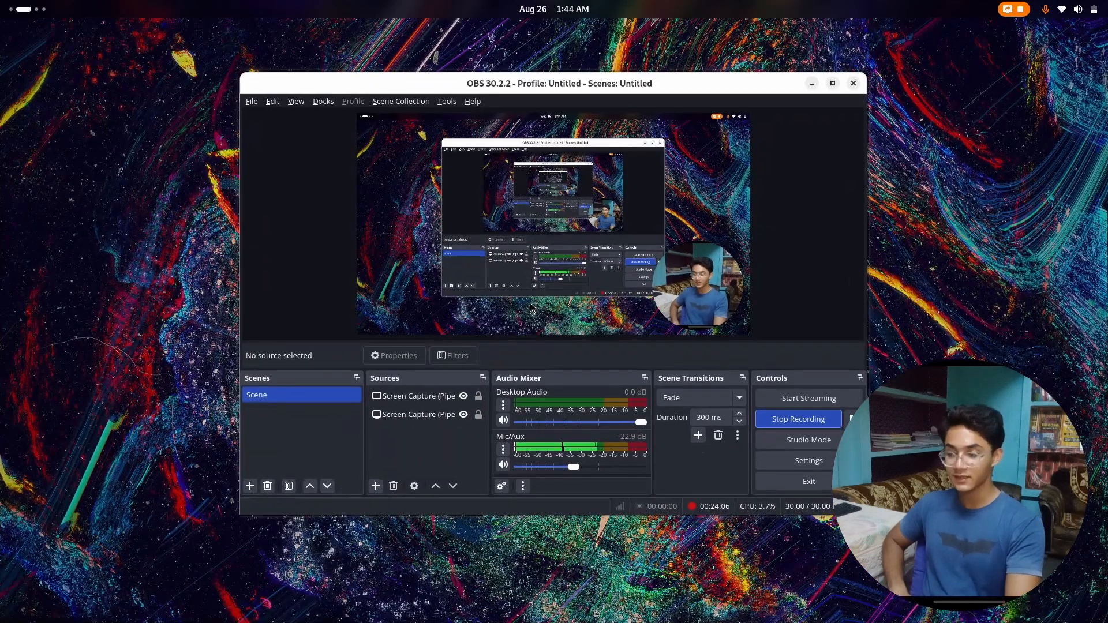
mouse_move(830, 288)
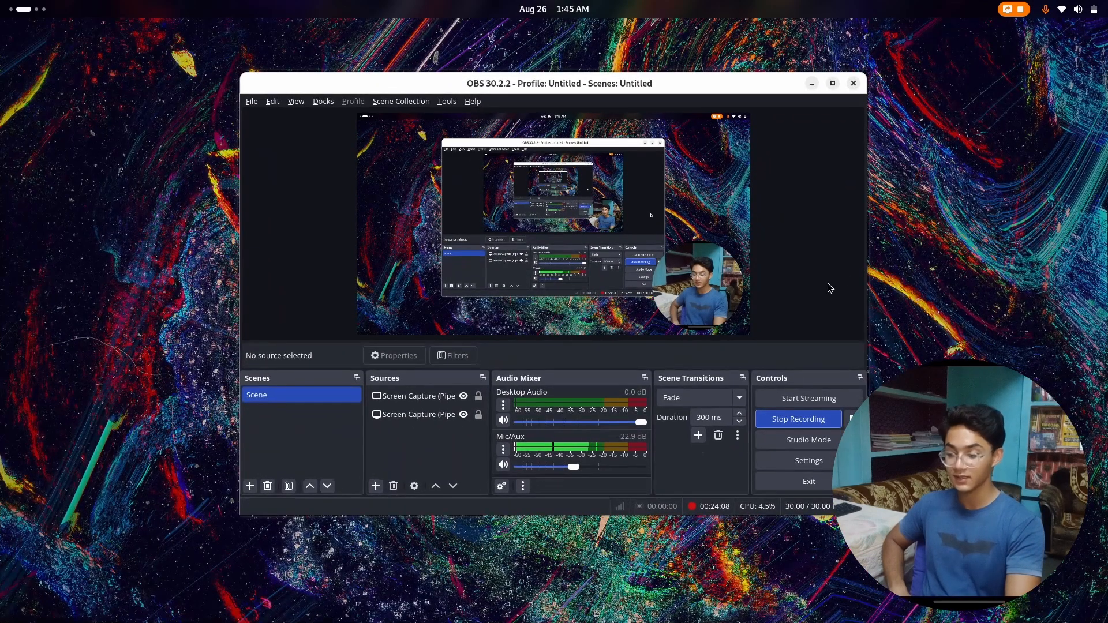